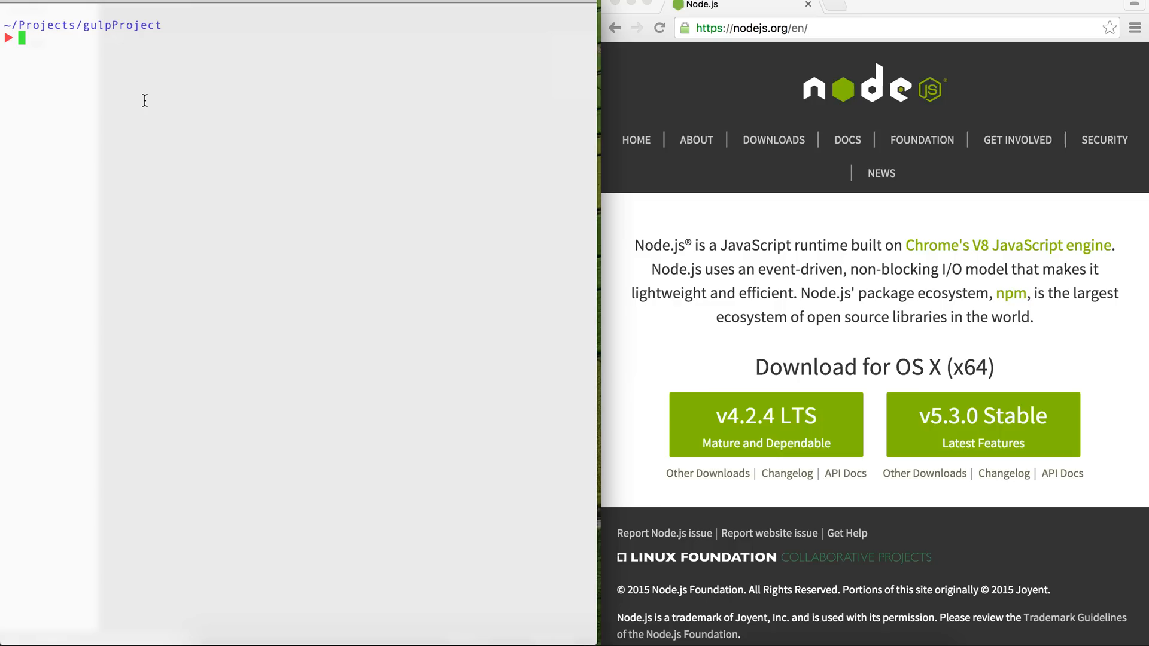
mouse_move(743, 47)
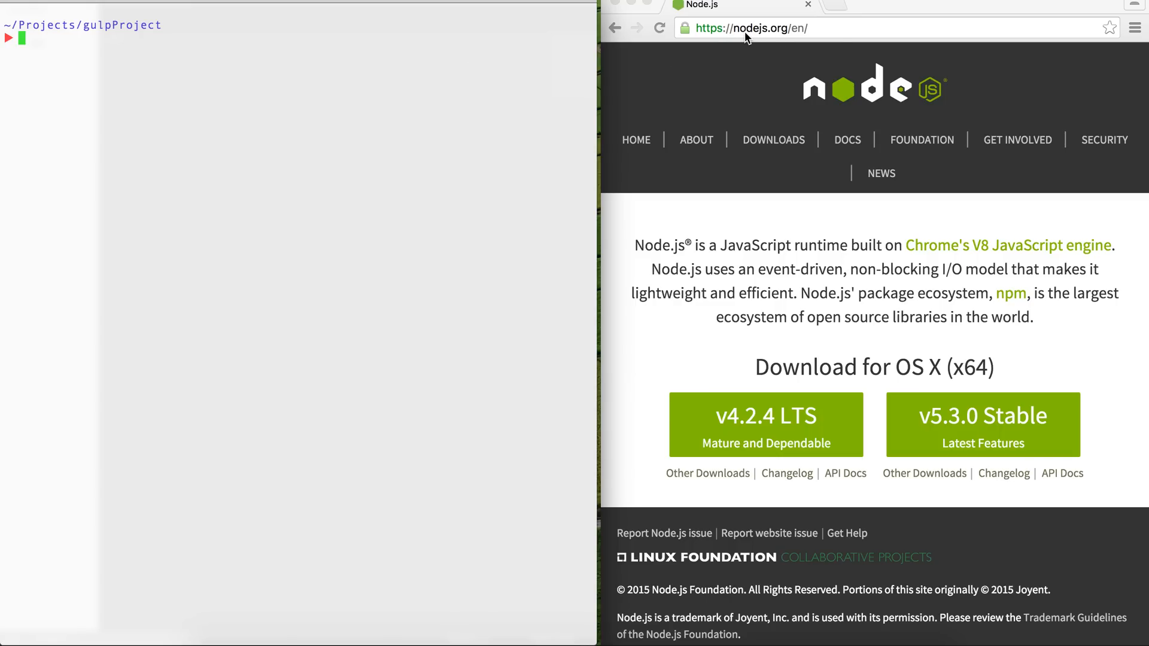
mouse_move(764, 47)
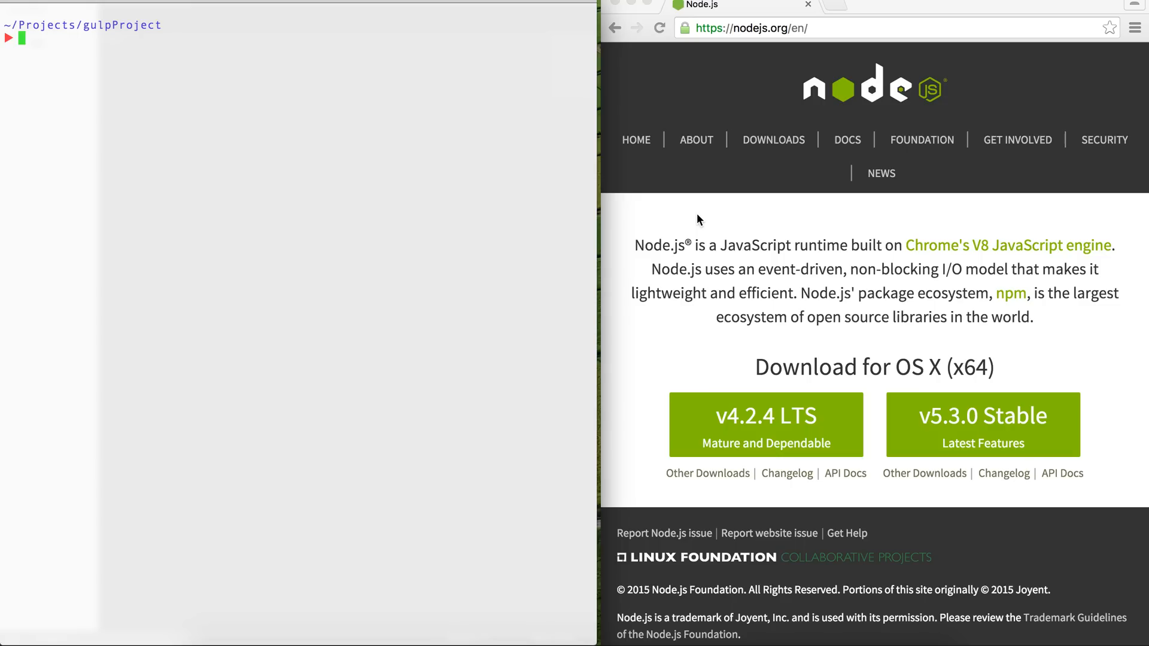
mouse_move(706, 285)
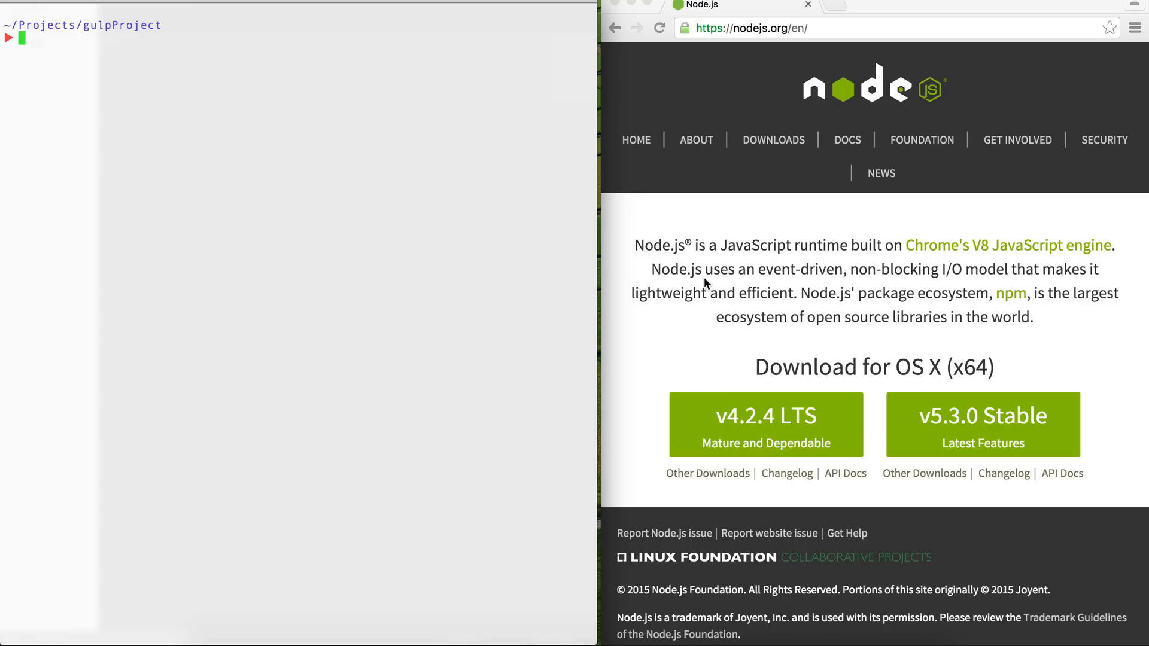
mouse_move(702, 335)
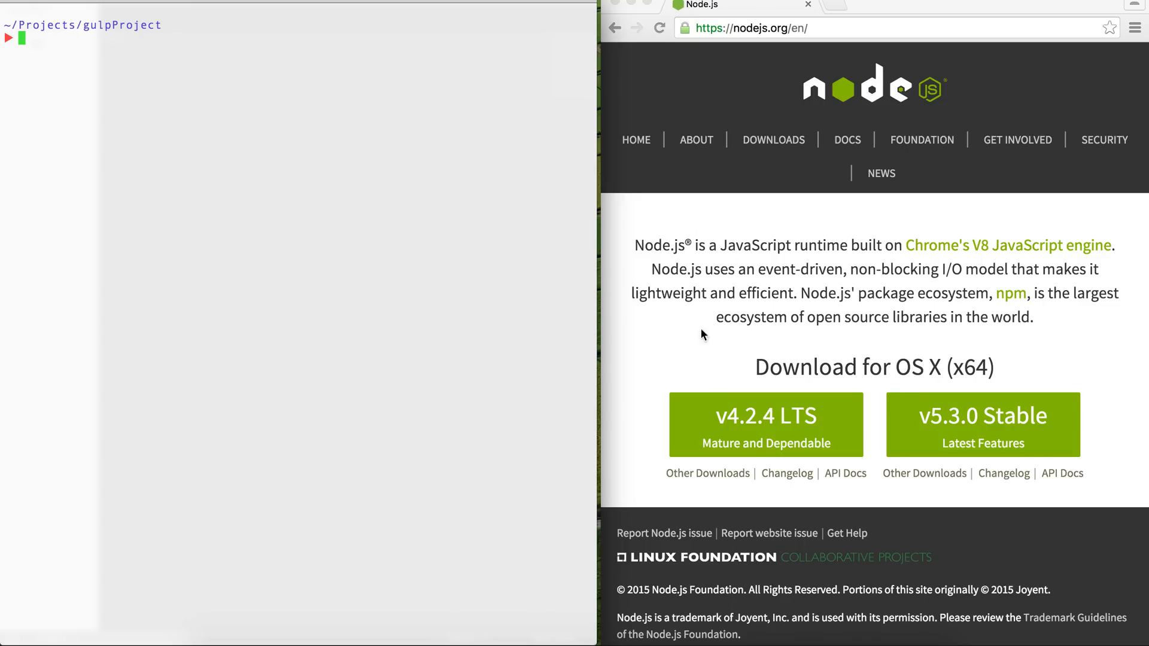
mouse_move(680, 341)
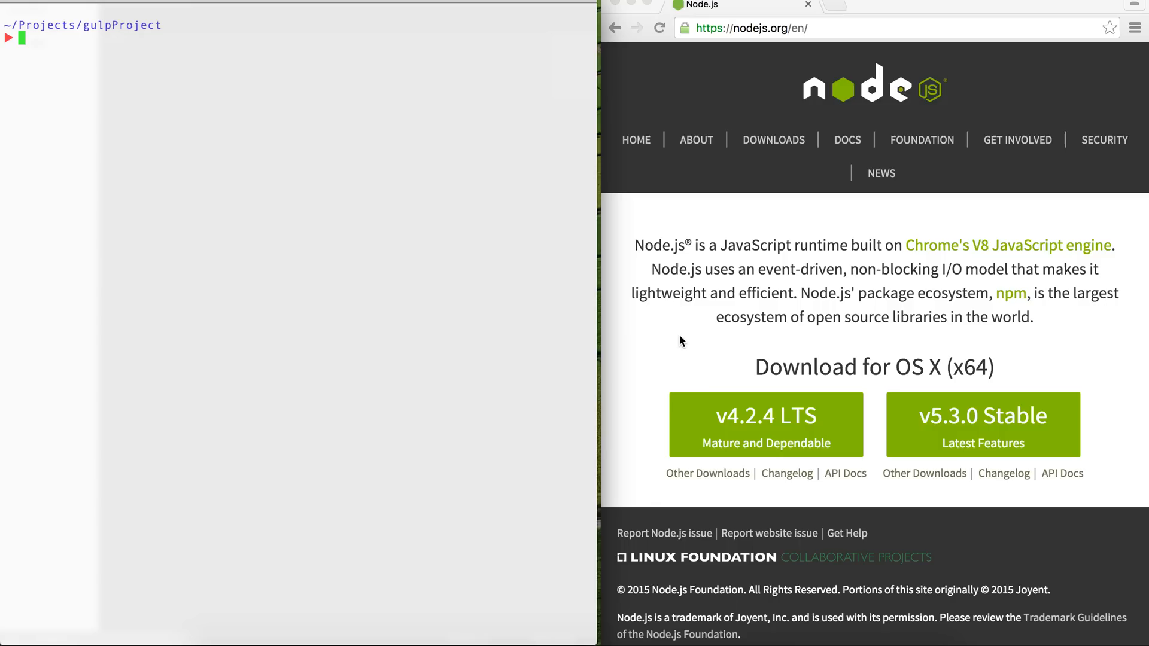
mouse_move(433, 245)
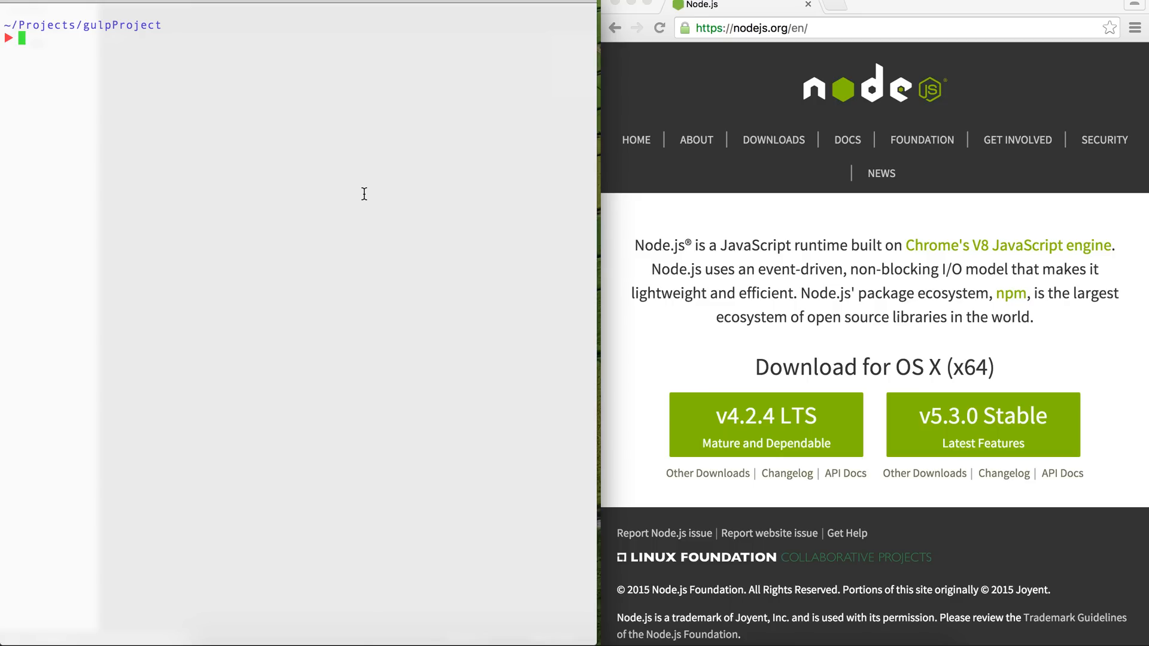
mouse_move(361, 180)
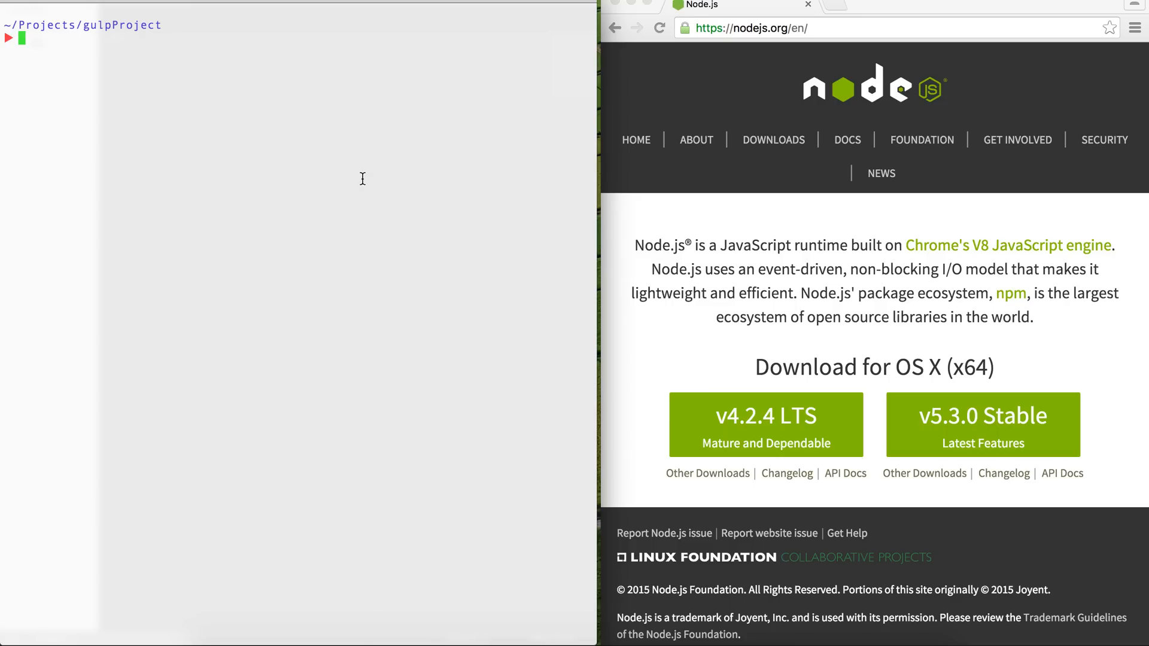
mouse_move(347, 154)
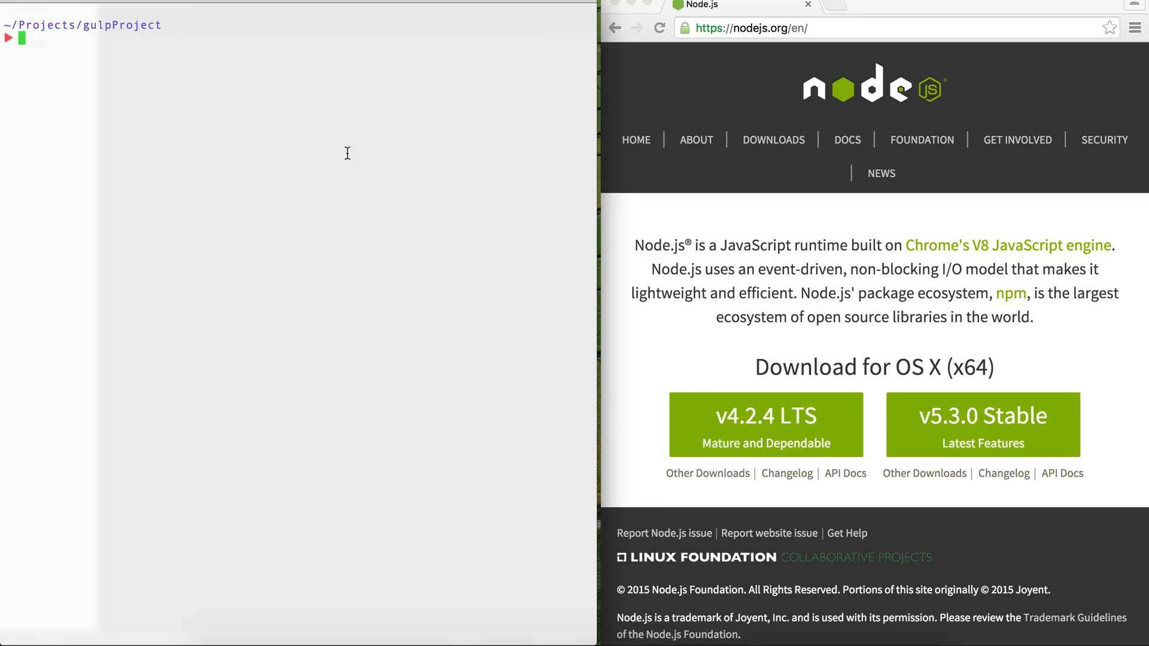
Start typing npm install gulp, list the folder (only app), and launch subl . to open it in Sublime Text.
text(npm)
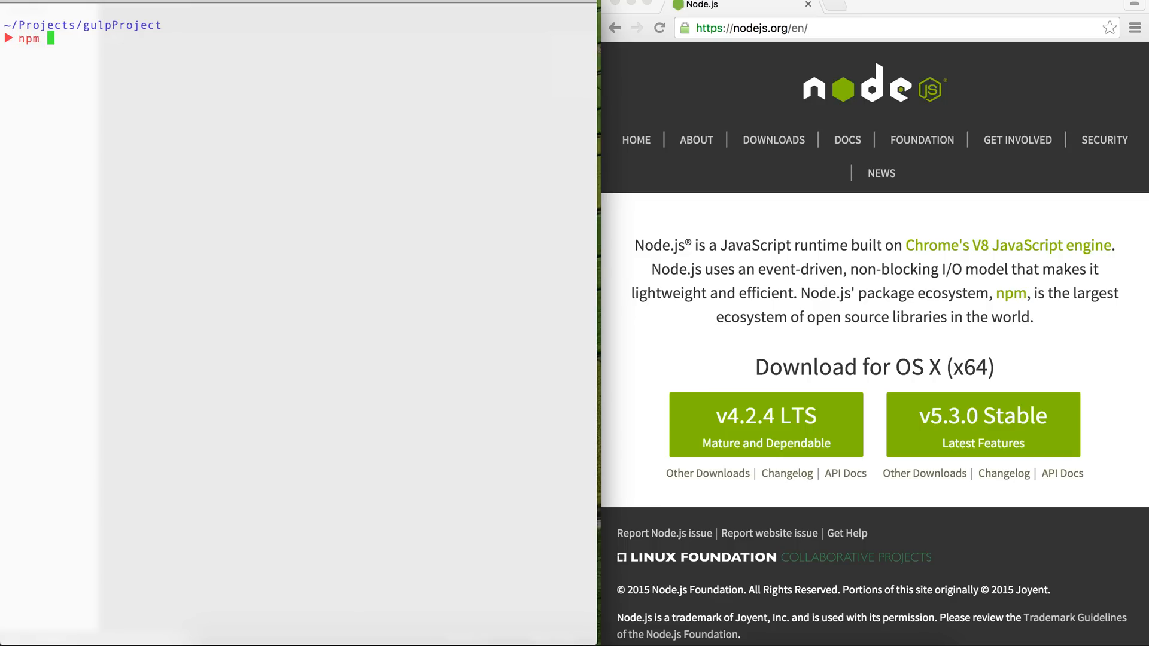
text(install g)
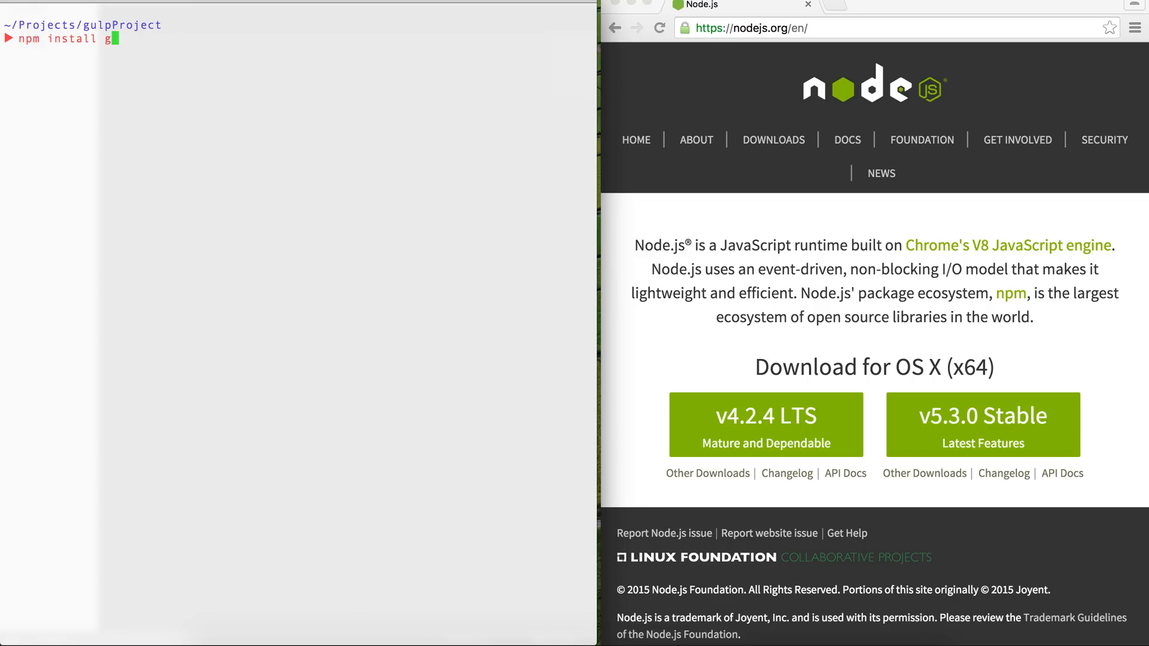
text(ulp)
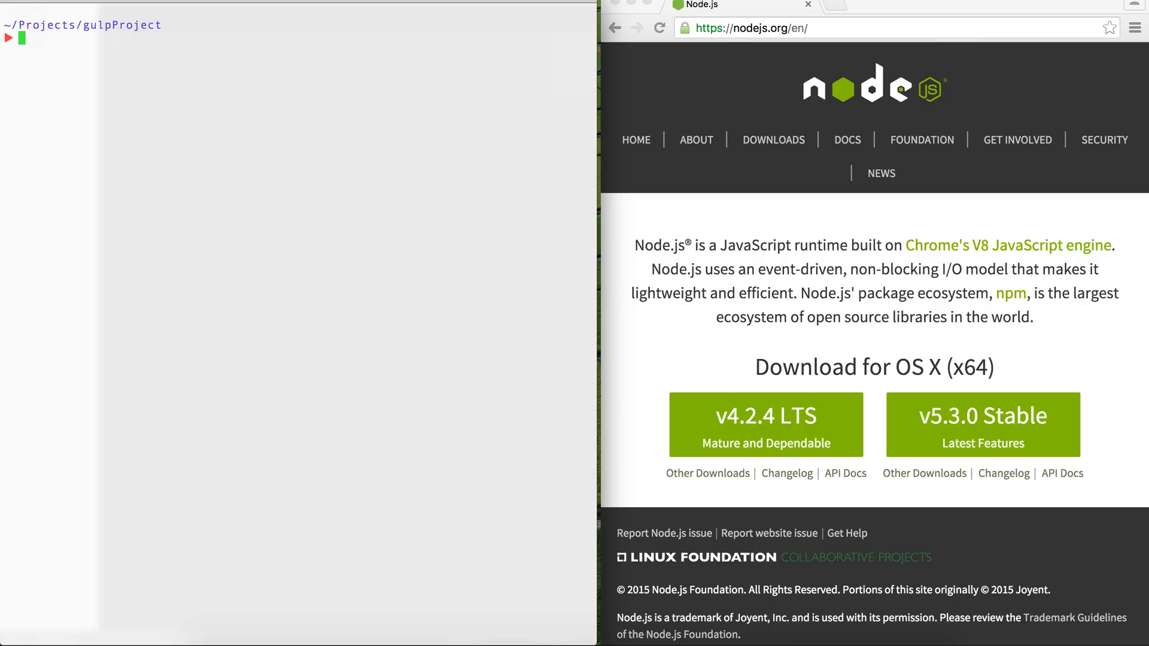
text(ls)
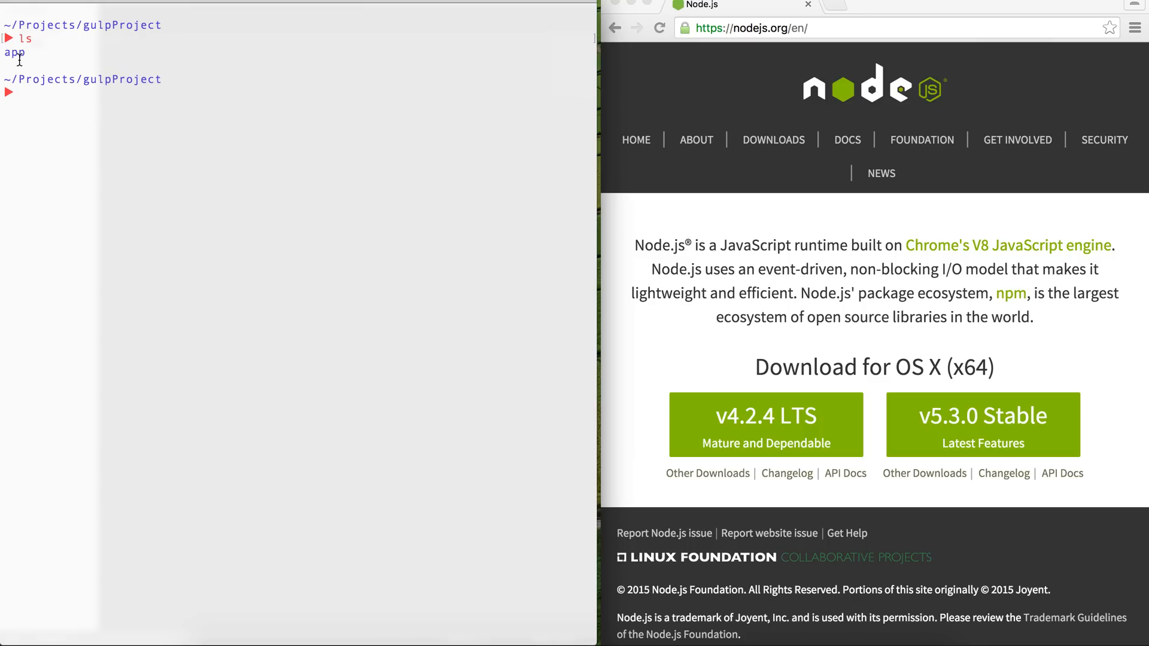
text(sub)
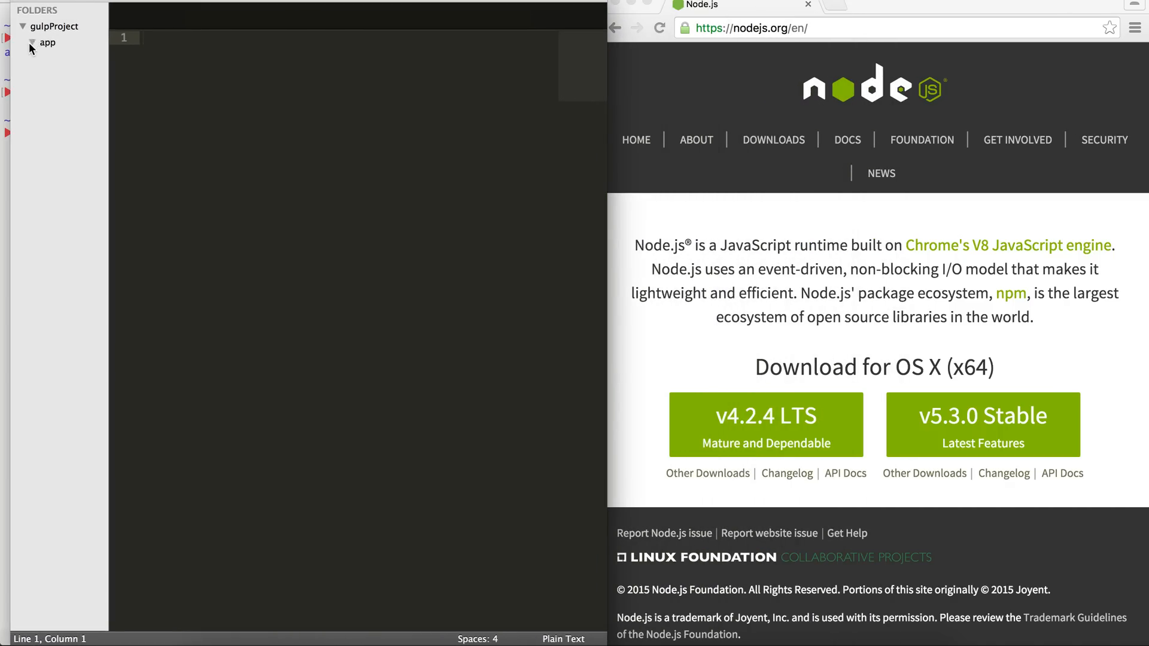
Expand the app folder, view index.html's stylesheet link line, and return to Terminal.
click(46, 42)
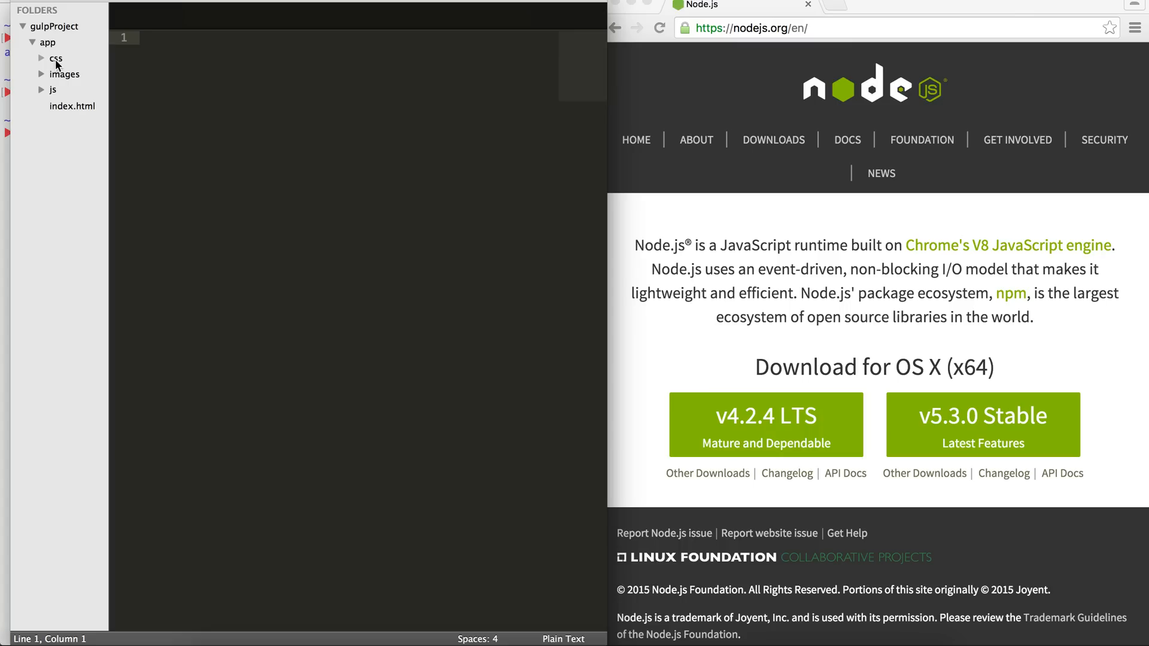
click(73, 105)
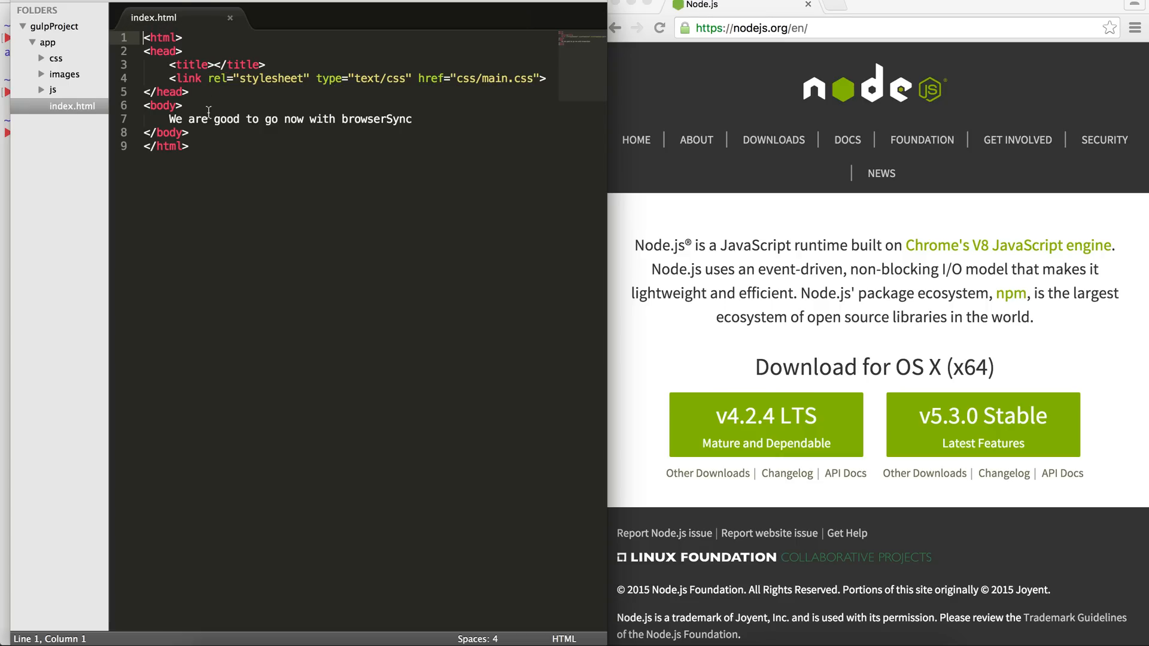
drag(166, 119, 411, 118)
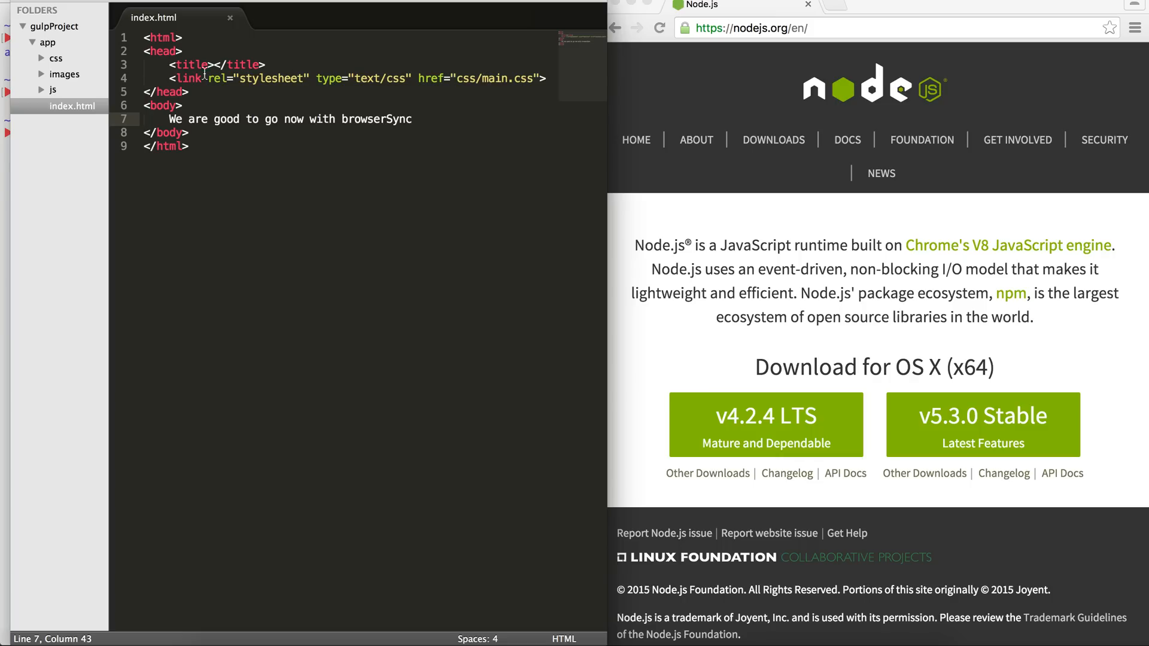
click(55, 57)
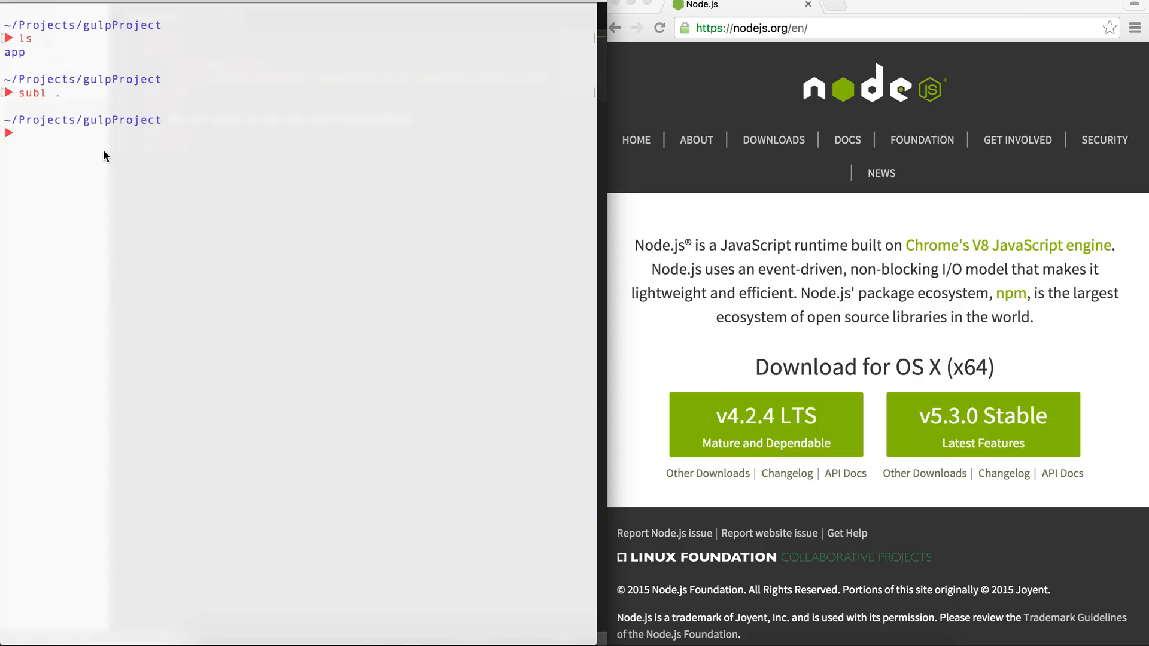
Run npm init, naming the package gulp-project and accepting the remaining defaults.
text(nom)
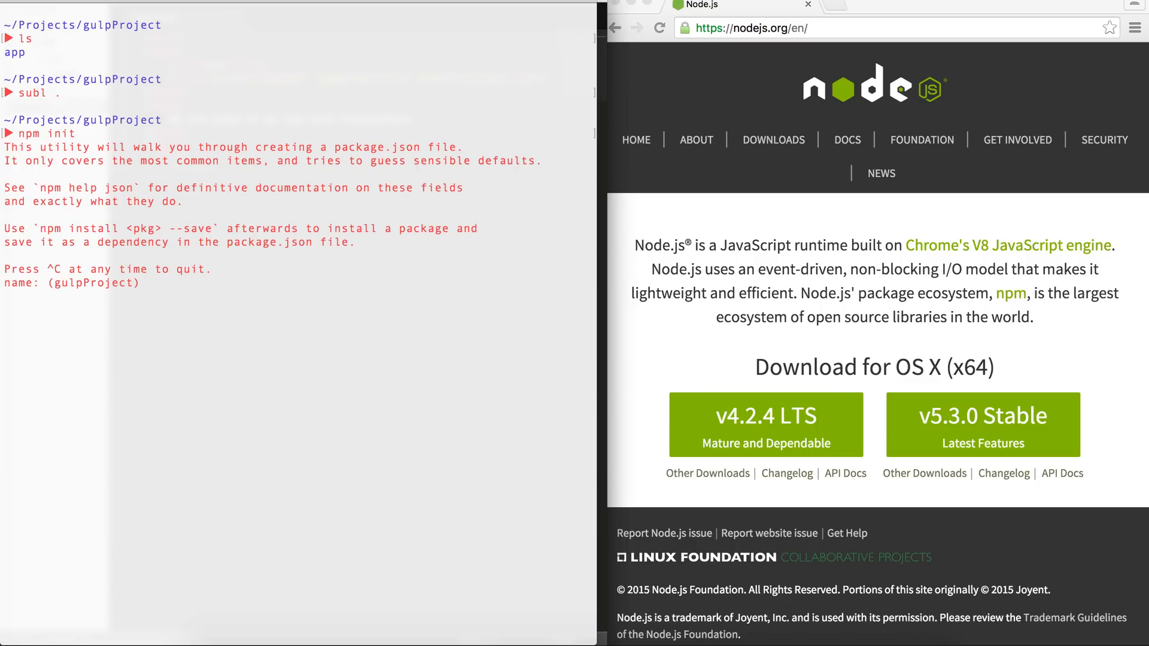
text(gulp-)
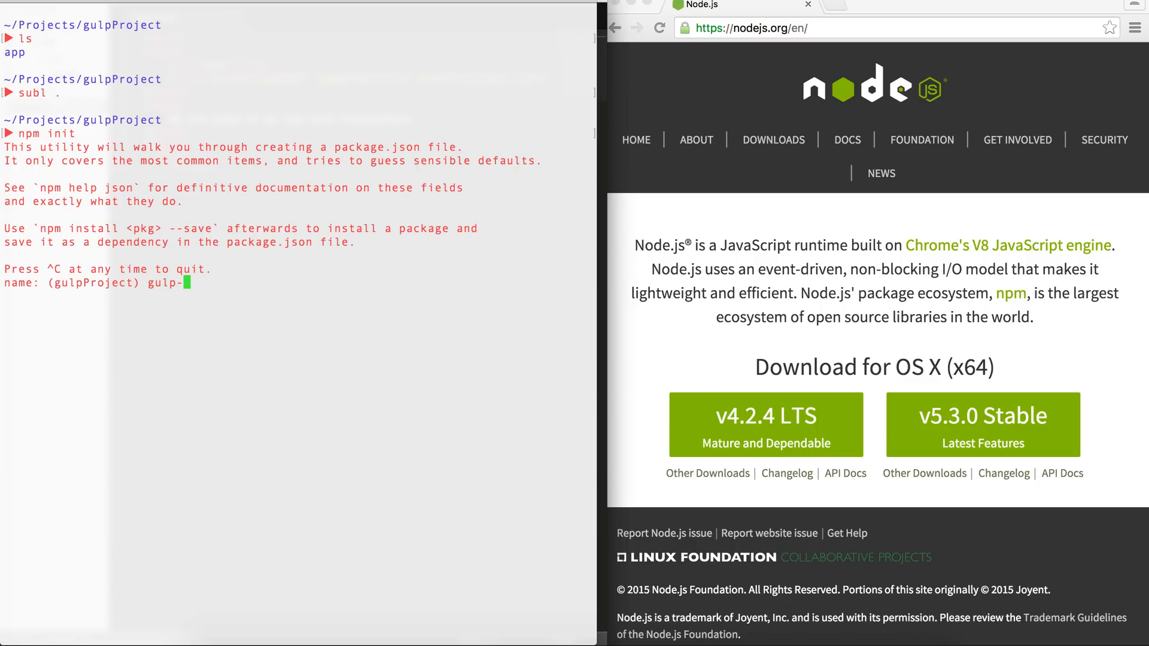
text(project)
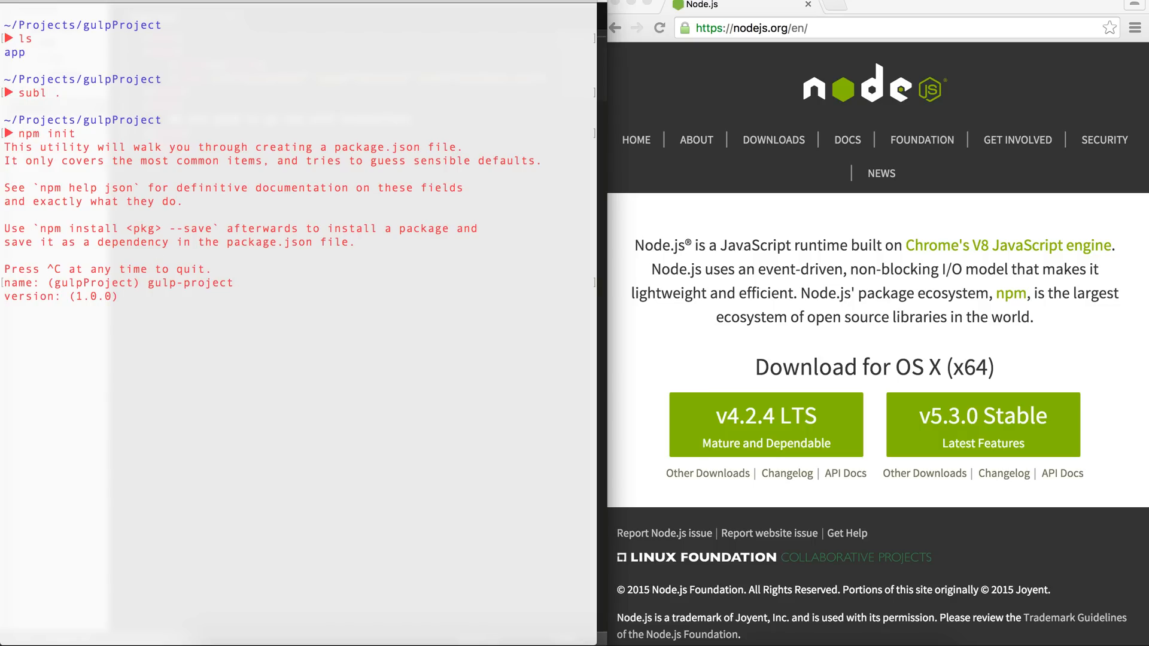
key(enter)
text(ls)
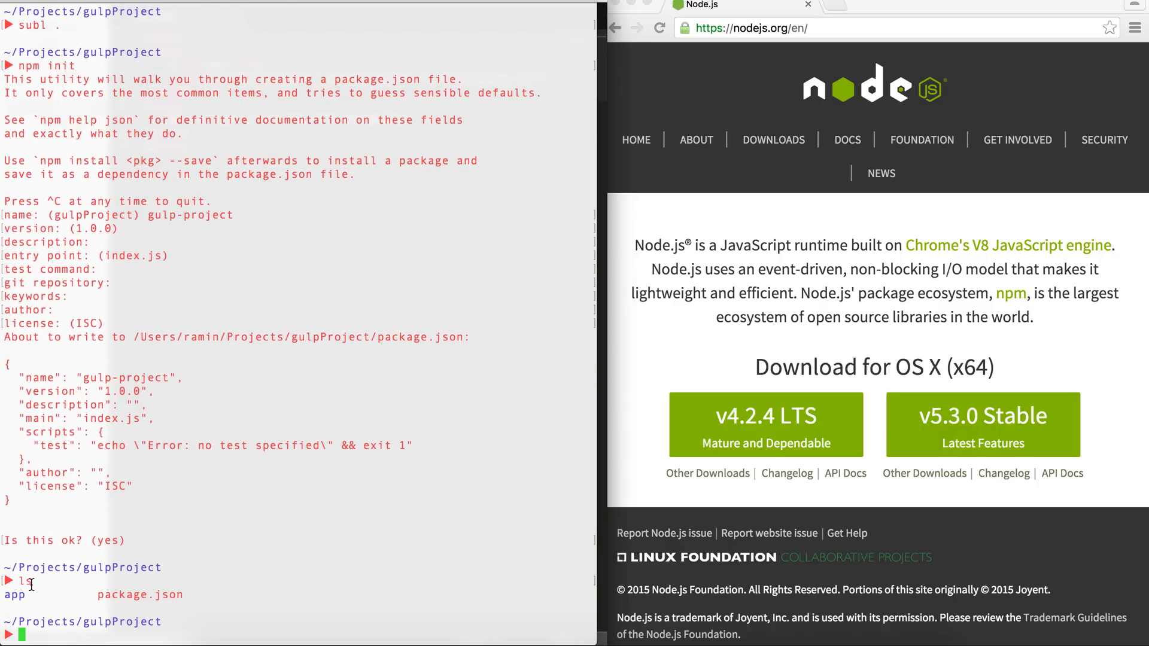
mouse_move(20, 369)
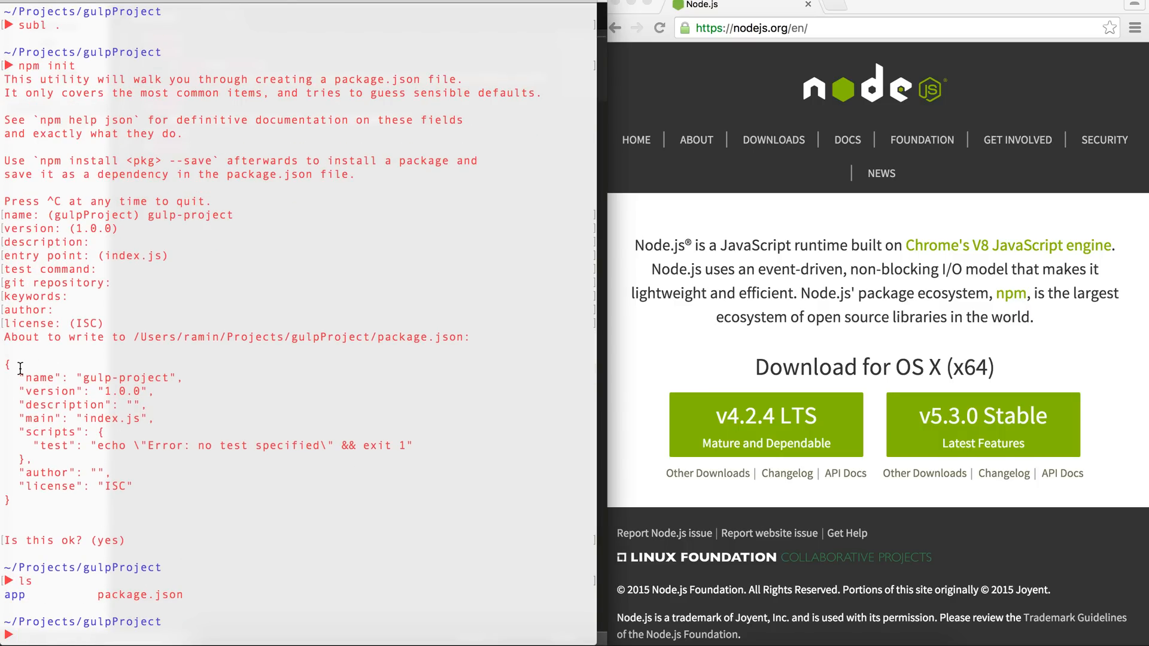
mouse_move(28, 396)
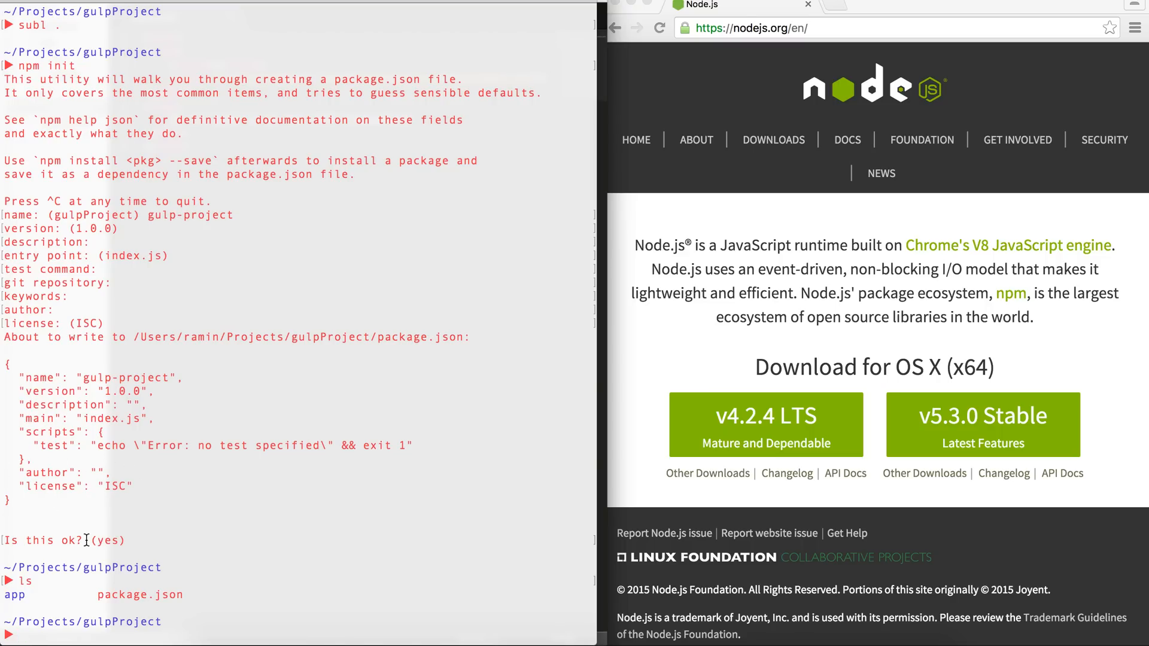
mouse_move(126, 480)
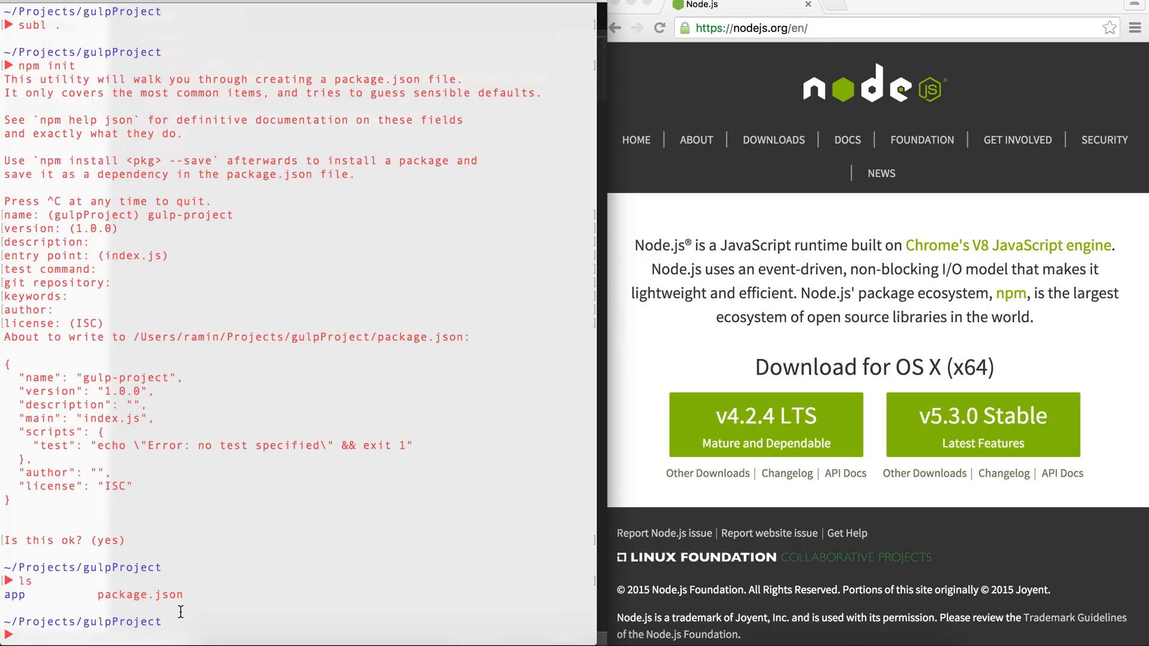
Install gulp with --save-dev, then check node_modules for the gulp module and return to the project root.
text(npm install)
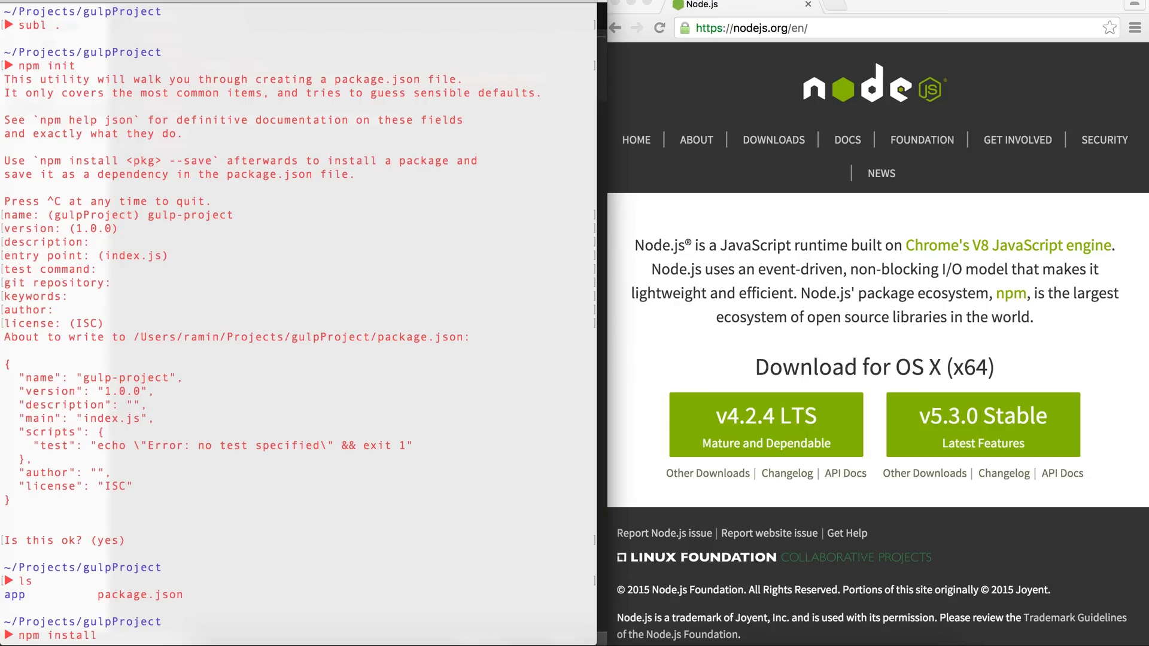
text(gulp)
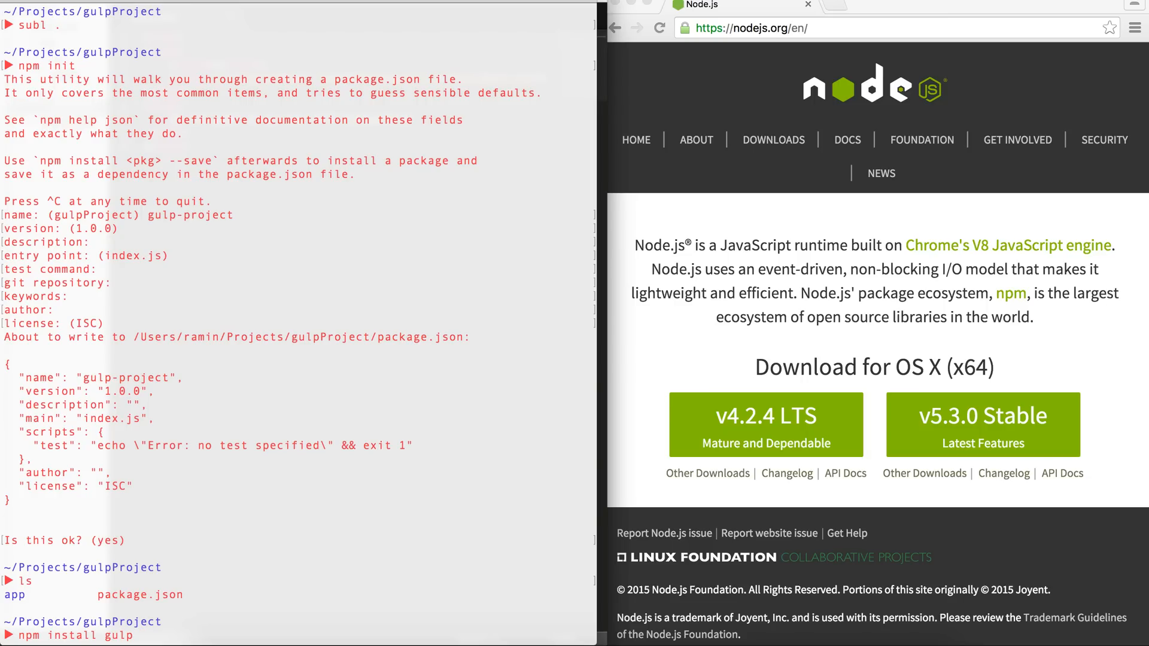
text(--save-dev)
text(ls)
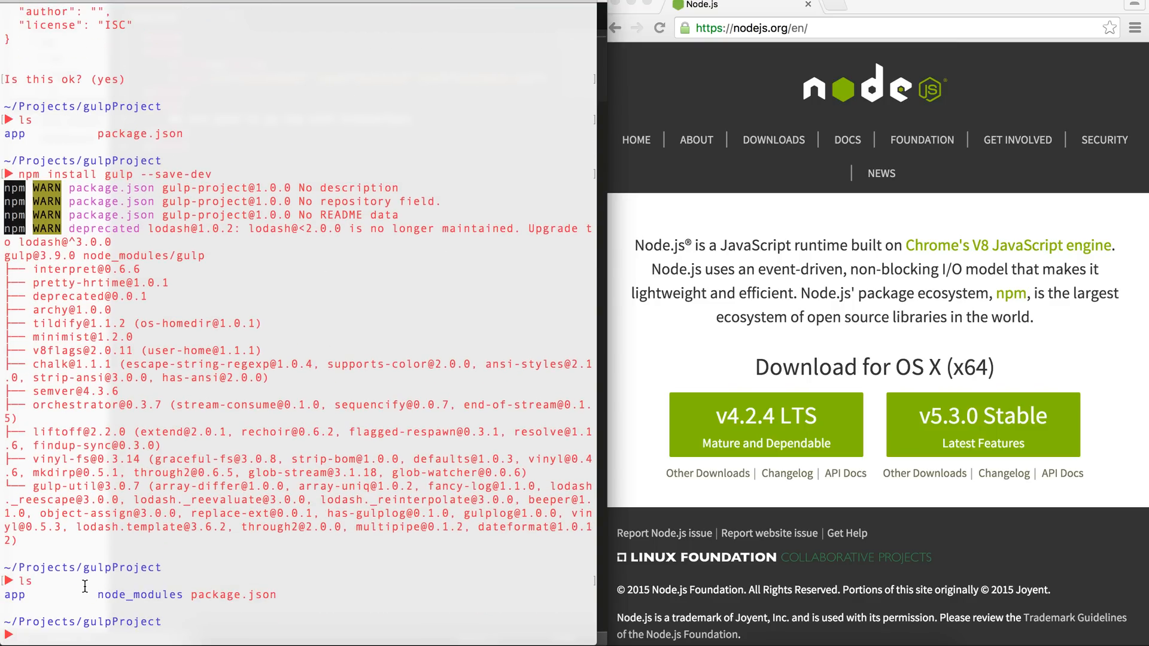
text(cd node_modules)
text(ls)
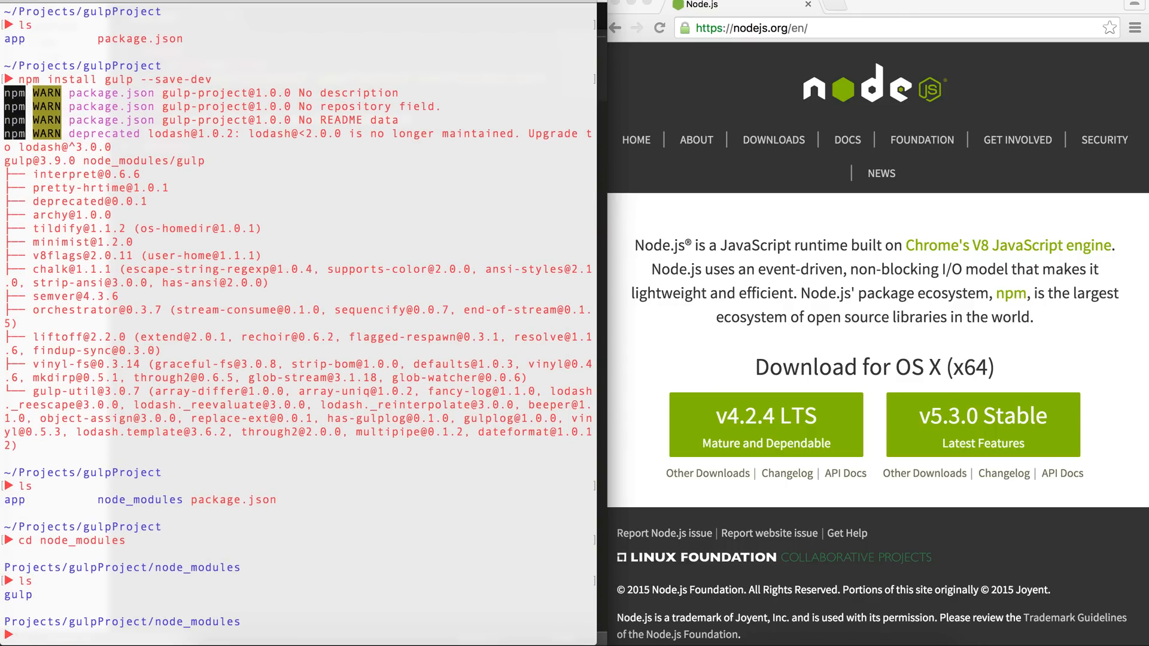
text(cd ..)
text(ls)
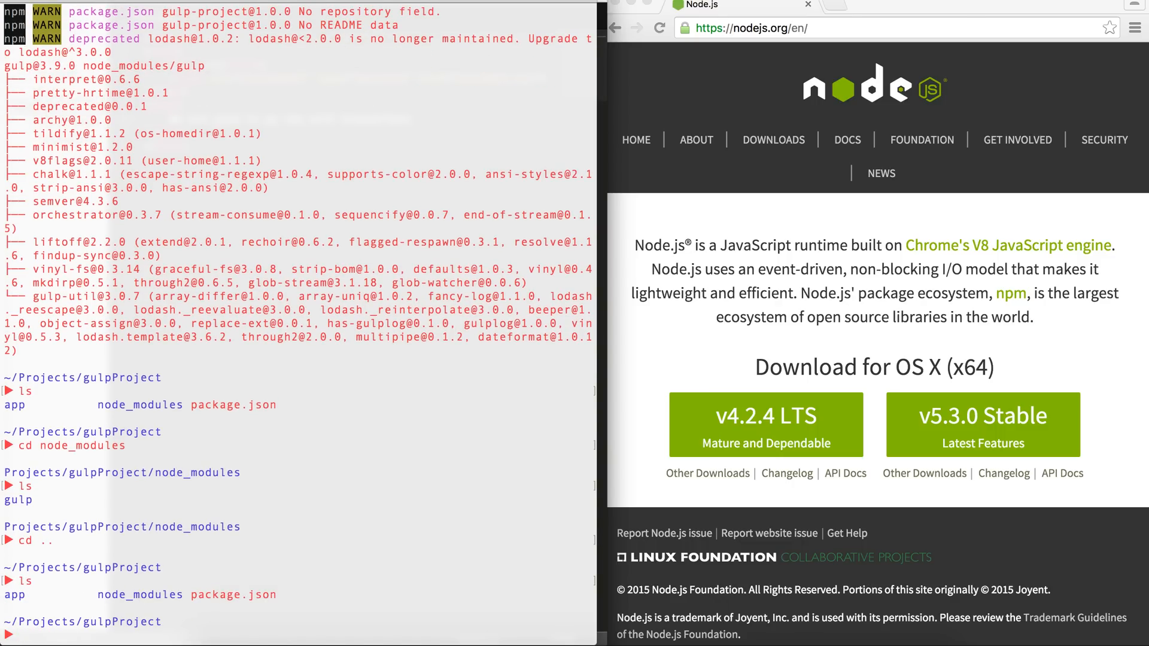
Run npm install browser-sync --save-dev in the project folder.
text(n)
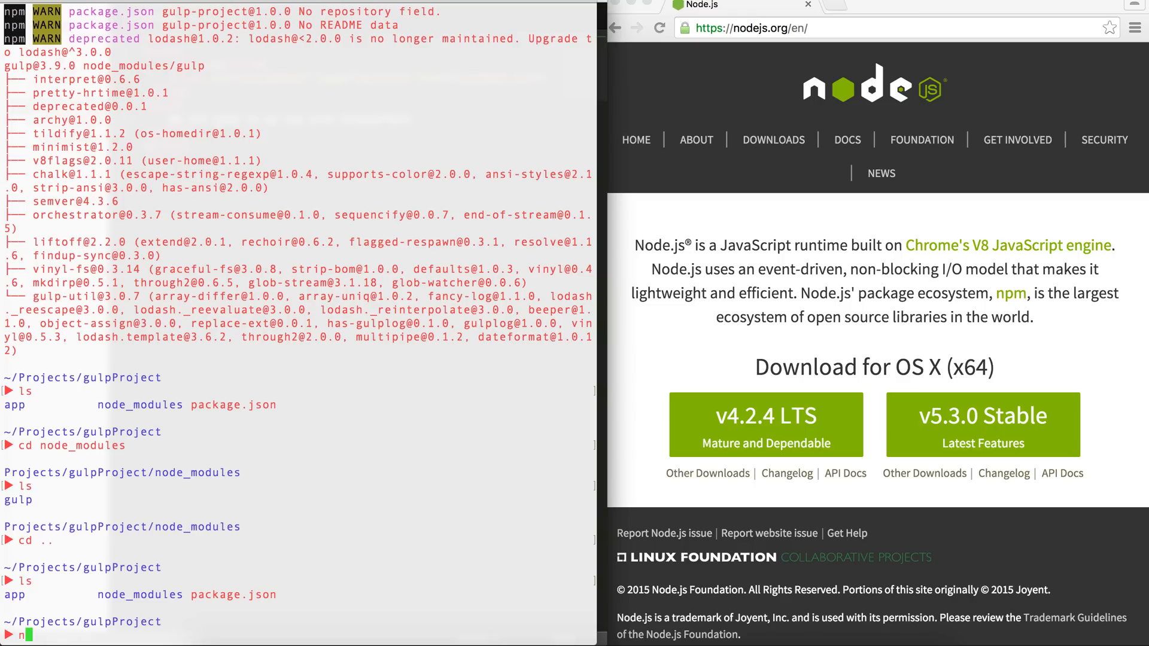
text(npm install brows)
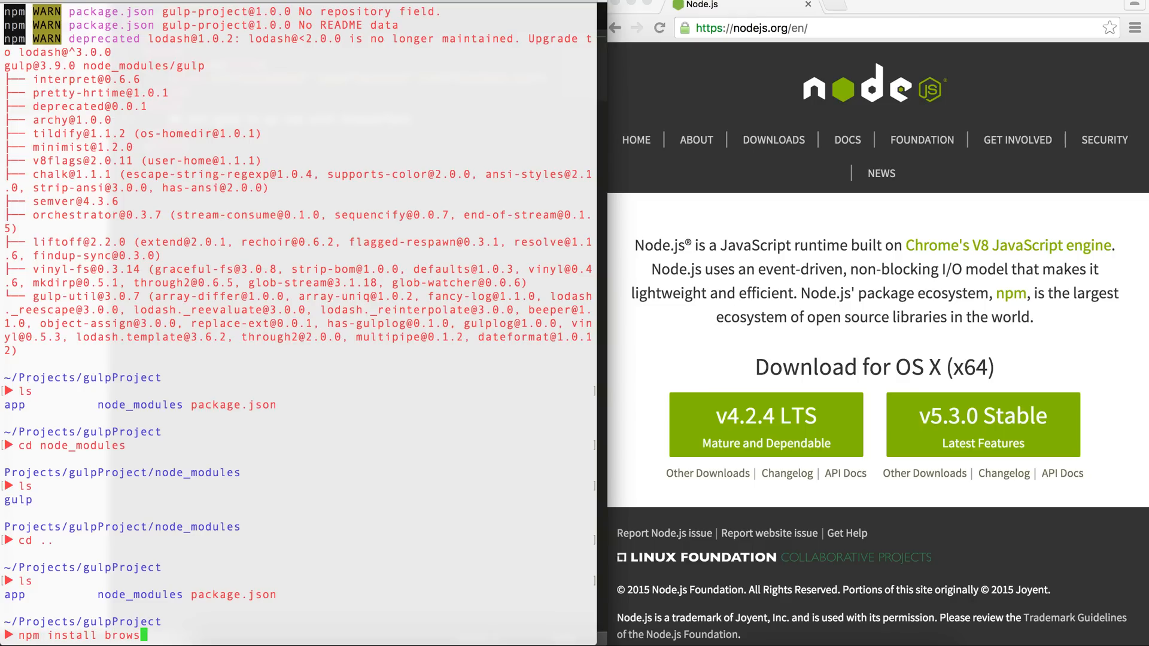
text(er-sync --save-dev)
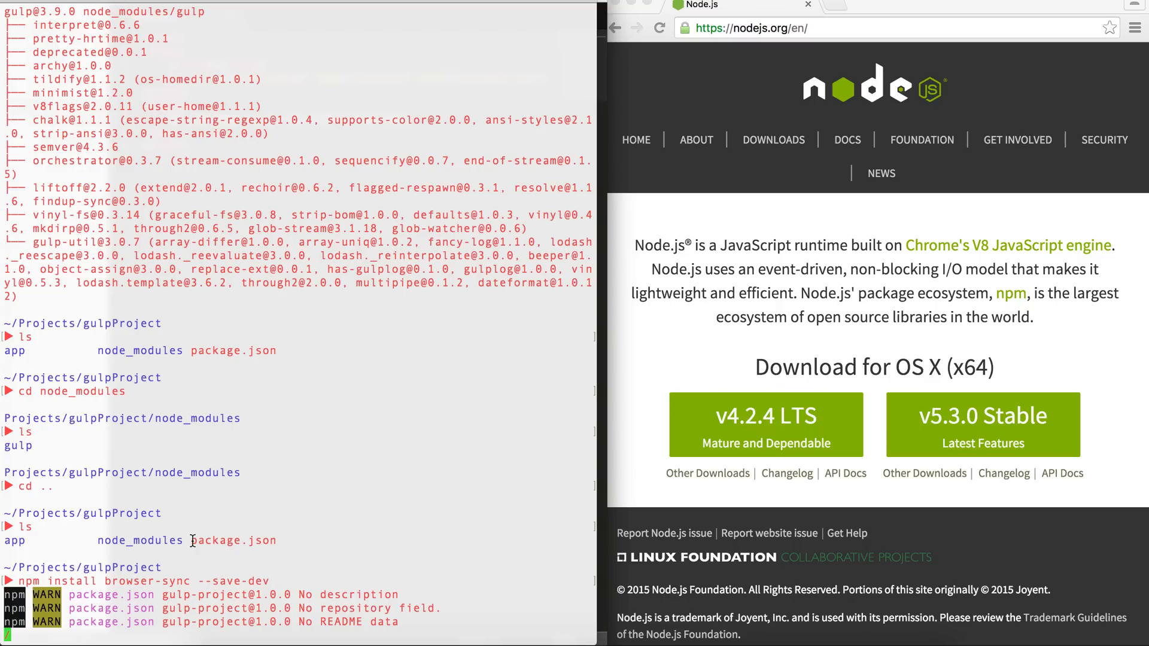
double_click(235, 540)
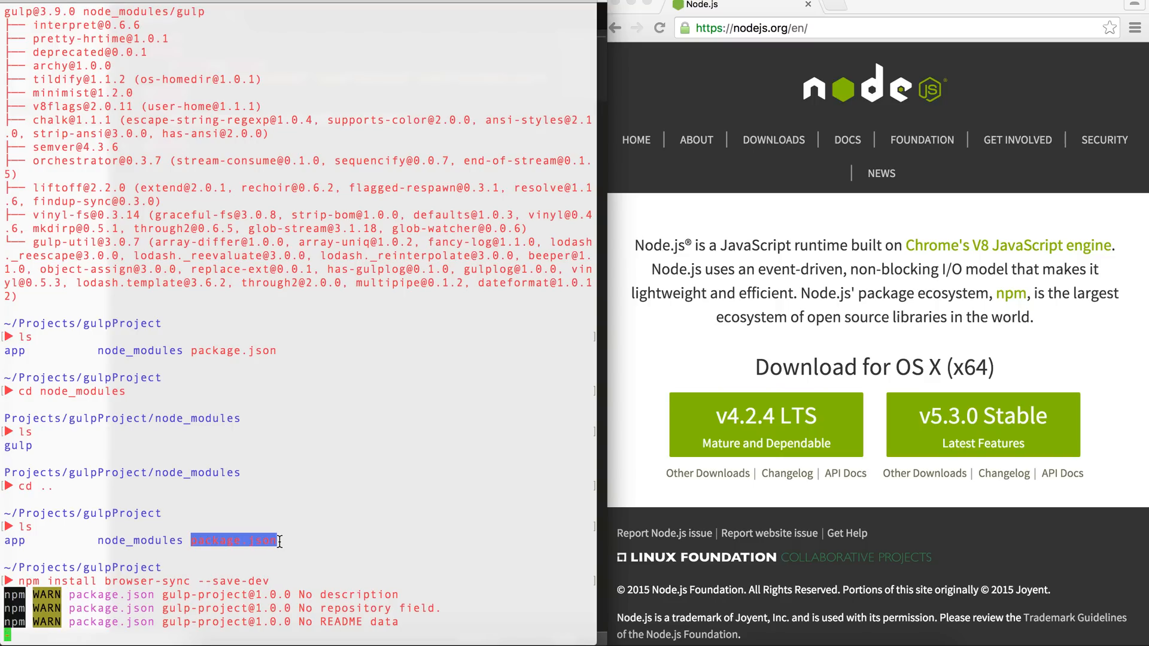
click(205, 541)
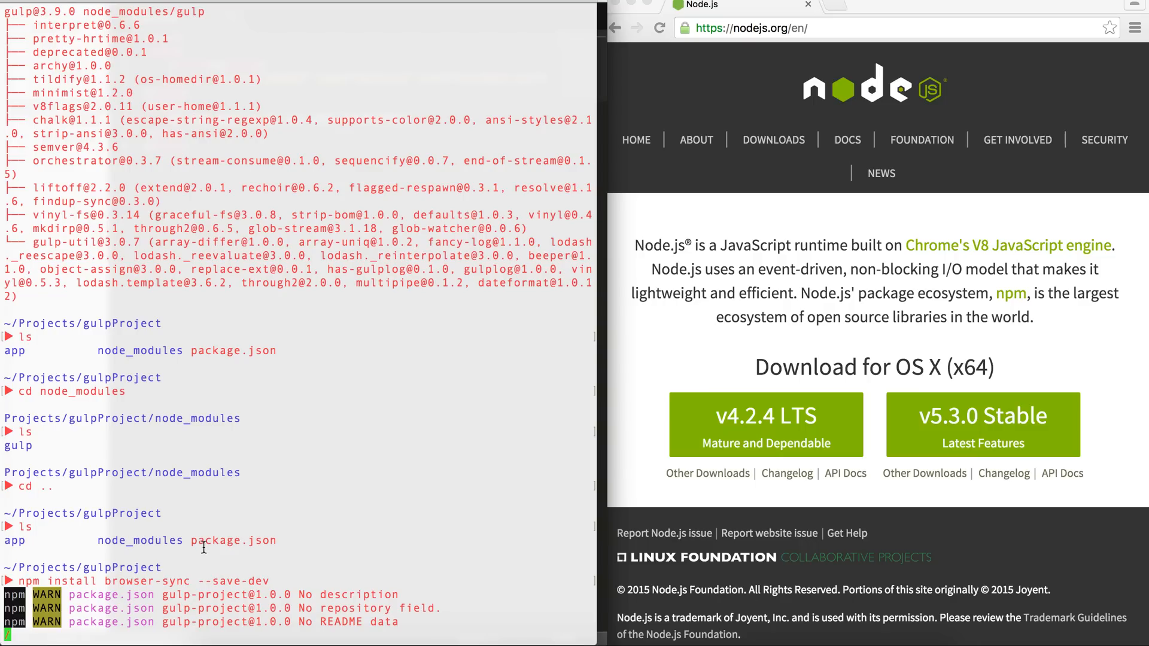
mouse_move(219, 399)
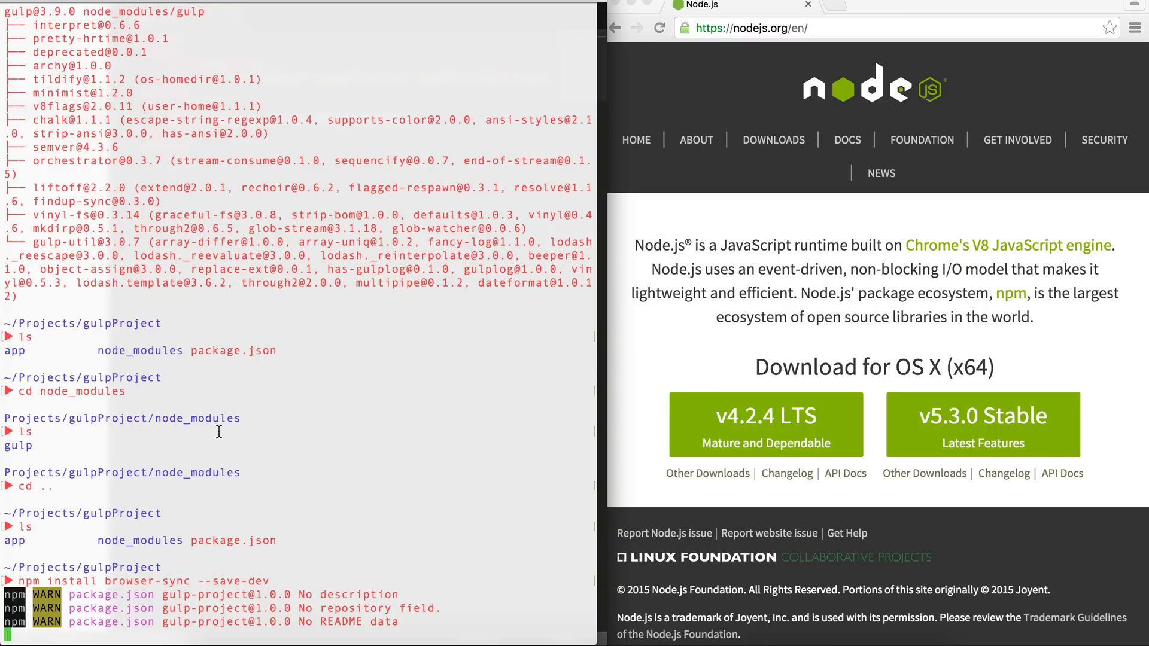
Scroll through the browser-sync install output as the build proceeds.
scroll(down, 3)
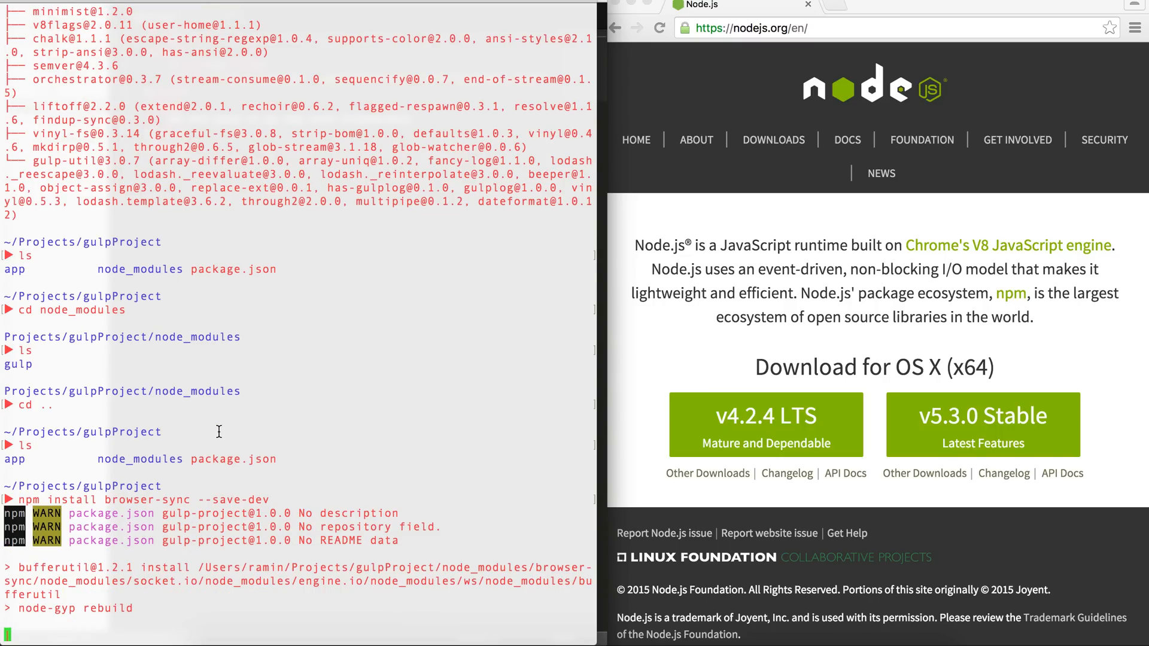
scroll(down, 3)
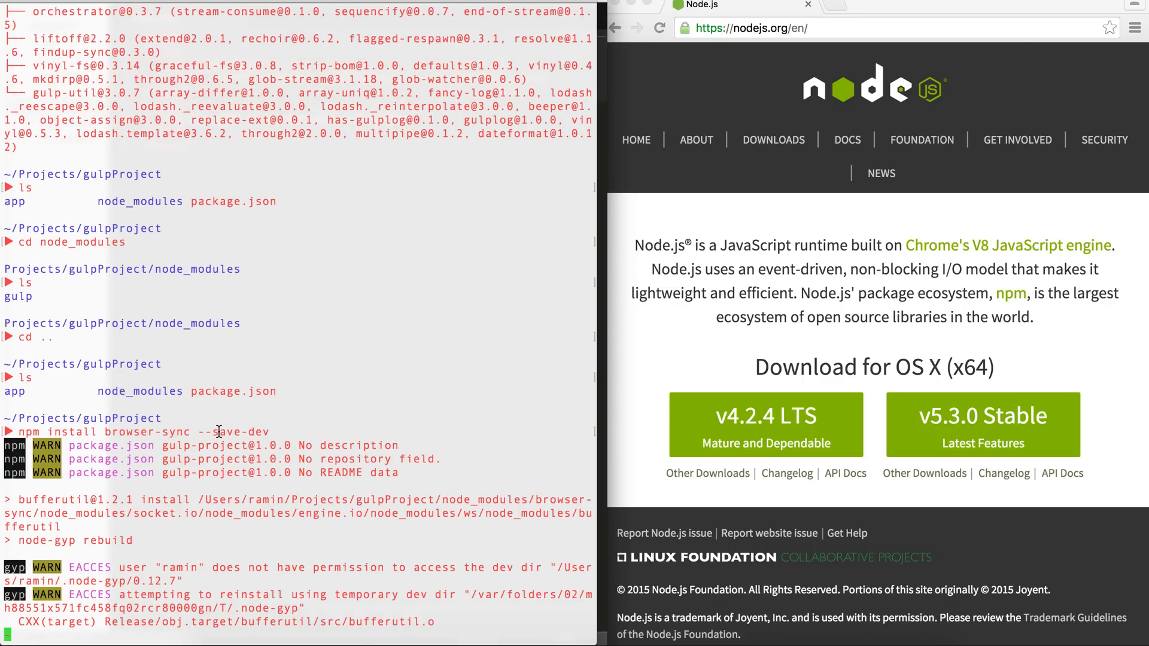
scroll(down, 3)
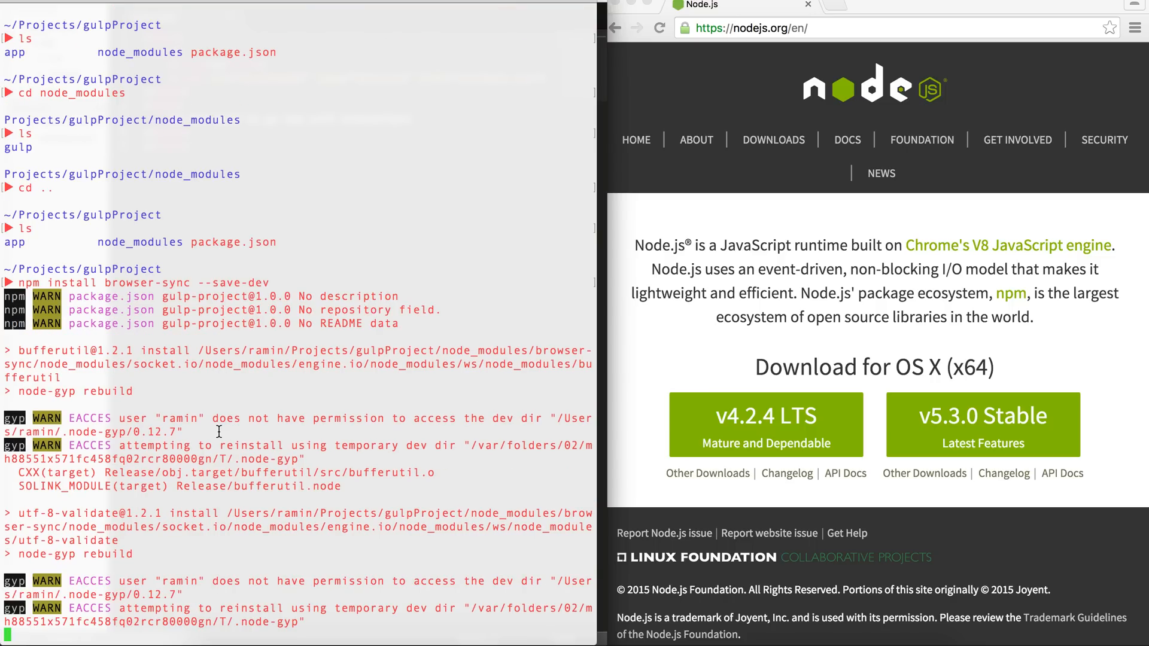
scroll(down, 3)
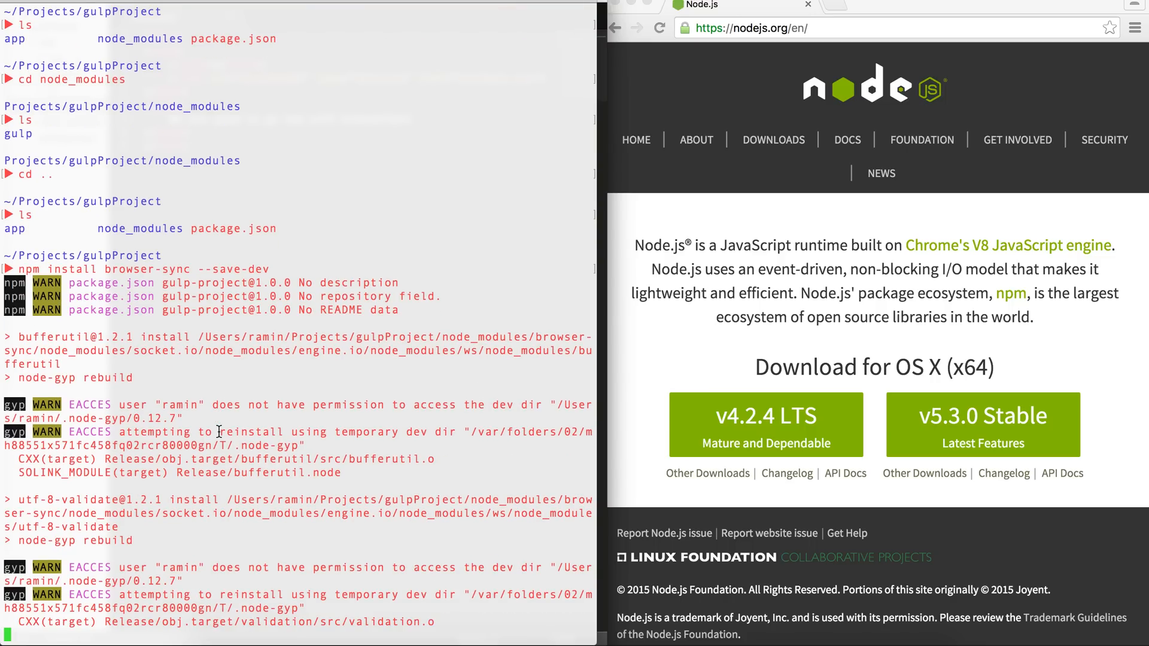
scroll(down, 3)
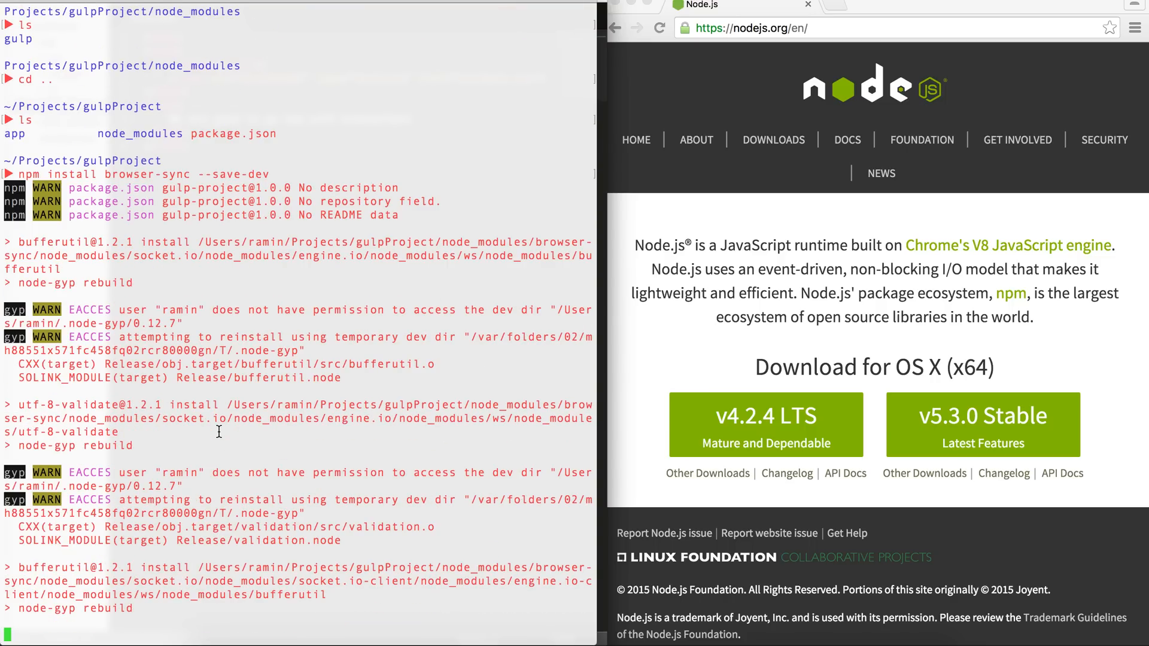
scroll(down, 3)
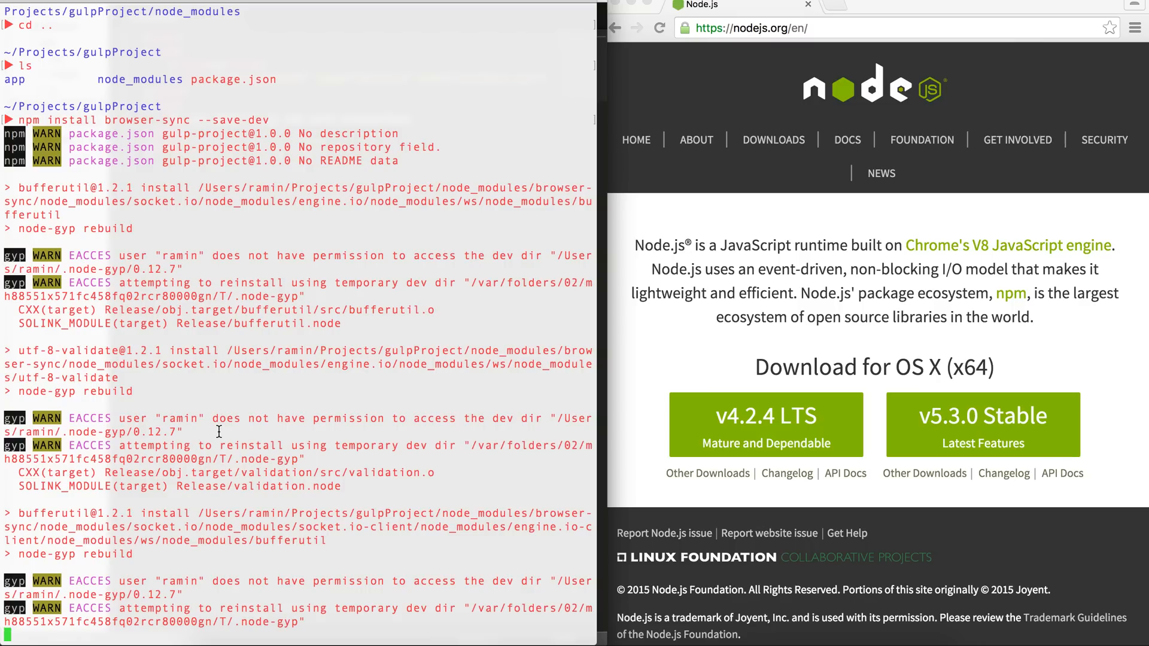
scroll(down, 3)
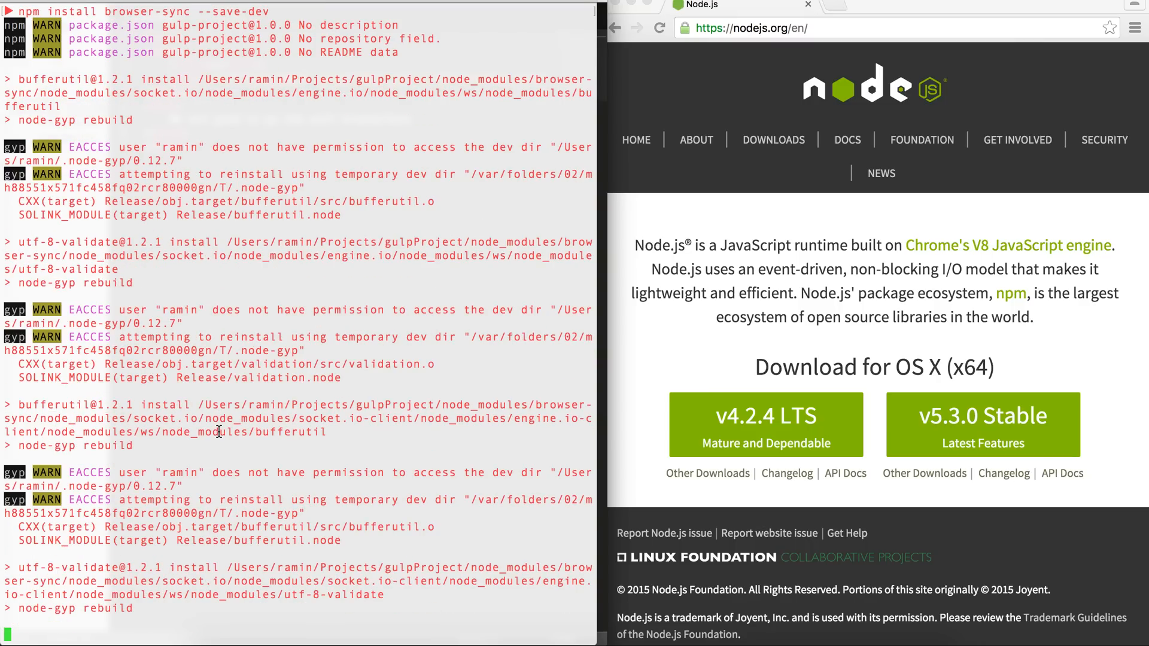
scroll(down, 3)
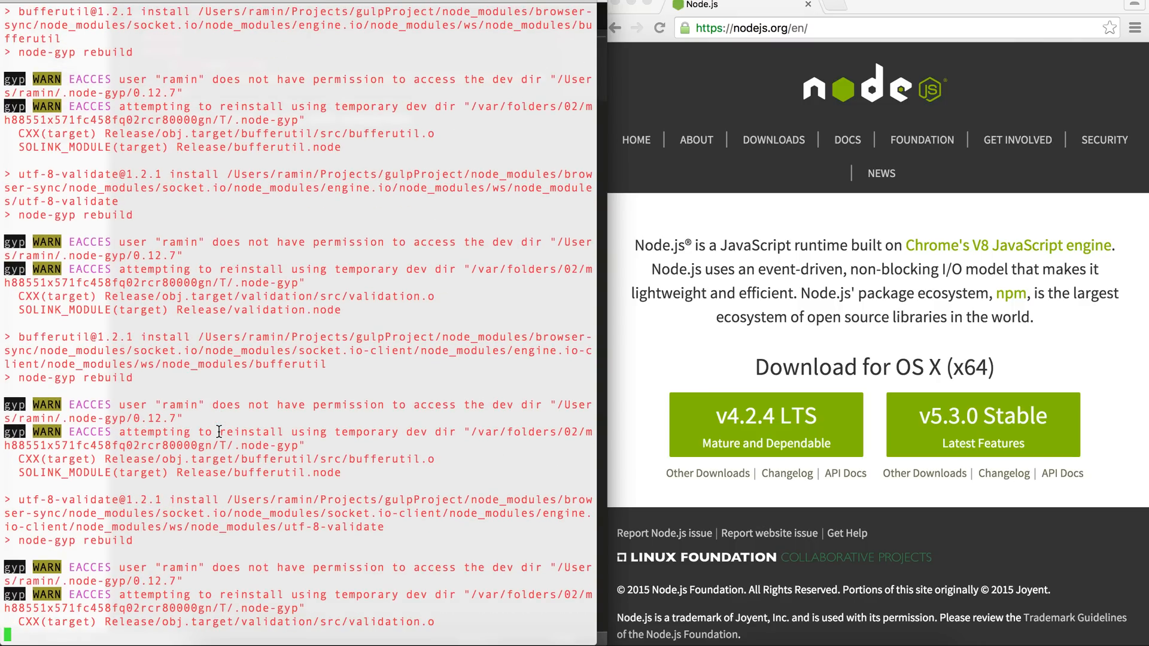
scroll(down, 3)
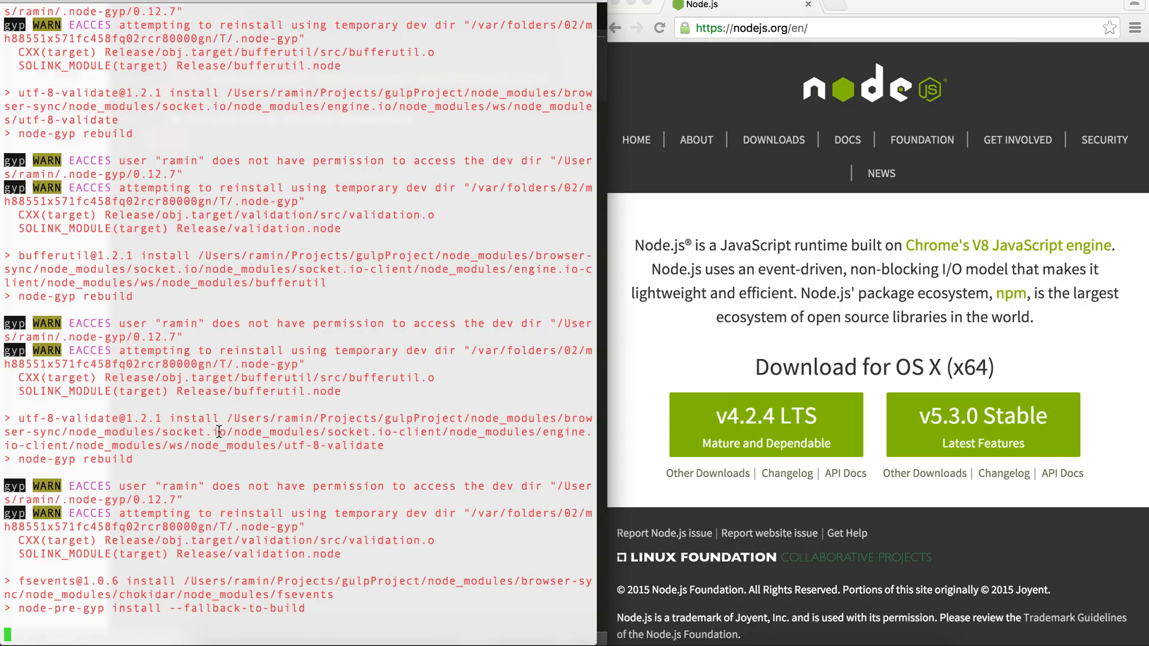
scroll(down, 3)
text(ls)
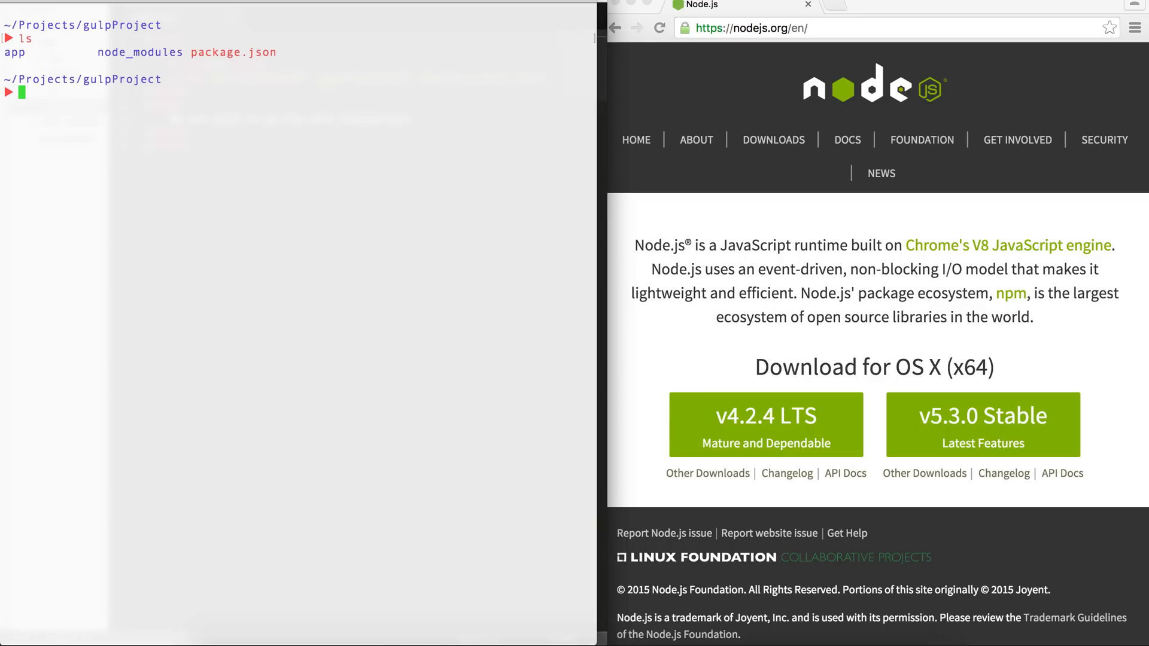
View package.json with less, showing browser-sync ^2.11.0 and gulp ^3.9.0 devDependencies.
text(le)
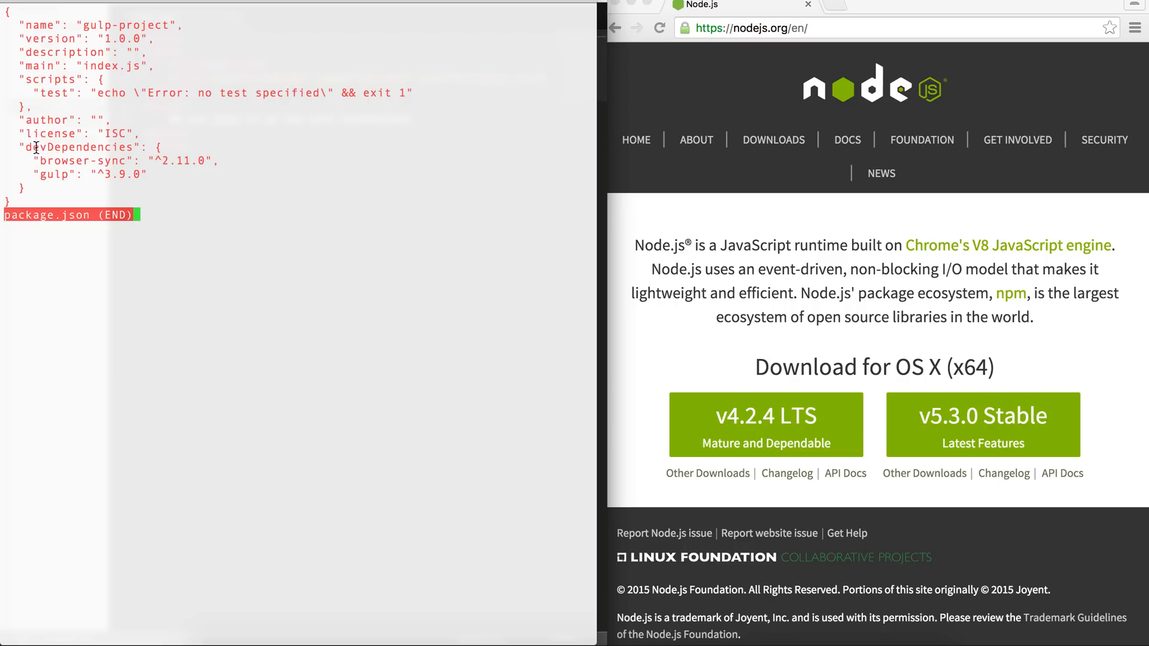
mouse_move(57, 174)
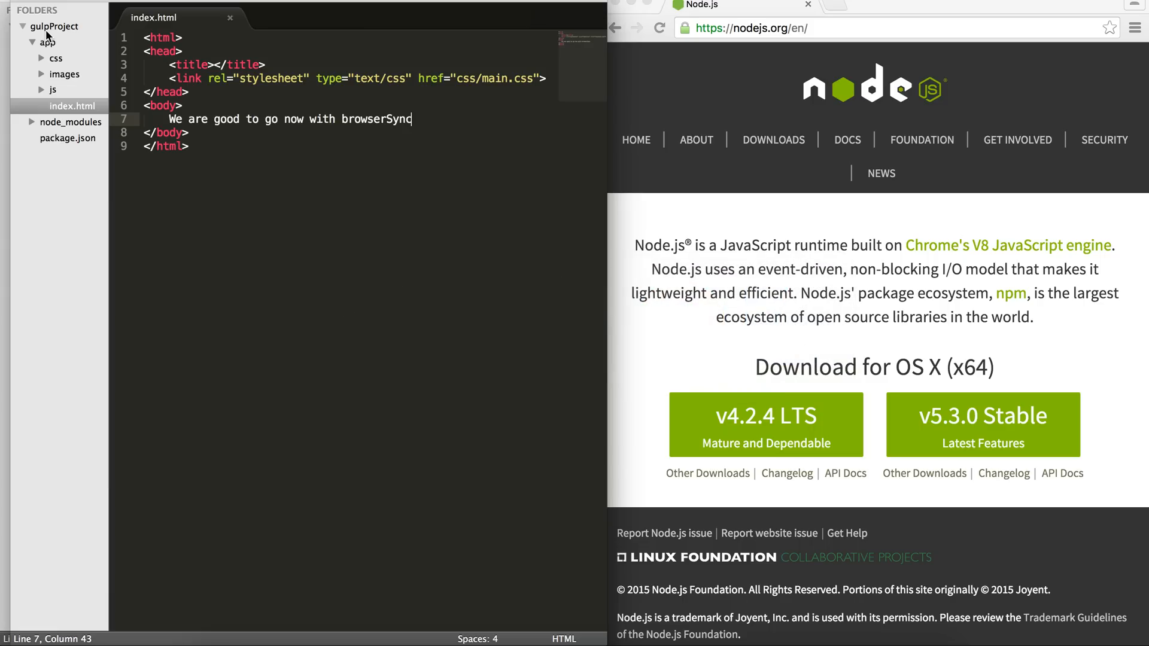
Create a new file in the gulpProject root and save it as gulpfile.js.
right_click(52, 26)
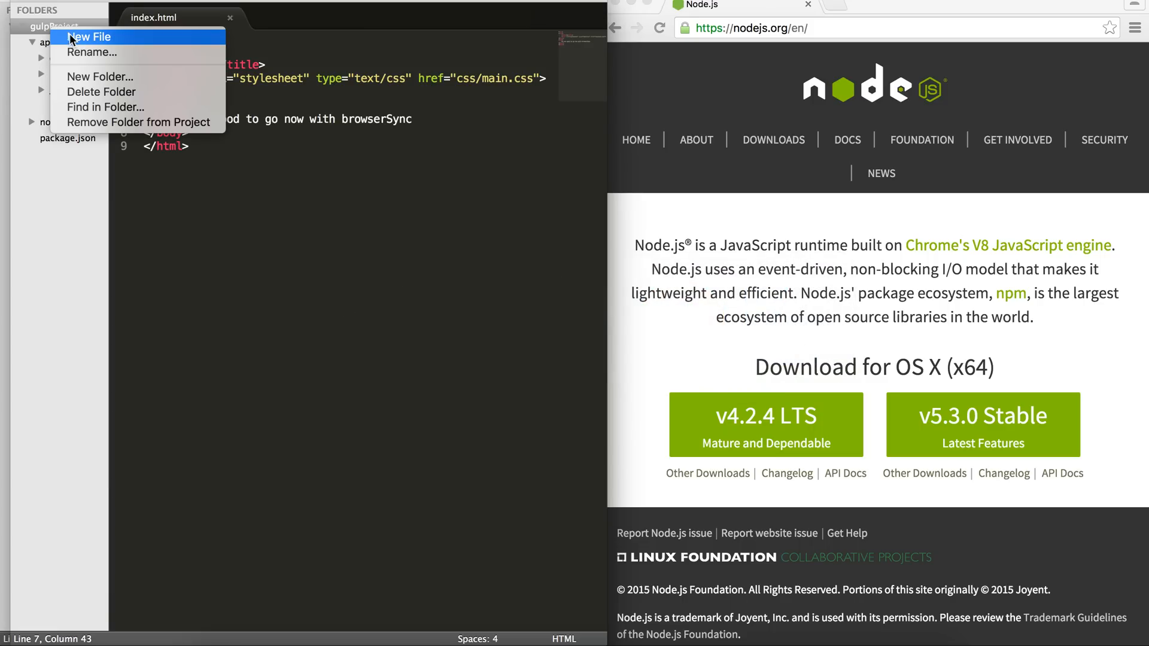
click(90, 37)
text(gulpfil)
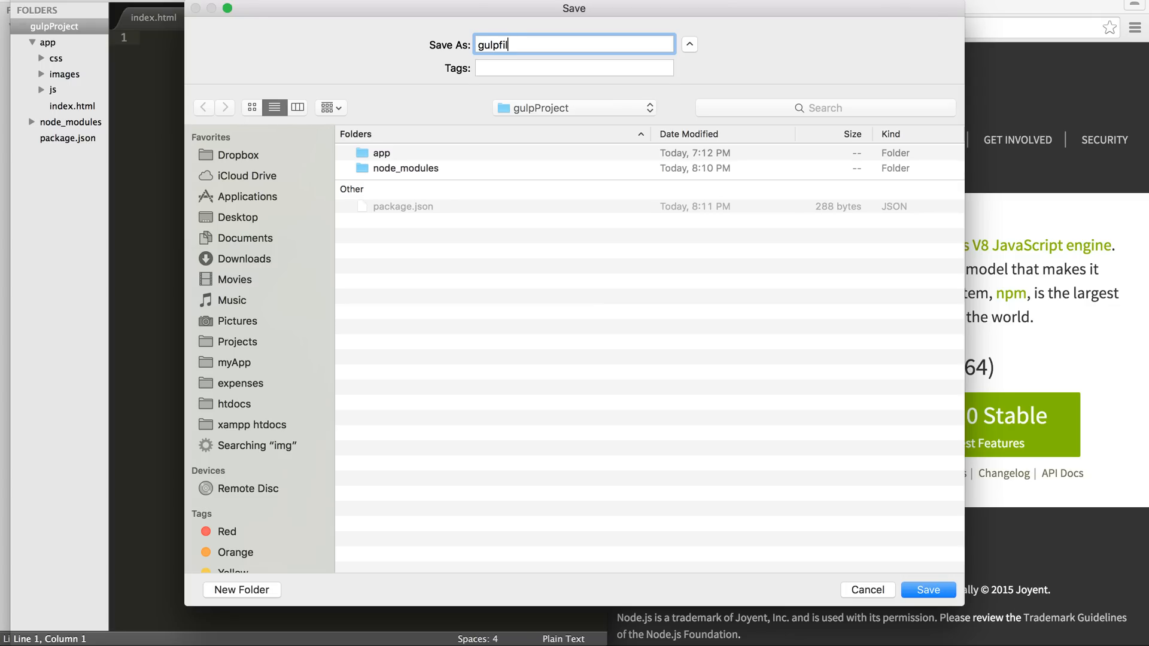
click(926, 590)
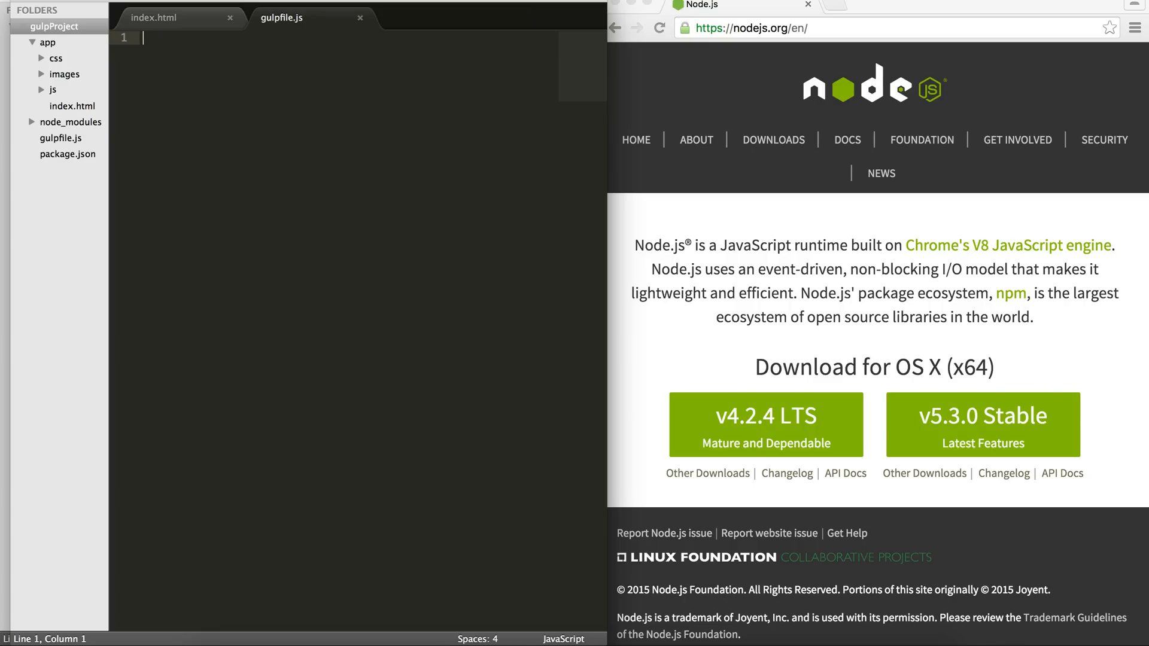
Write var gulp = require('gulp'); and var browserSync = require('browser-sync'); in gulpfile.js.
text(var gu)
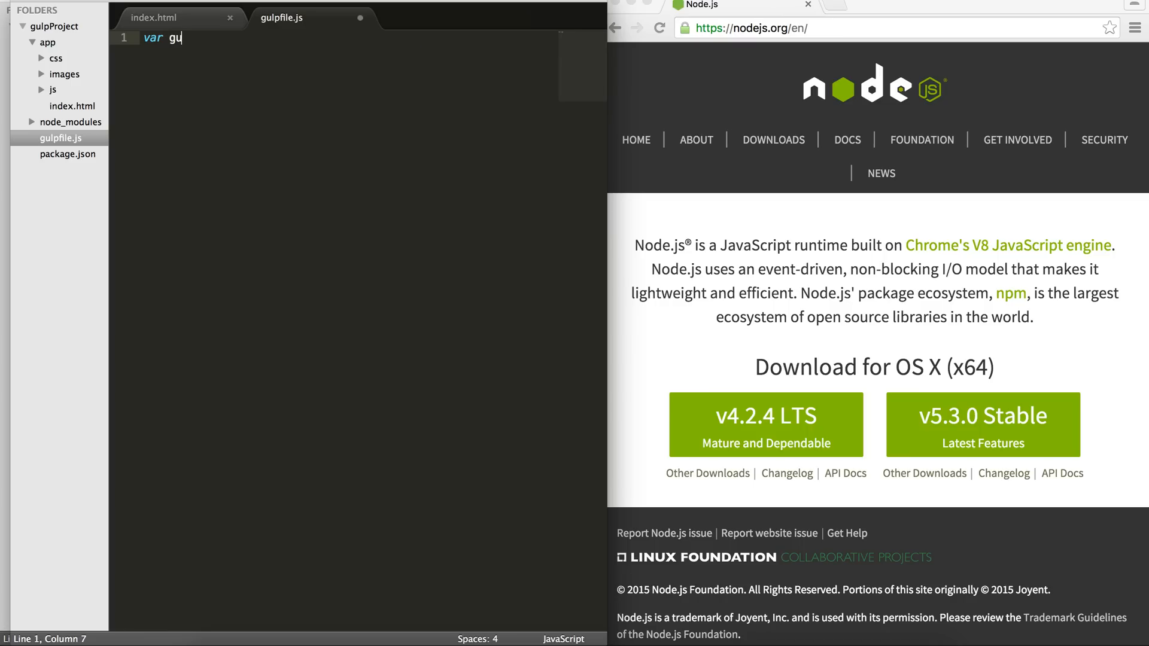
text(lp = require)
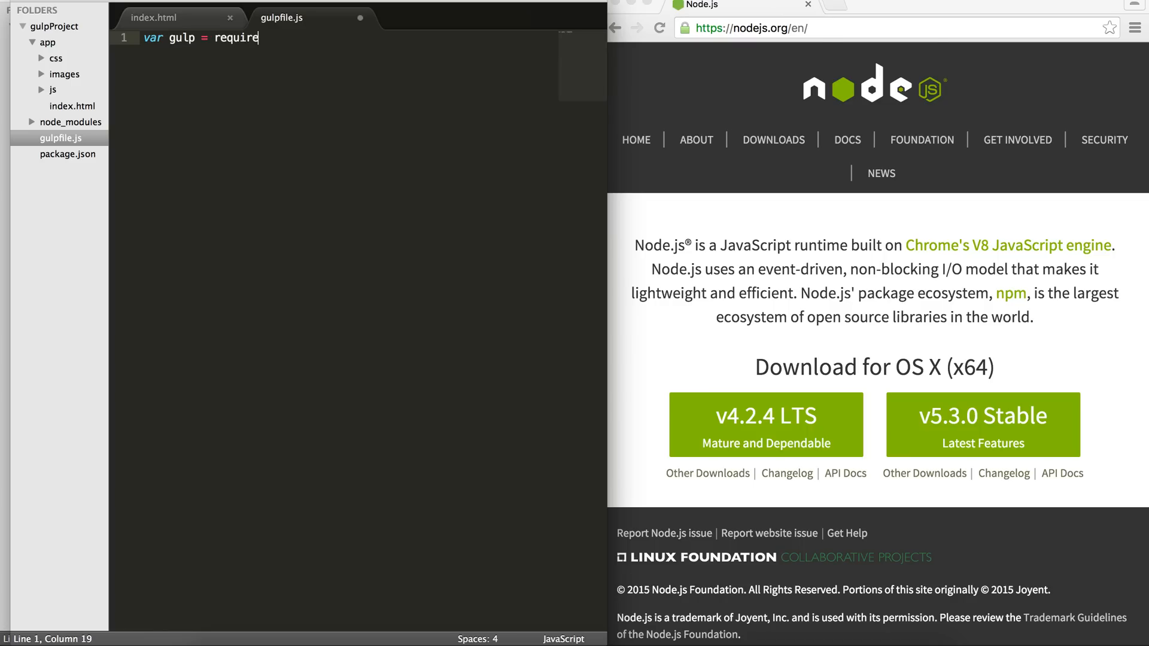
text(('g'))
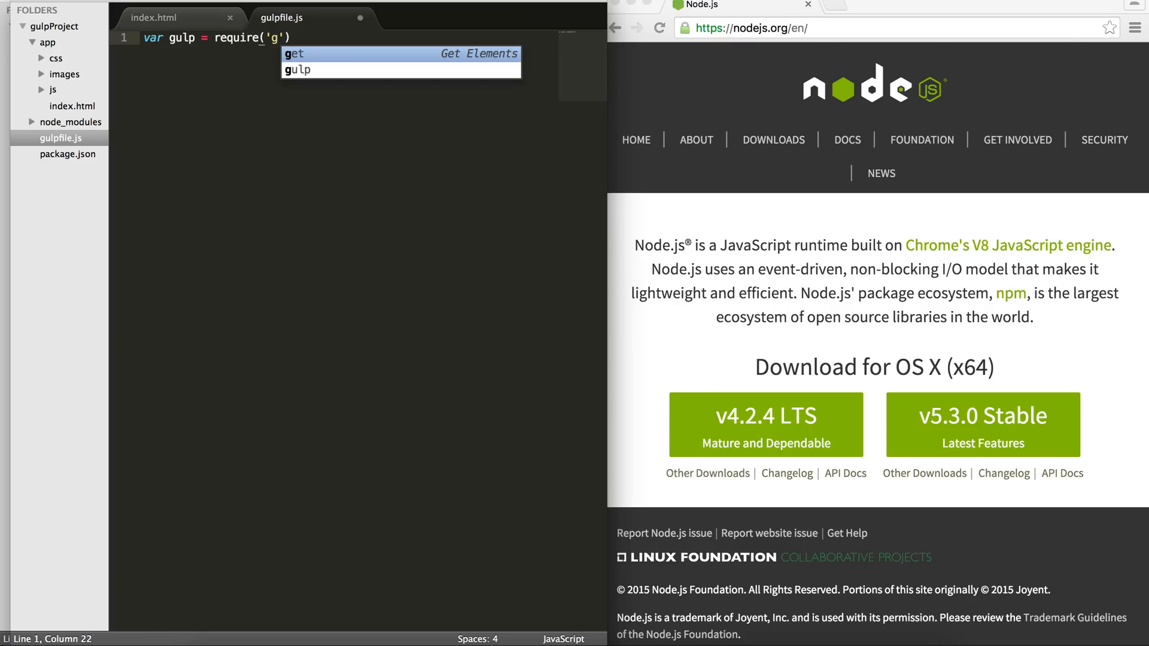
text(ulp');)
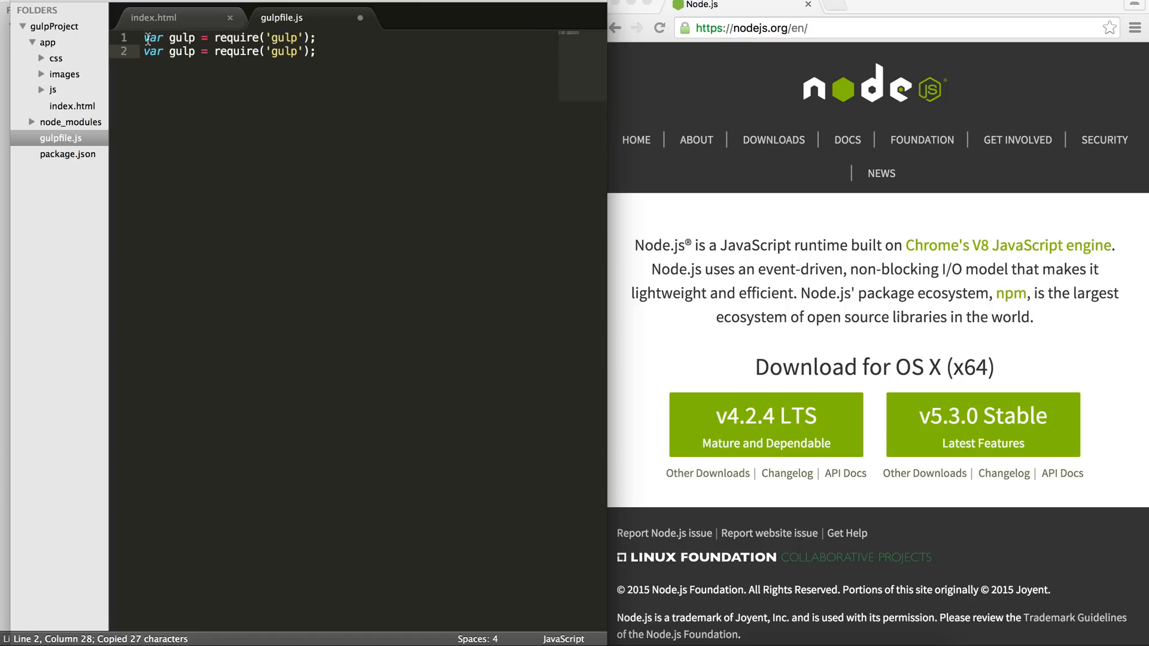
text(browserSync)
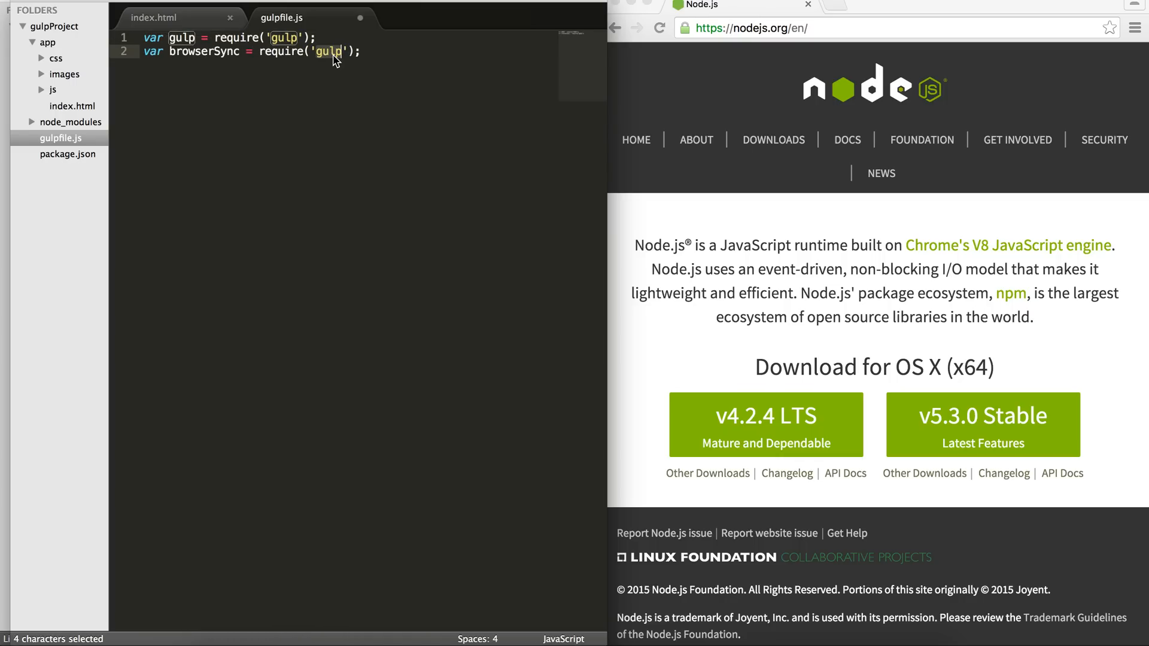
text(browser-sync)
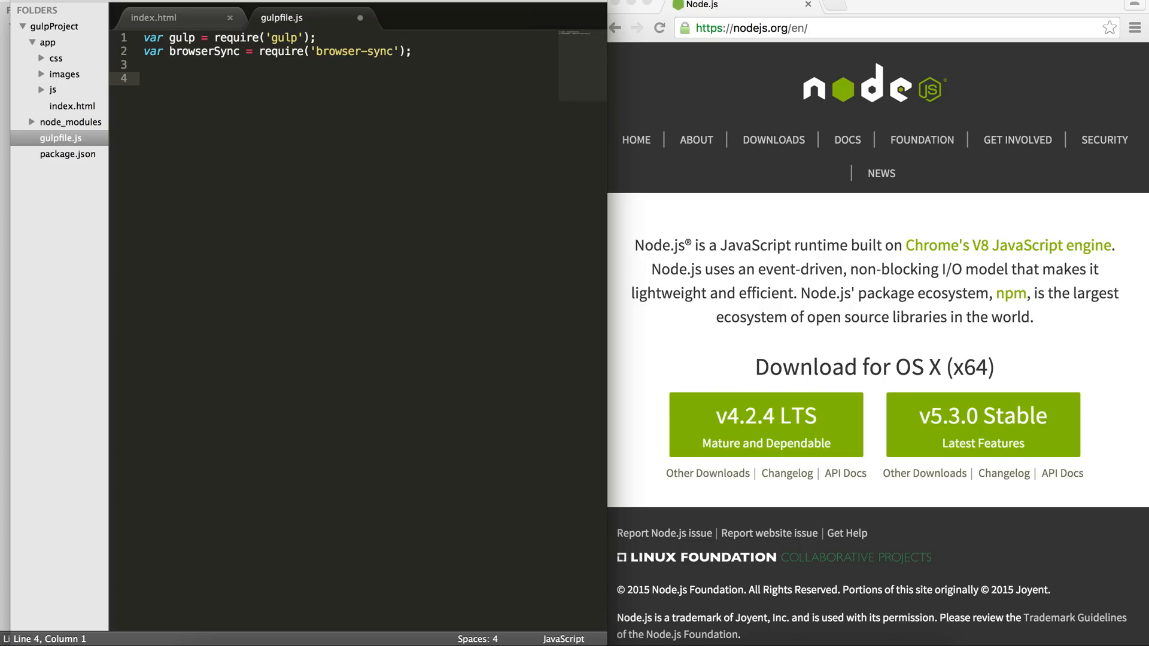
Define gulp.task('browserSync', function() { browserSync.init(...) }).
text(gulp.task)
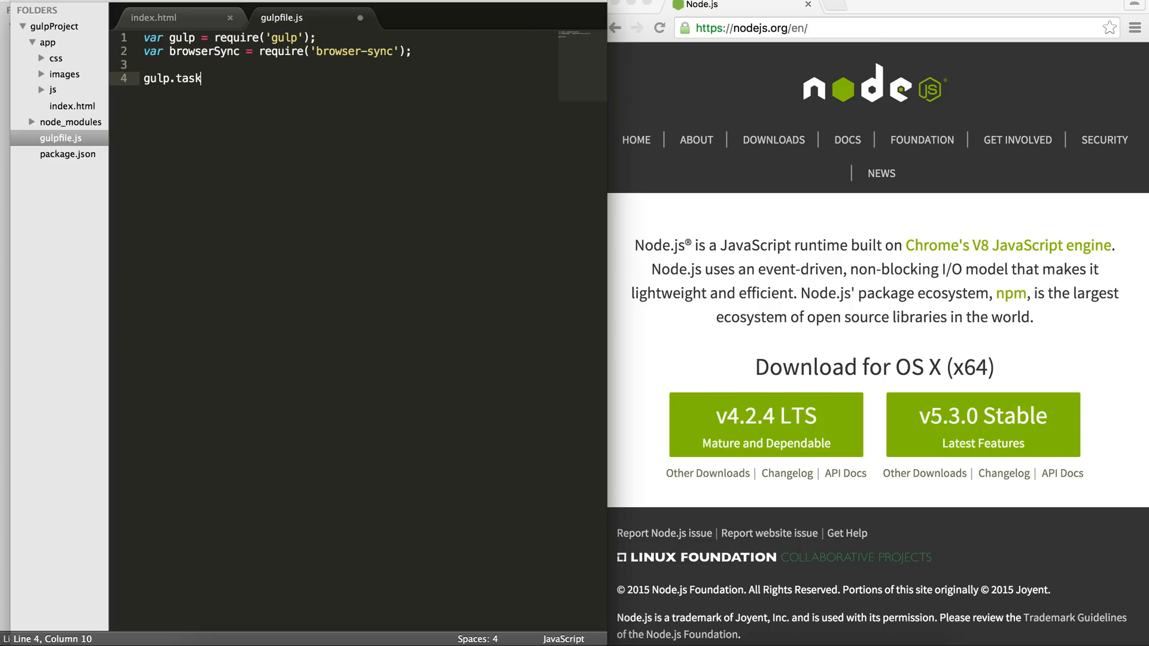
text((''))
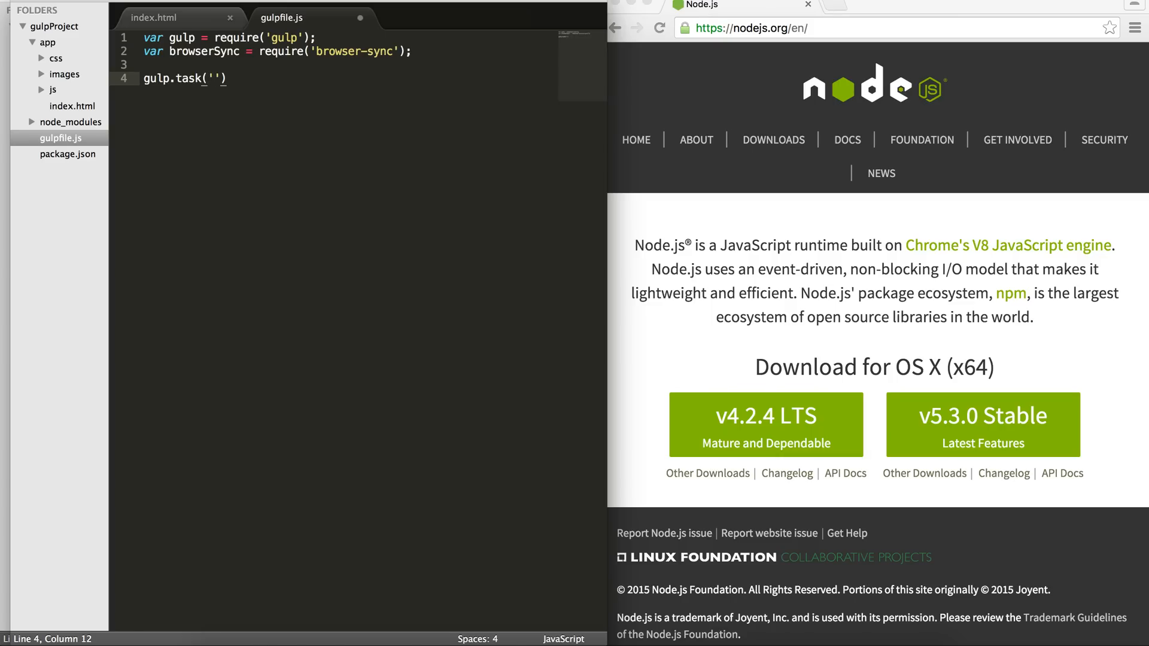
text(browserSync)
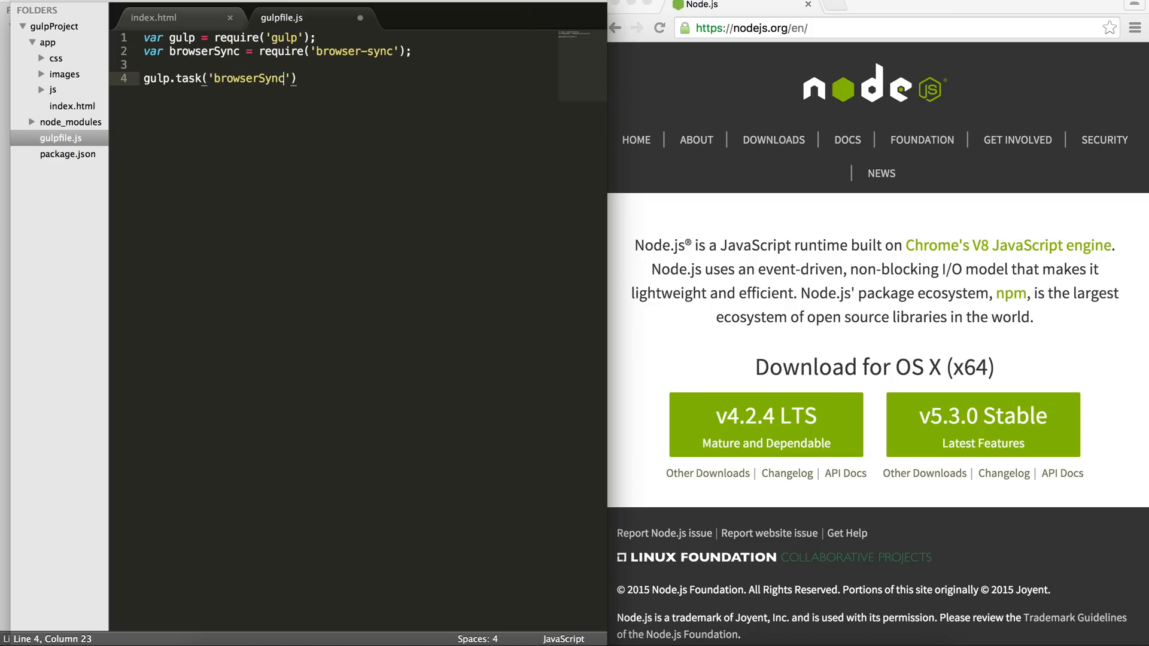
text(, function())
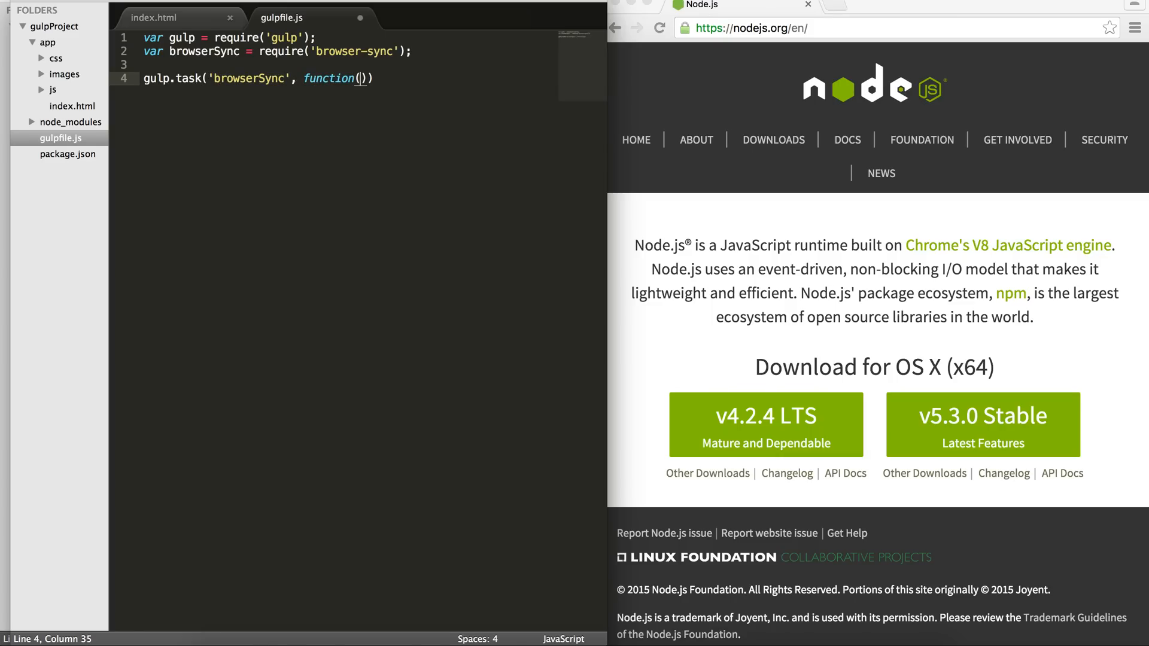
text({)
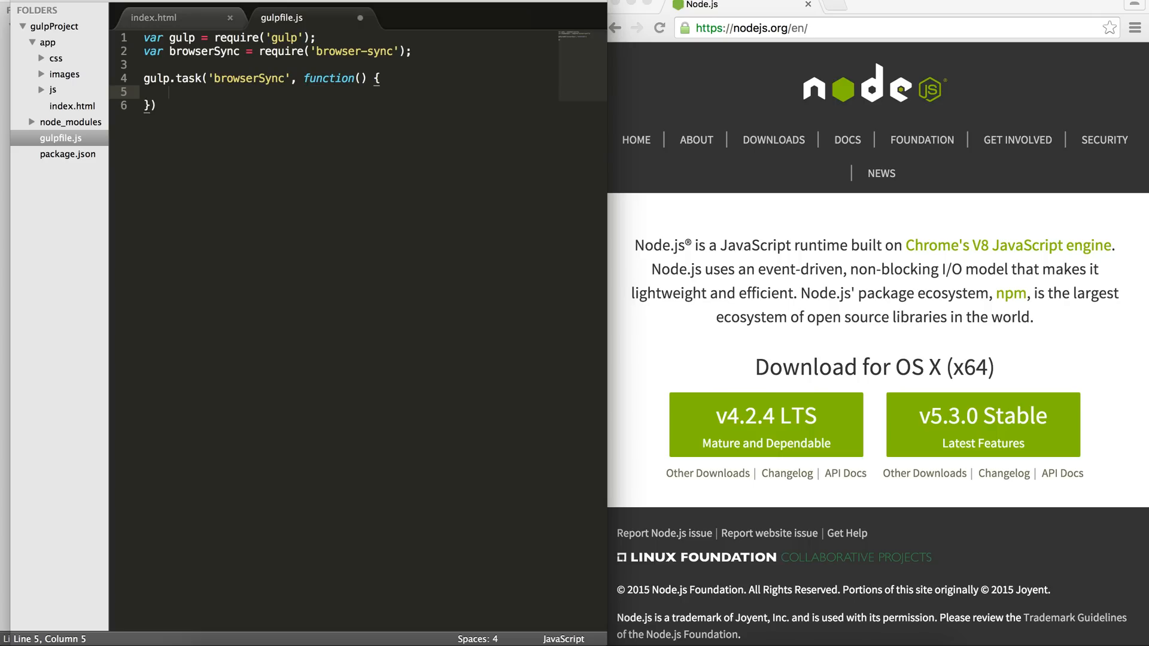
text(browserSync)
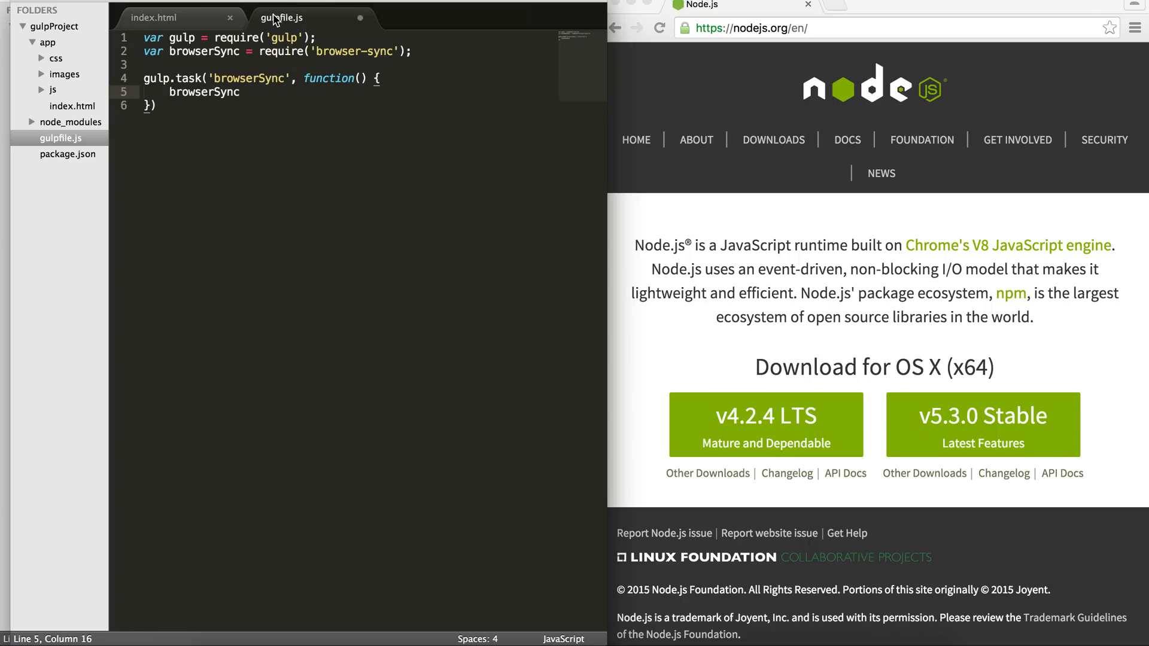
text(.init())
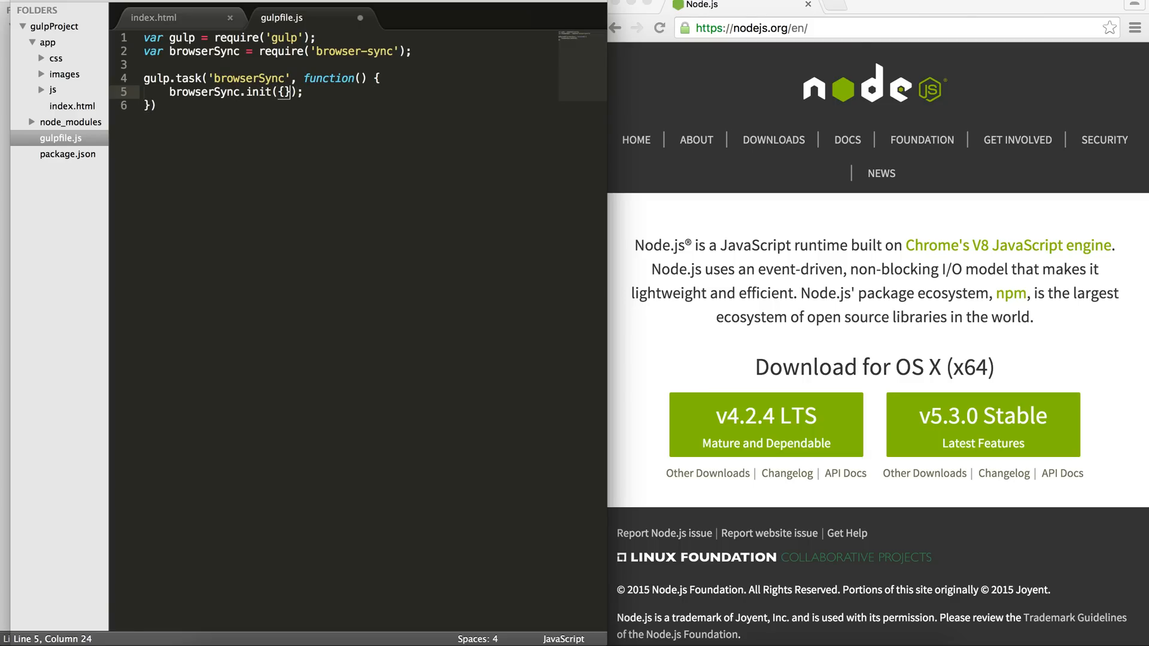
Give the init a server with baseDir: 'app' and save gulpfile.js.
text(server: {)
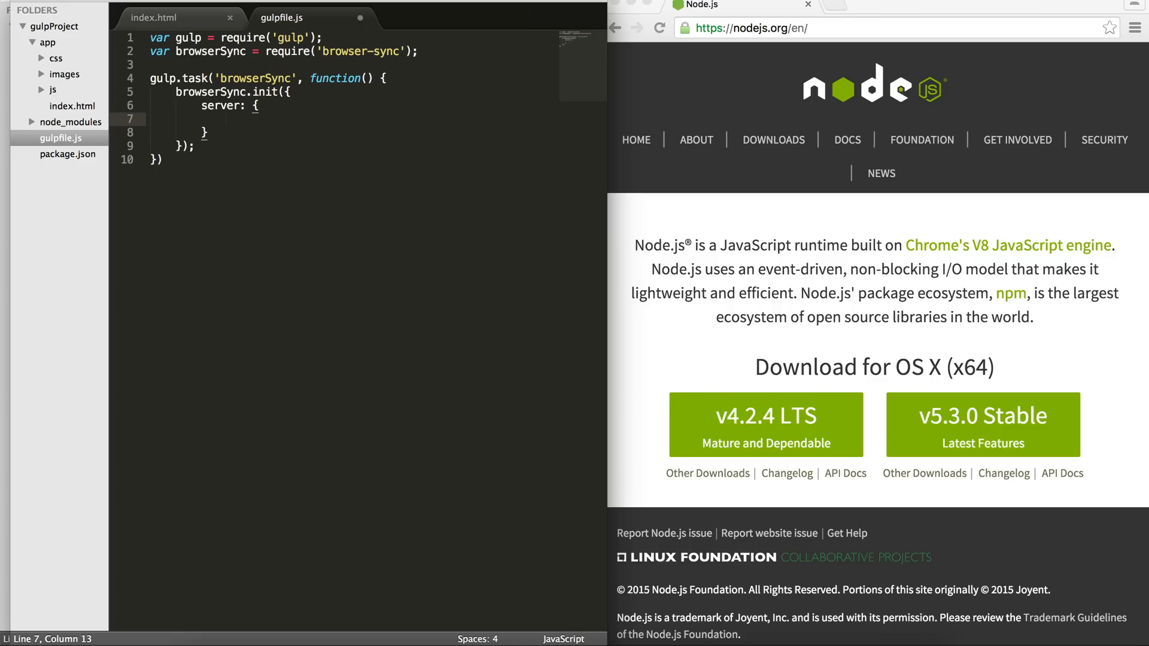
text(base)
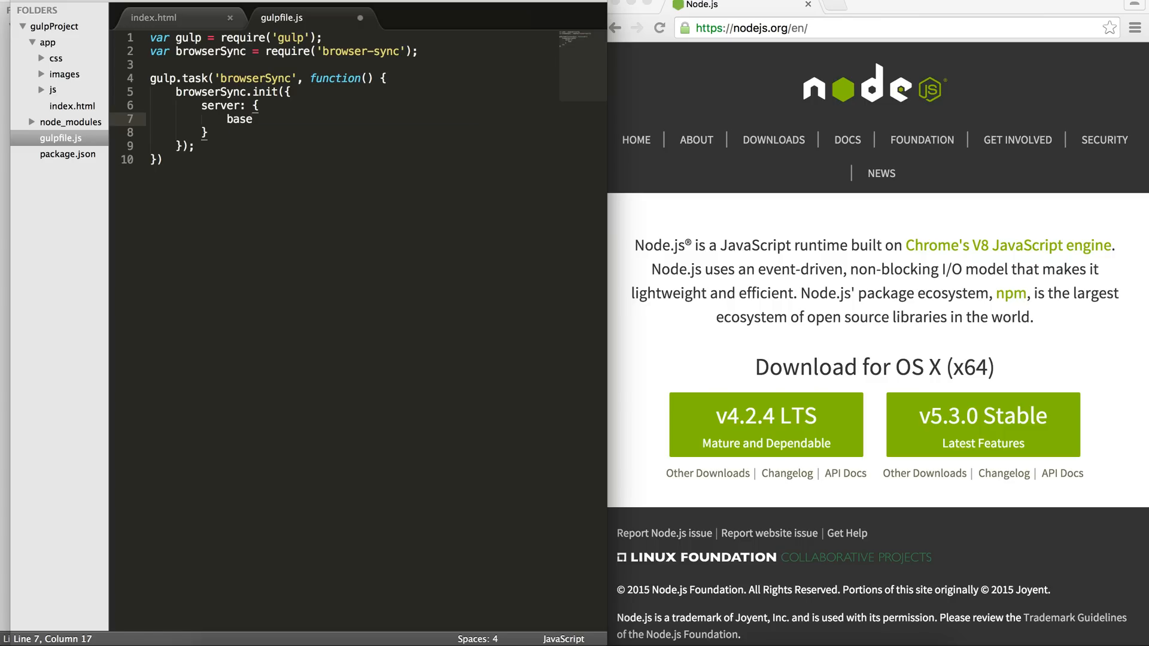
text(Dir)
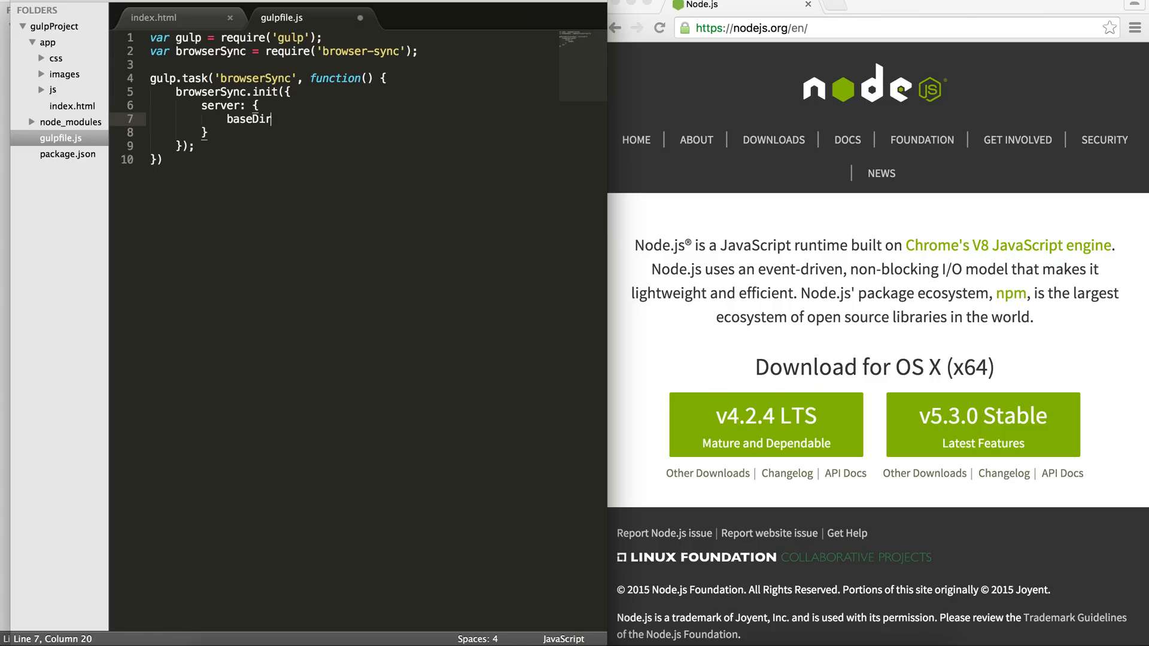
text(: '')
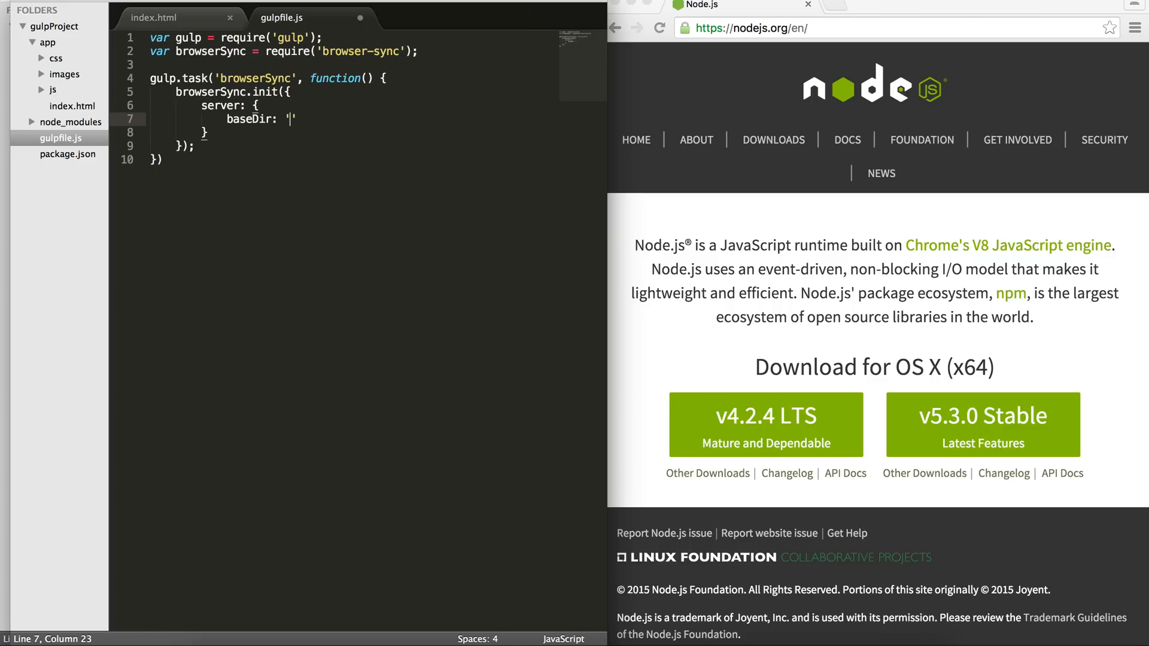
text(app)
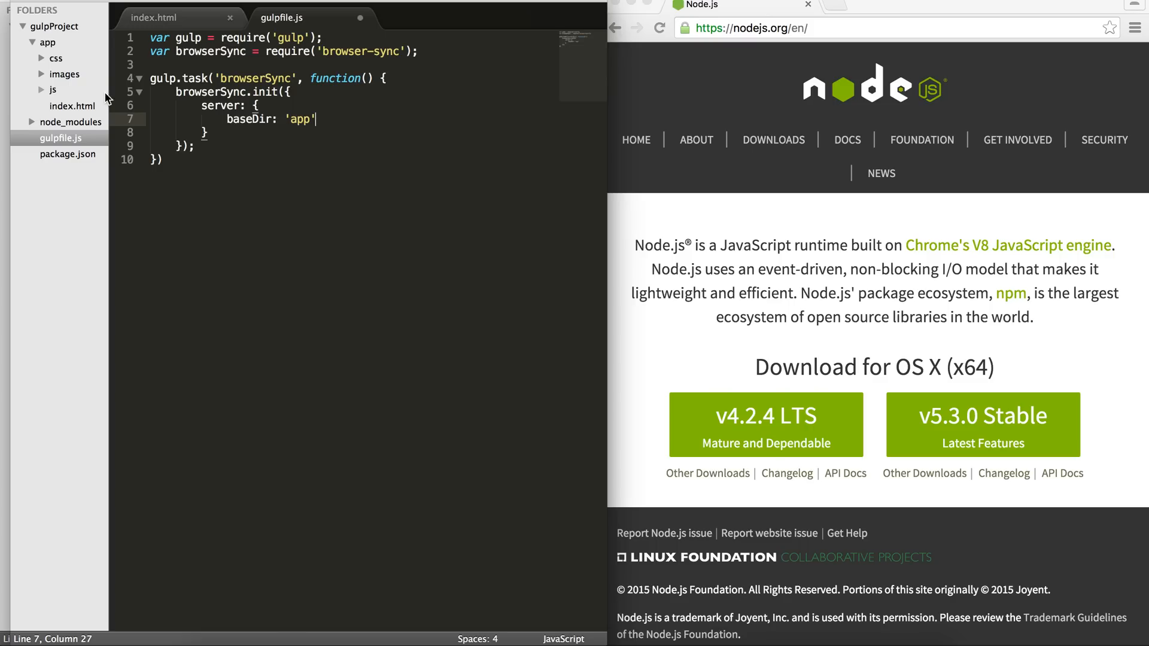
key(cmd+s)
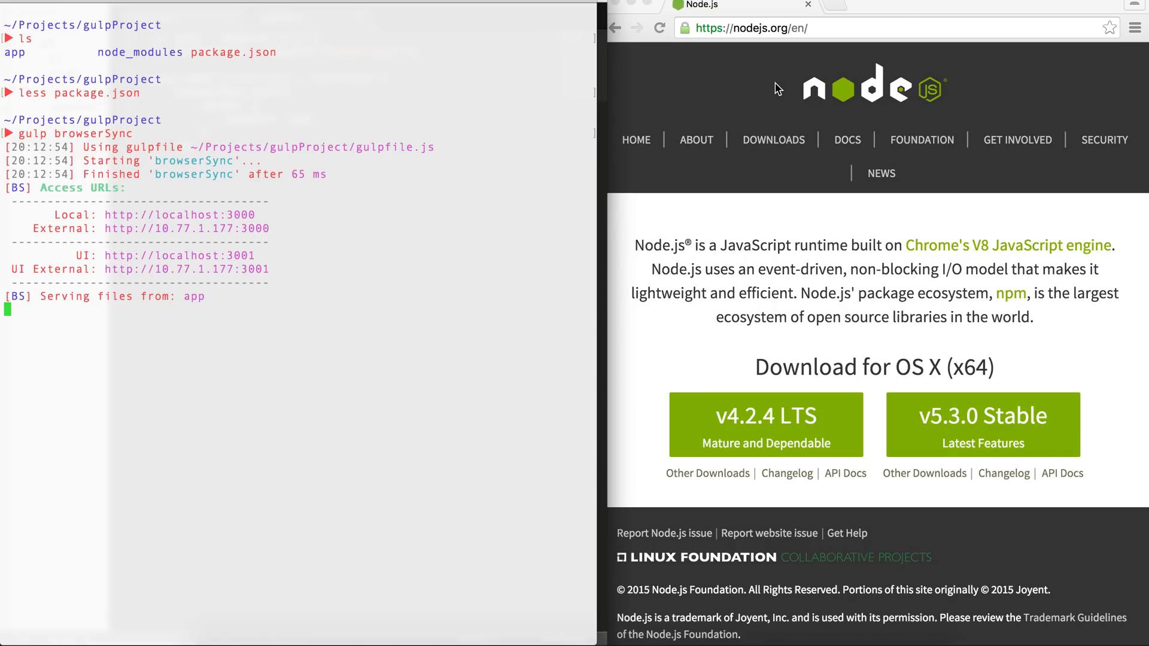
Bring up the localhost:3000 tab showing the browserSync greeting page.
click(880, 5)
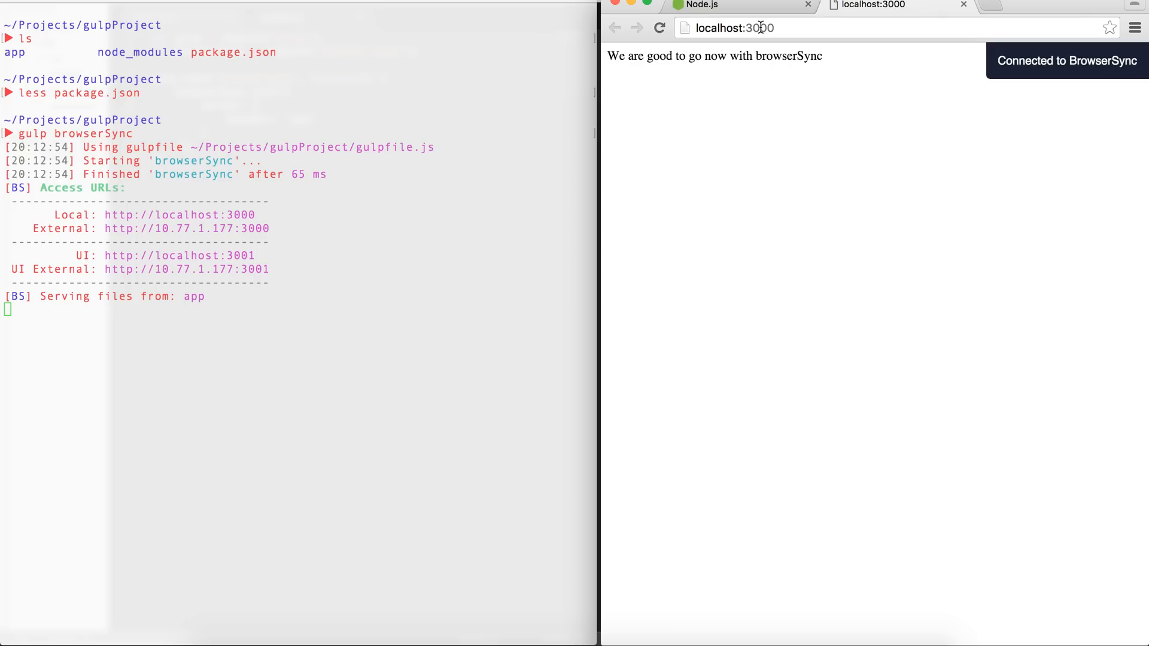
mouse_move(320, 276)
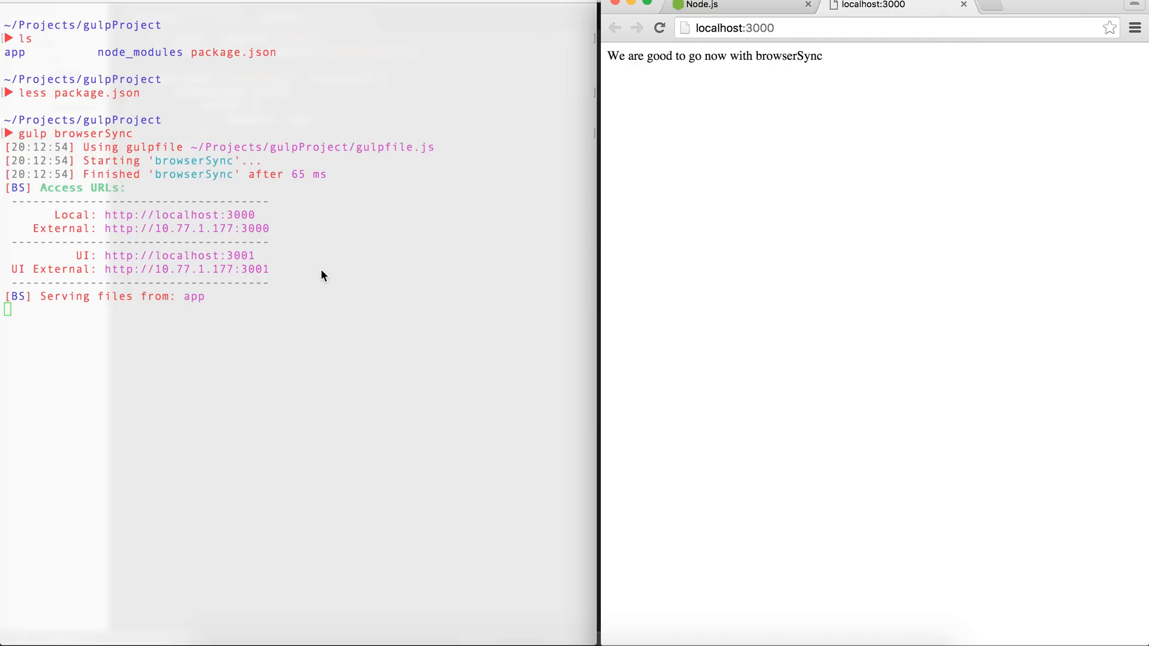
mouse_move(592, 124)
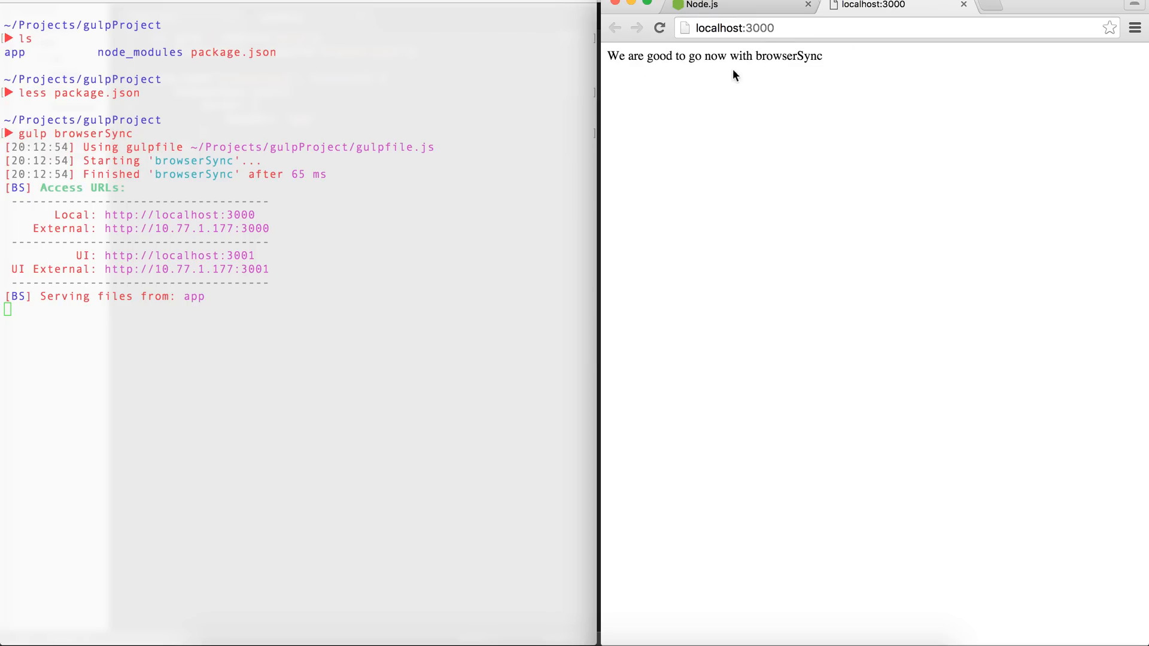
mouse_move(451, 136)
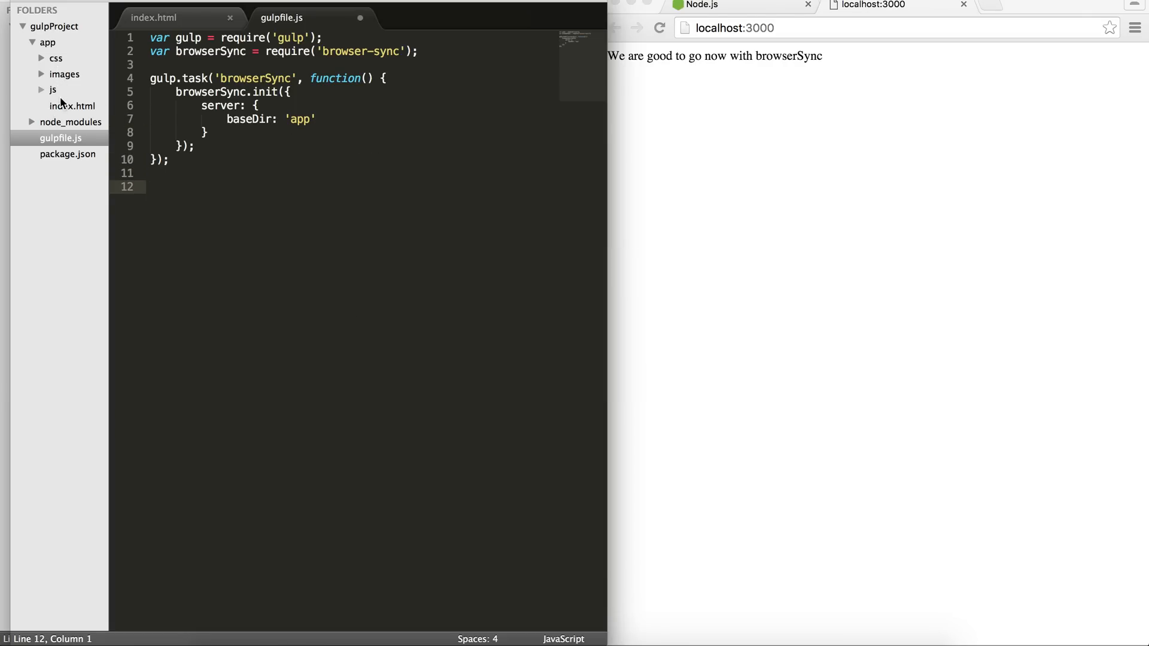
mouse_move(60, 61)
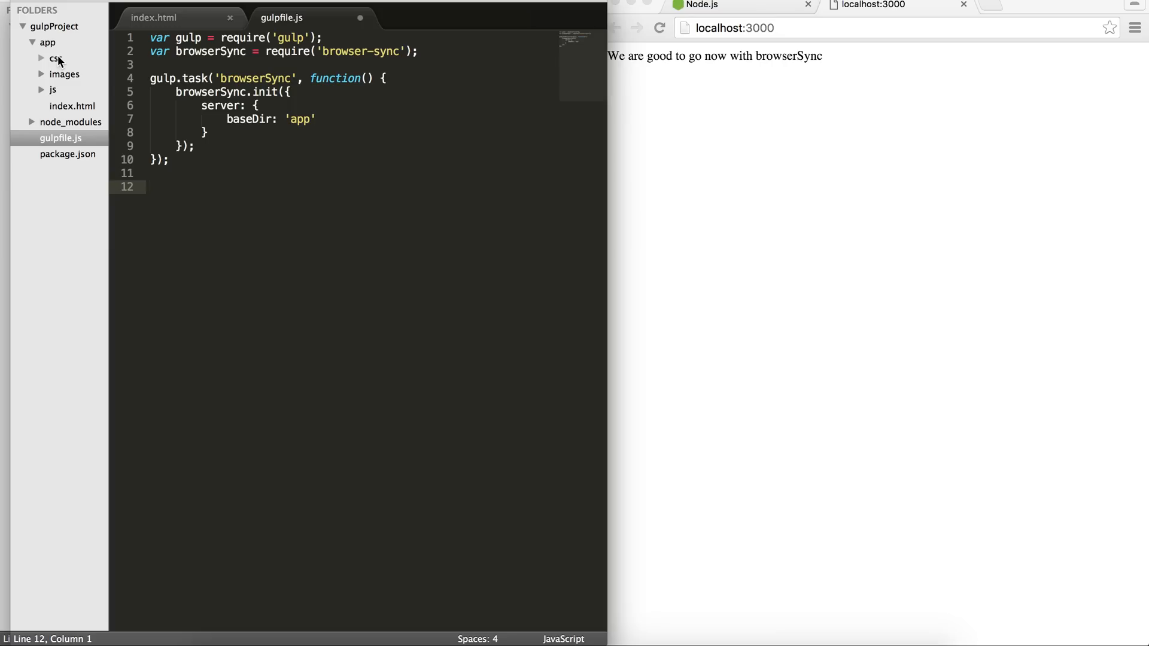
mouse_move(68, 103)
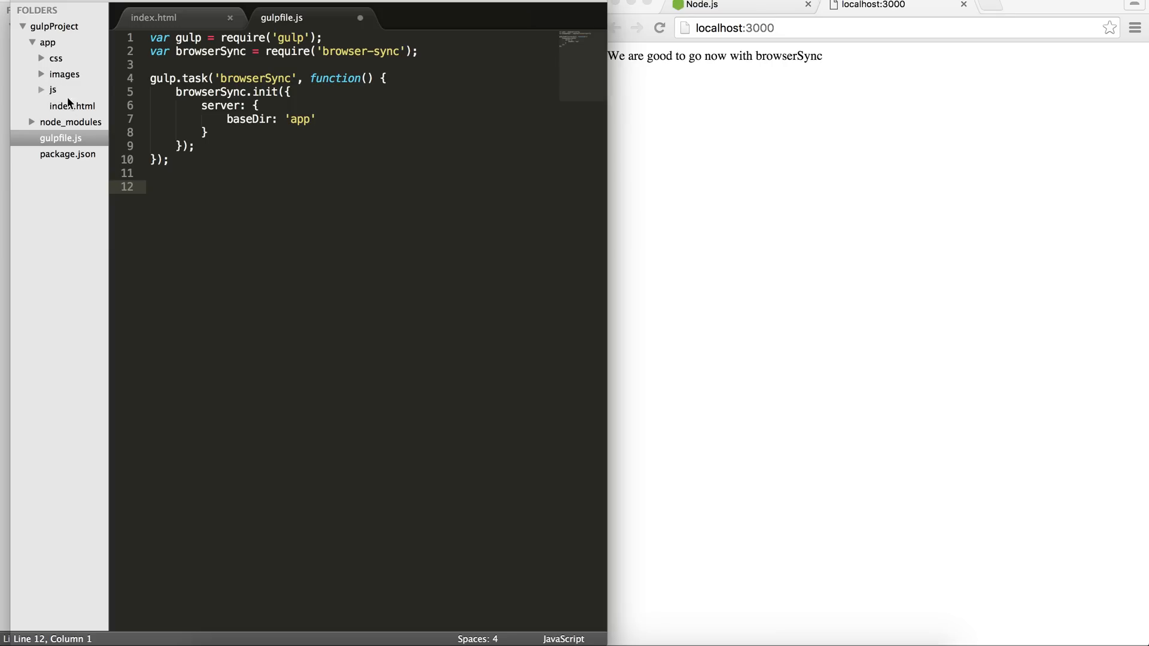
mouse_move(53, 93)
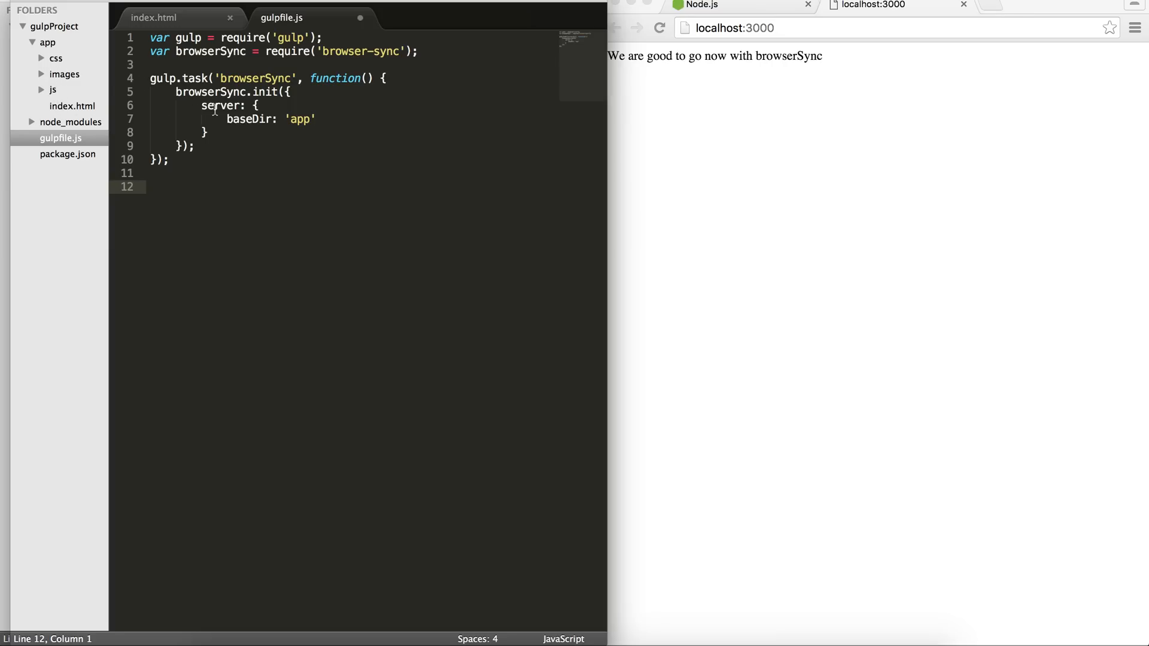
Write gulp.task('watch', ['browserSync']) so the watch task depends on browserSync.
text(gulp.)
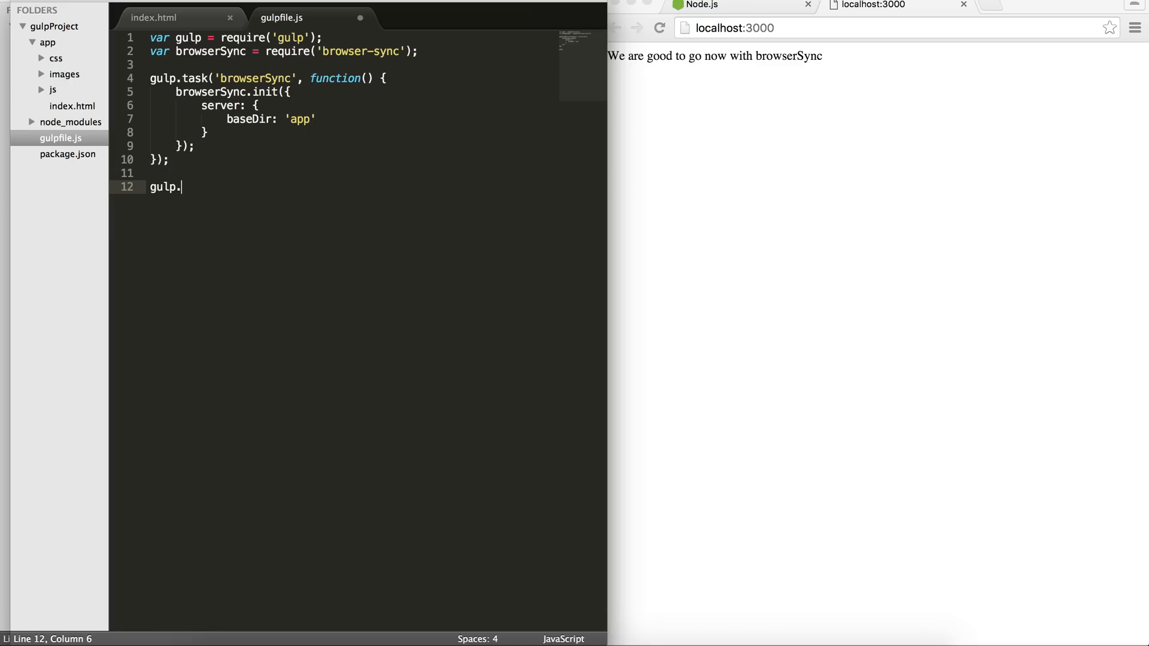
text(task(''))
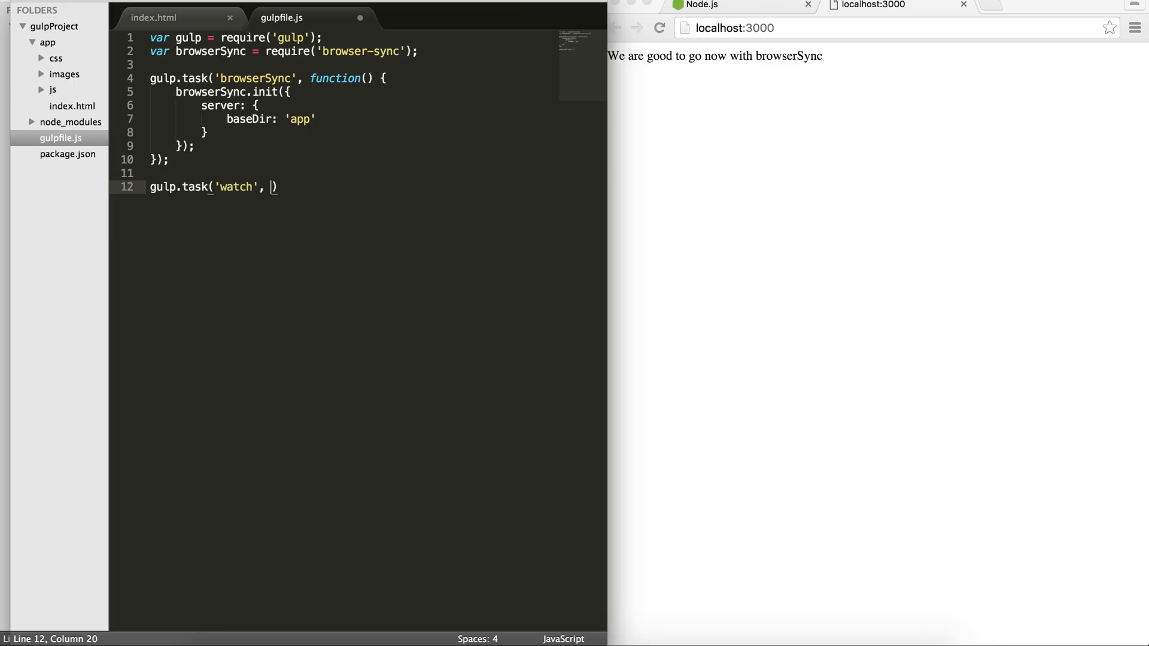
text([])
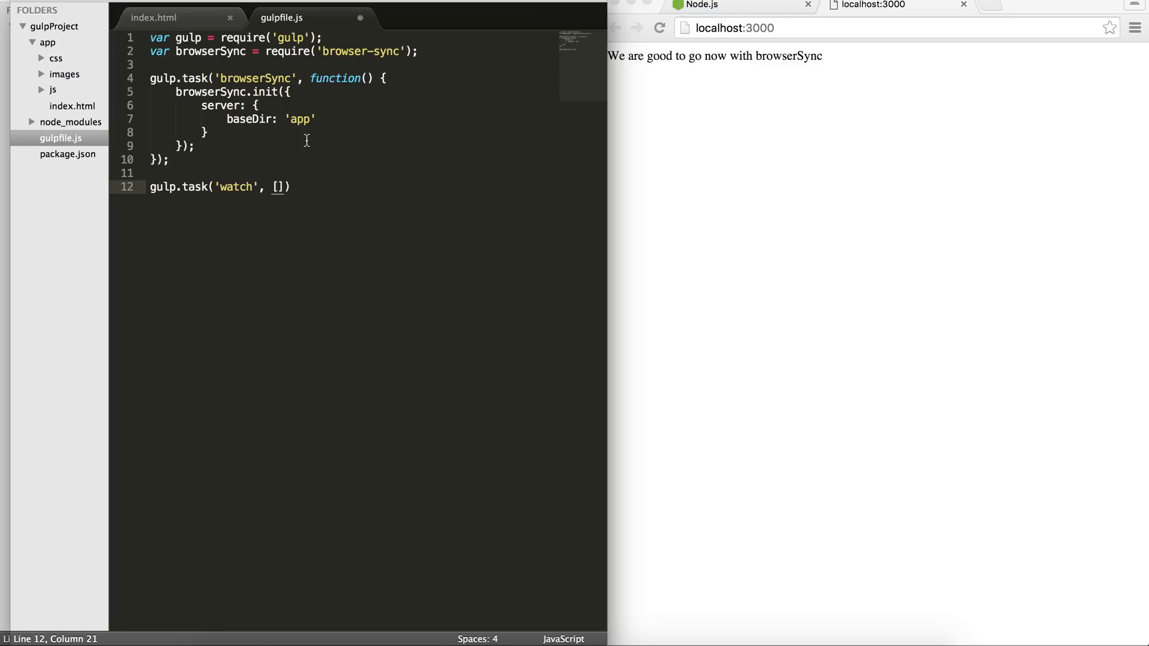
text('')
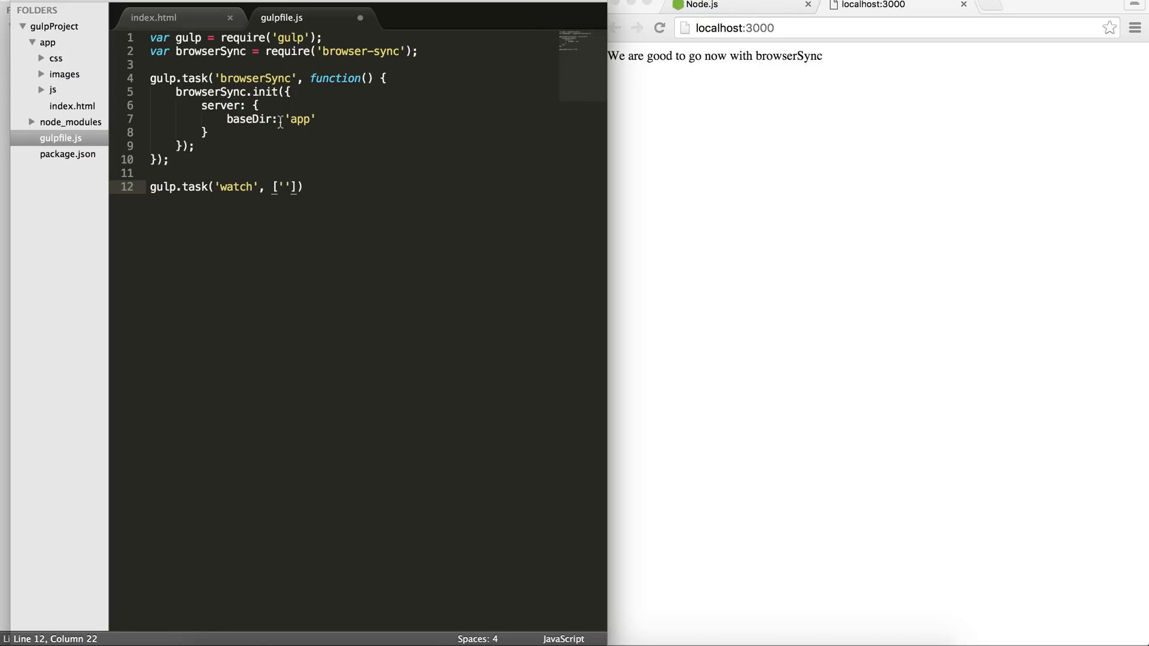
text(browserSync)
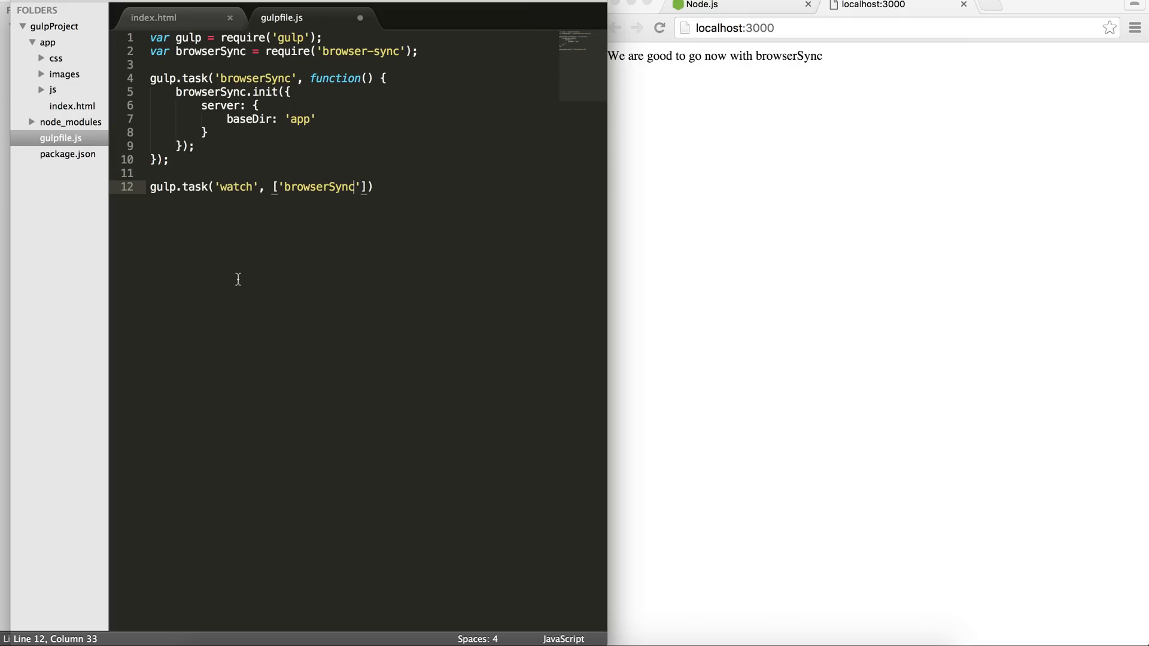
mouse_move(289, 188)
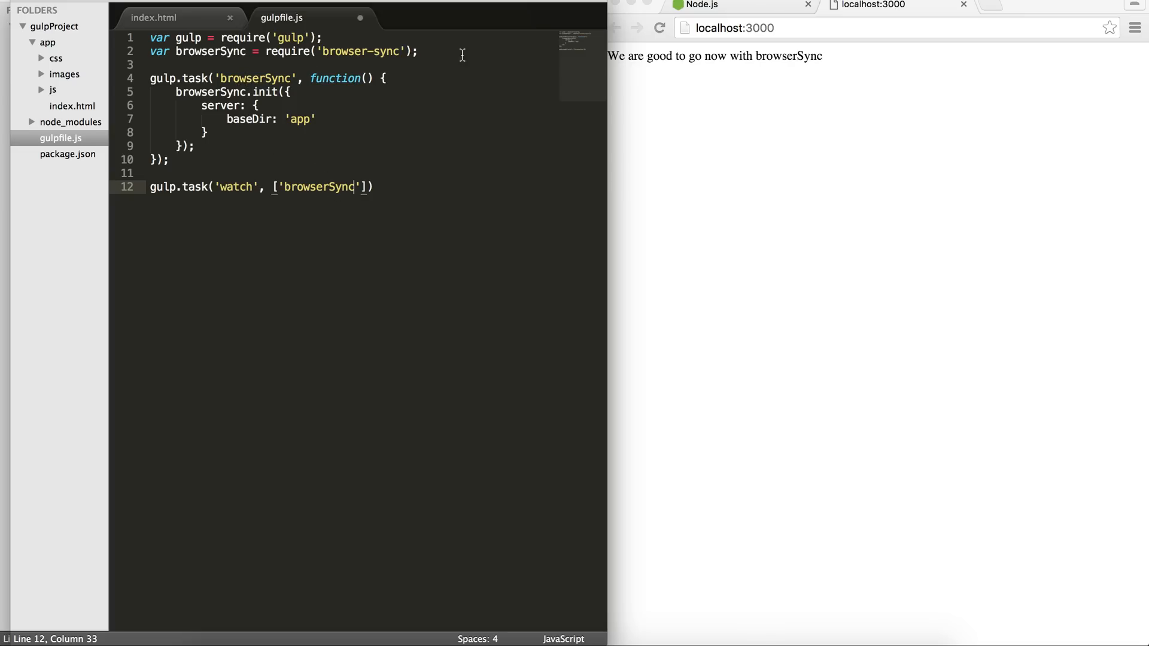
mouse_move(255, 162)
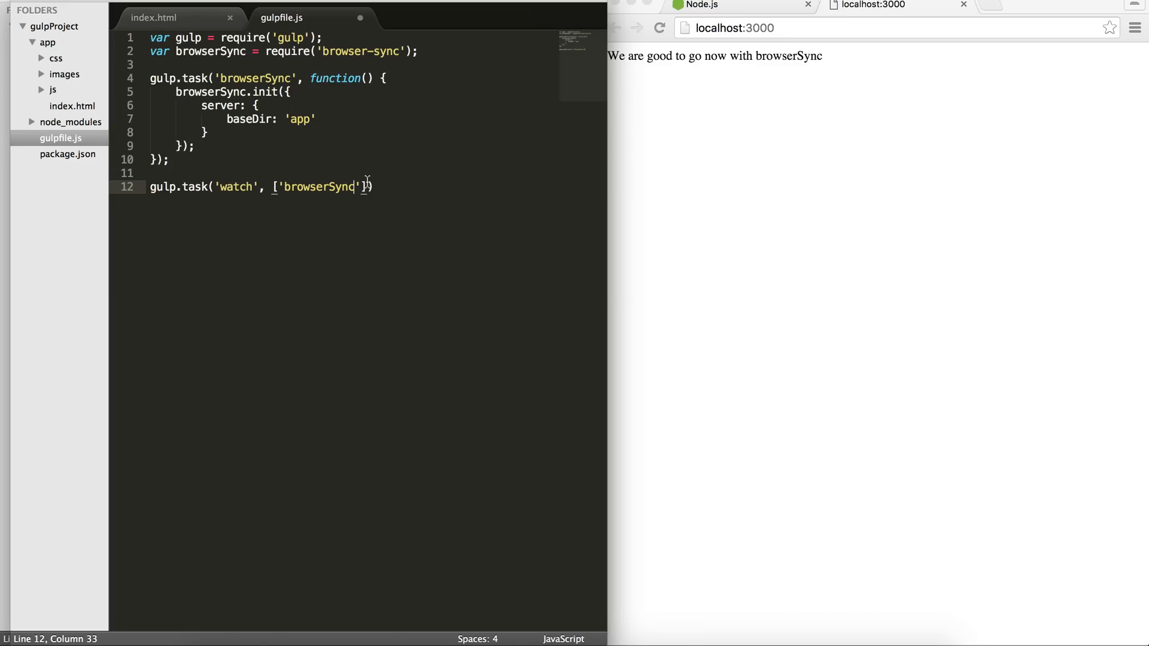
Add the task's function with gulp.watch('app/index.html', browserSync.reload).
text(, funct)
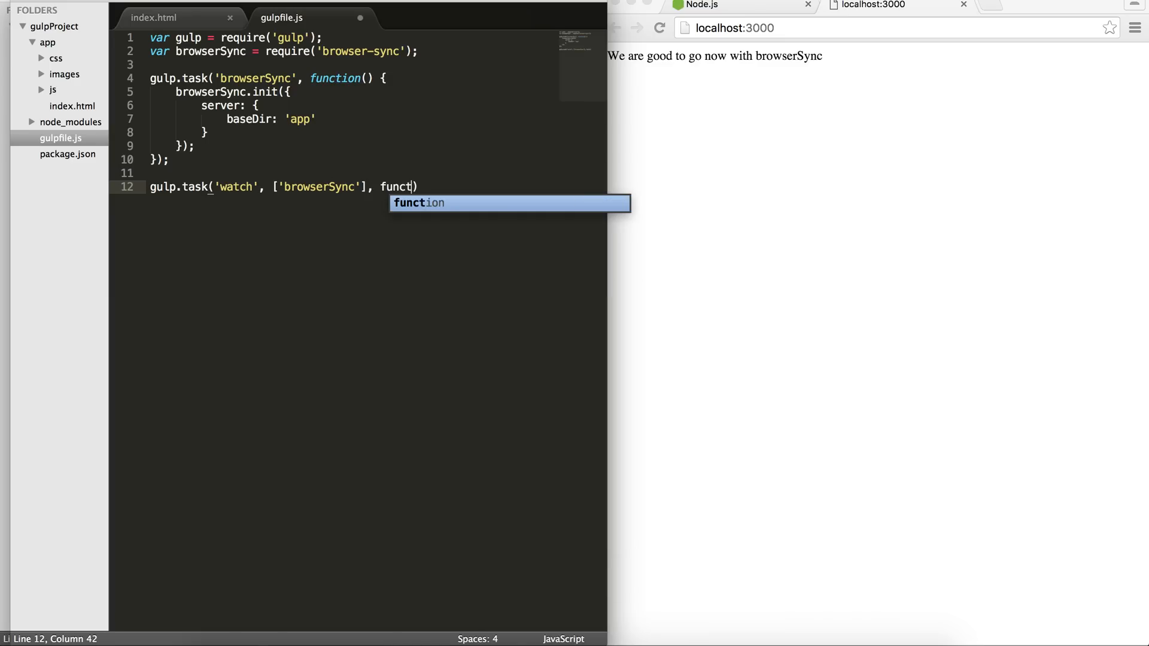
key(Tab)
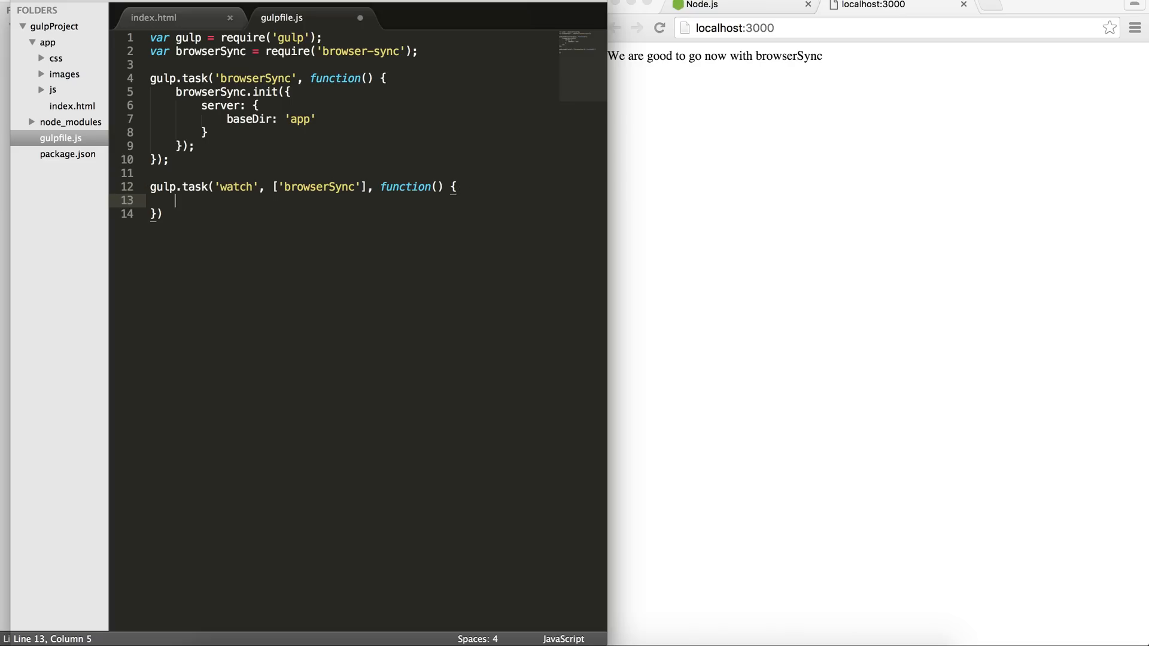
text(gulp.watch()
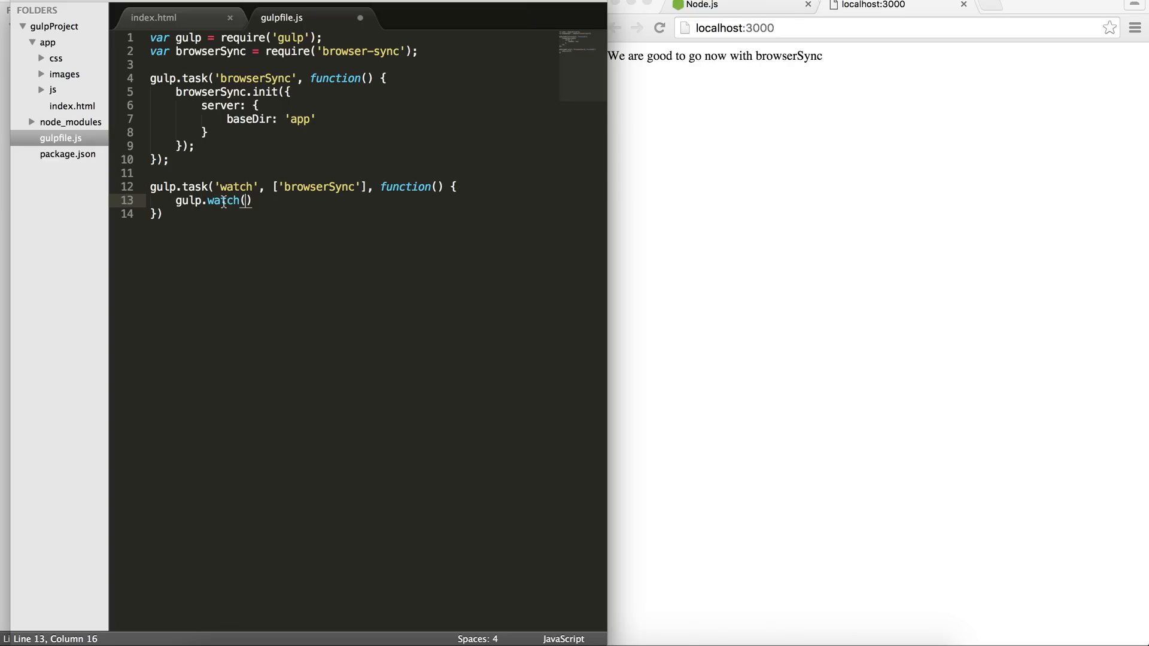
text(')
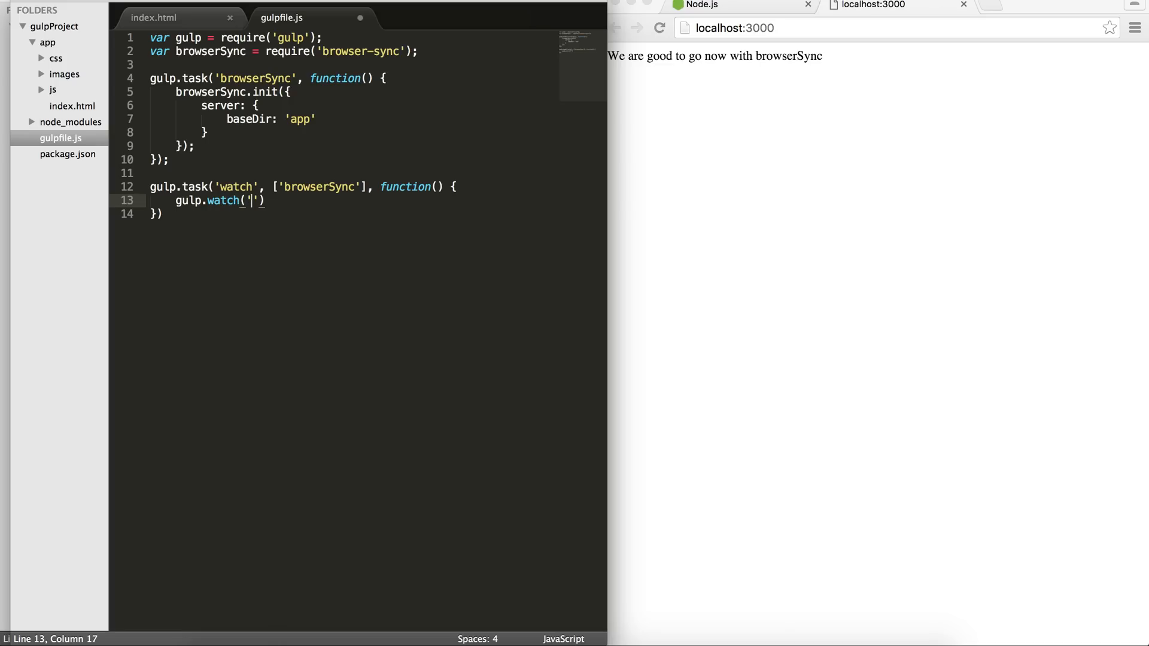
text(app)
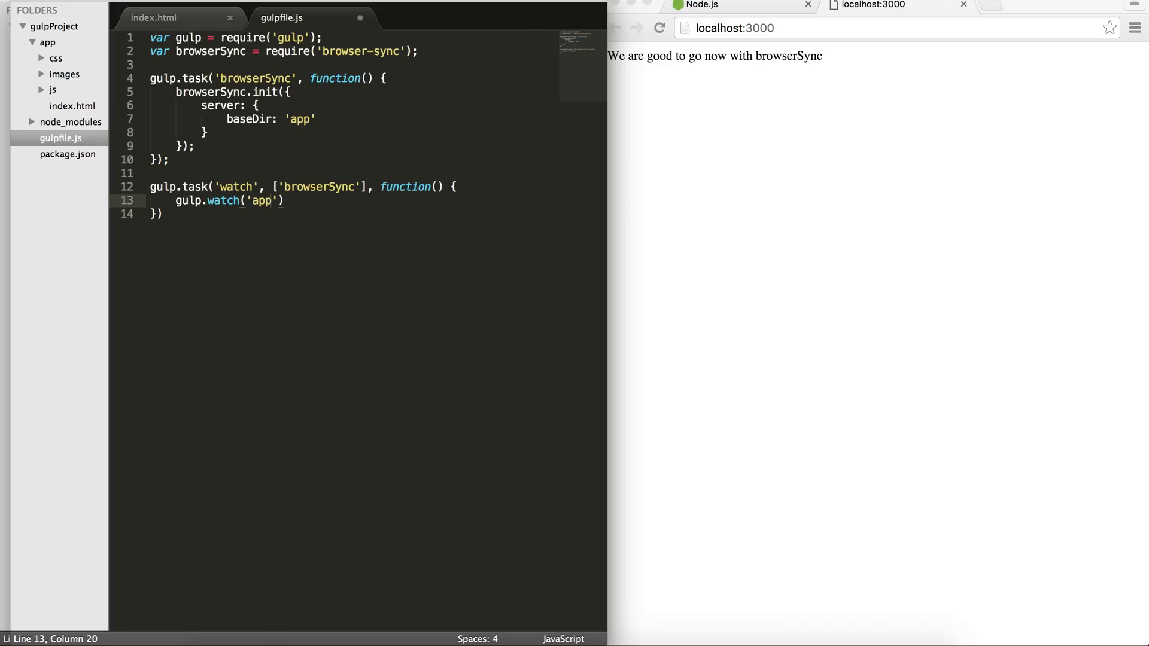
text(/index.html)
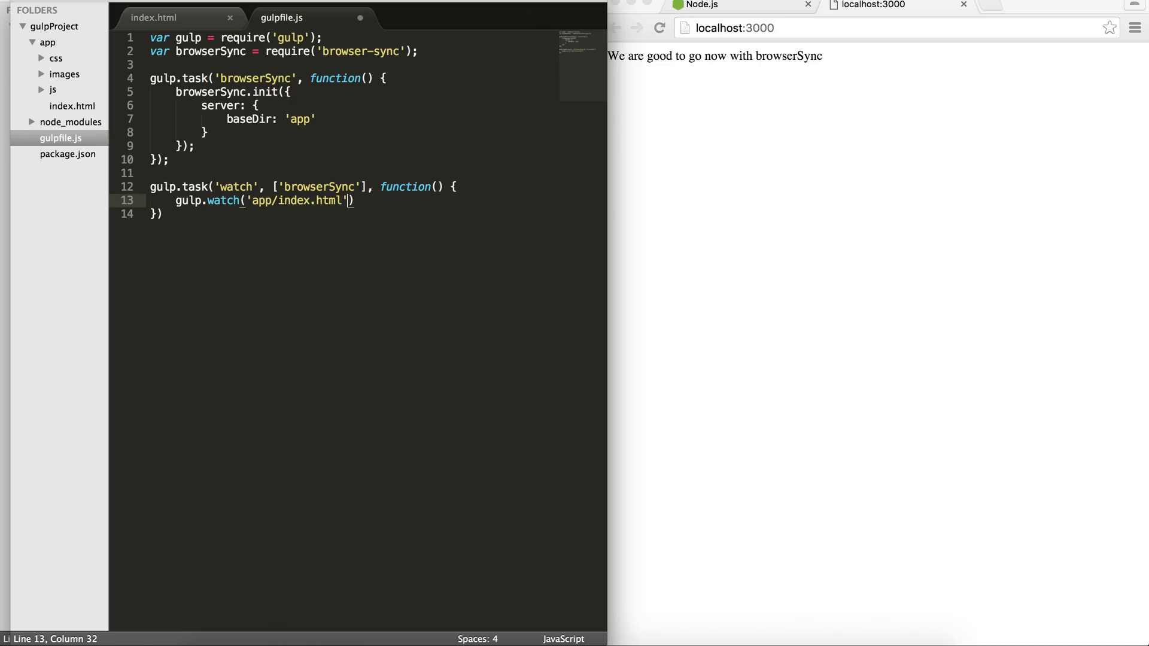
text(,)
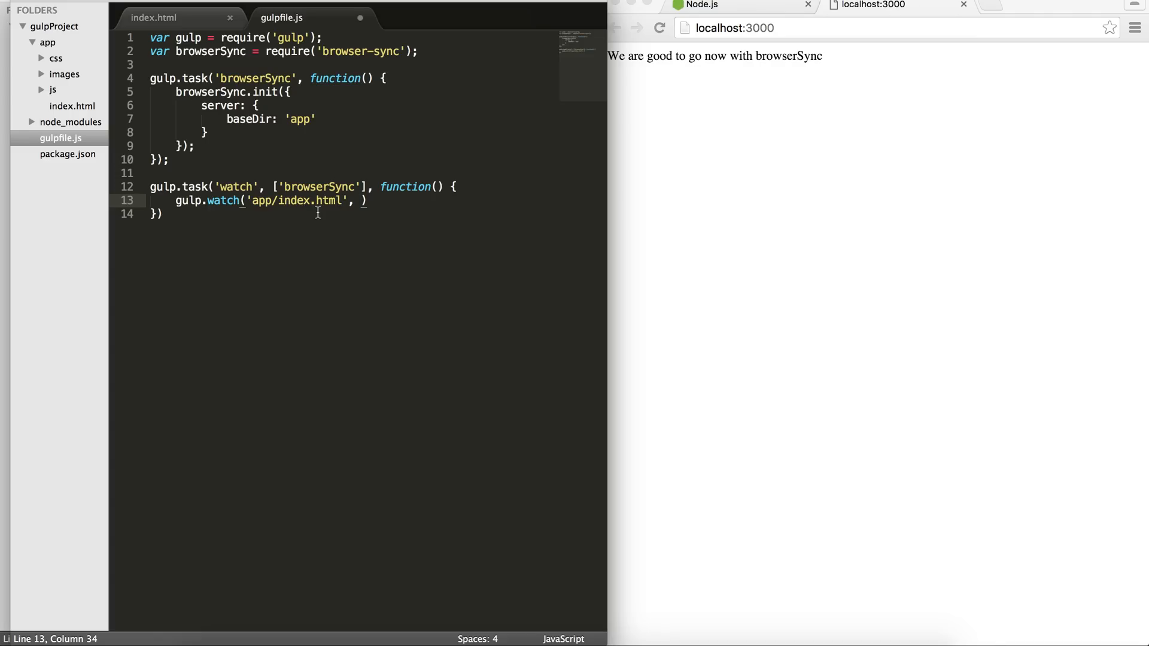
text(browserSync.reload)
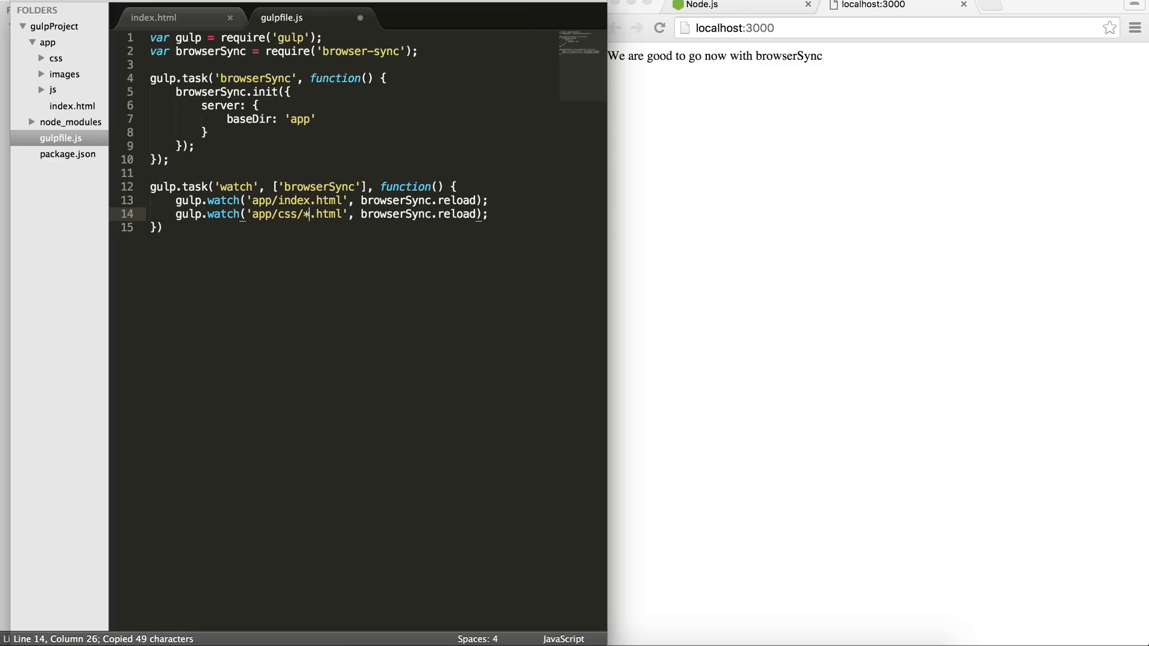
Add gulp.watch lines for app/css/*.css and app/js/*.js with browserSync.reload, and save.
text(css)
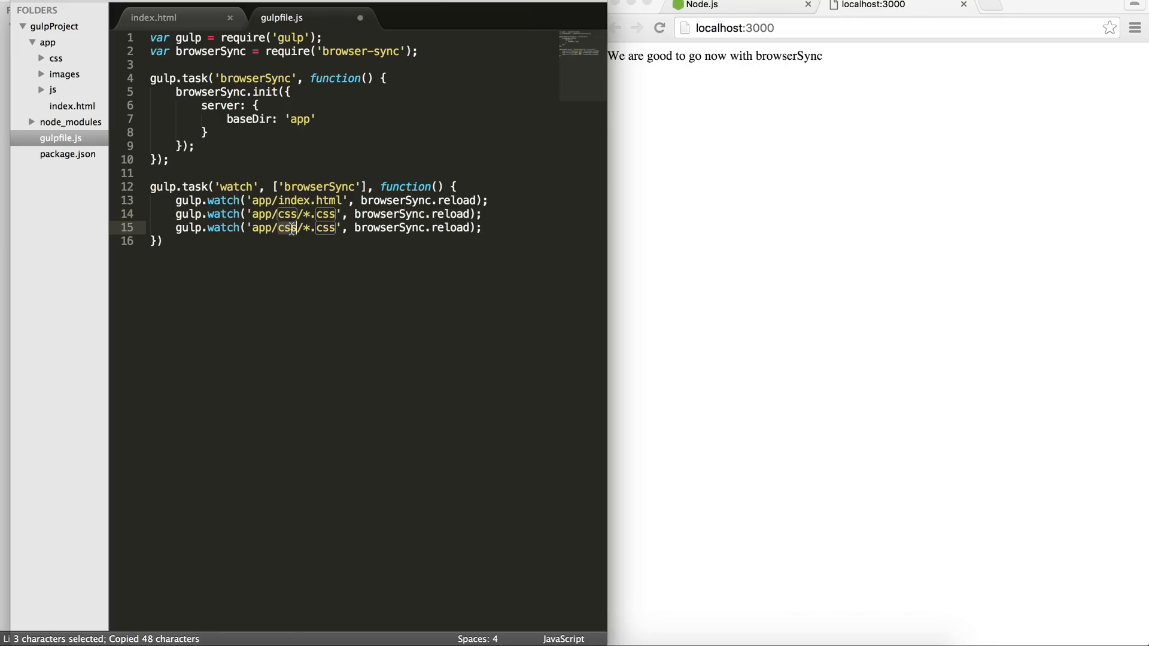
text(js)
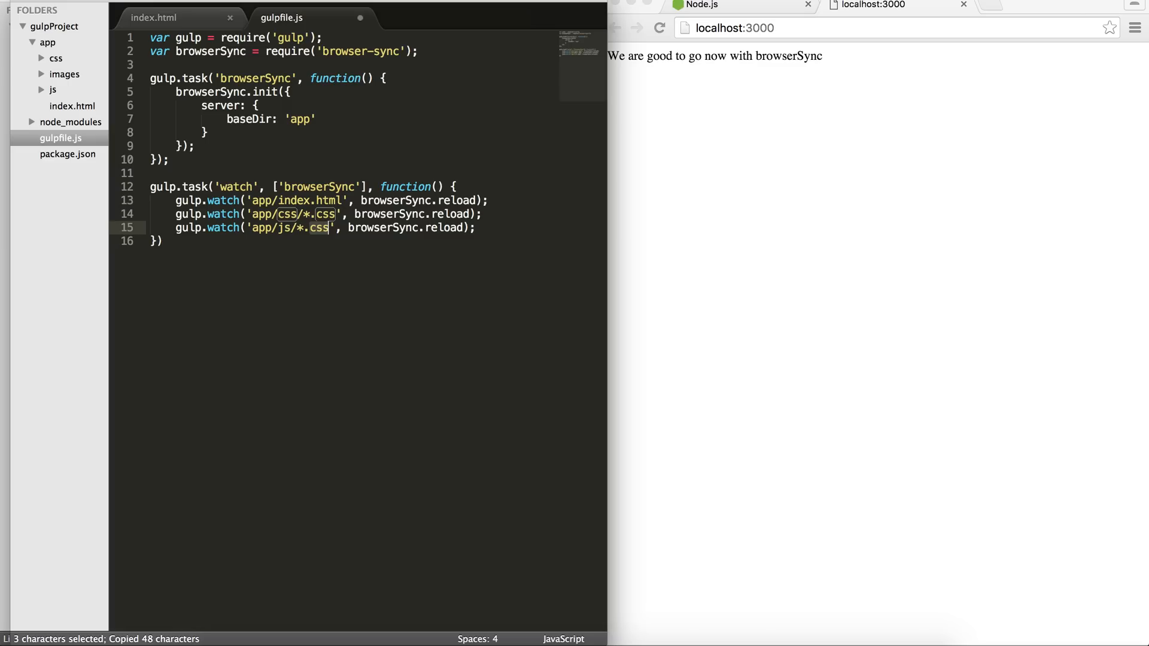
text(js)
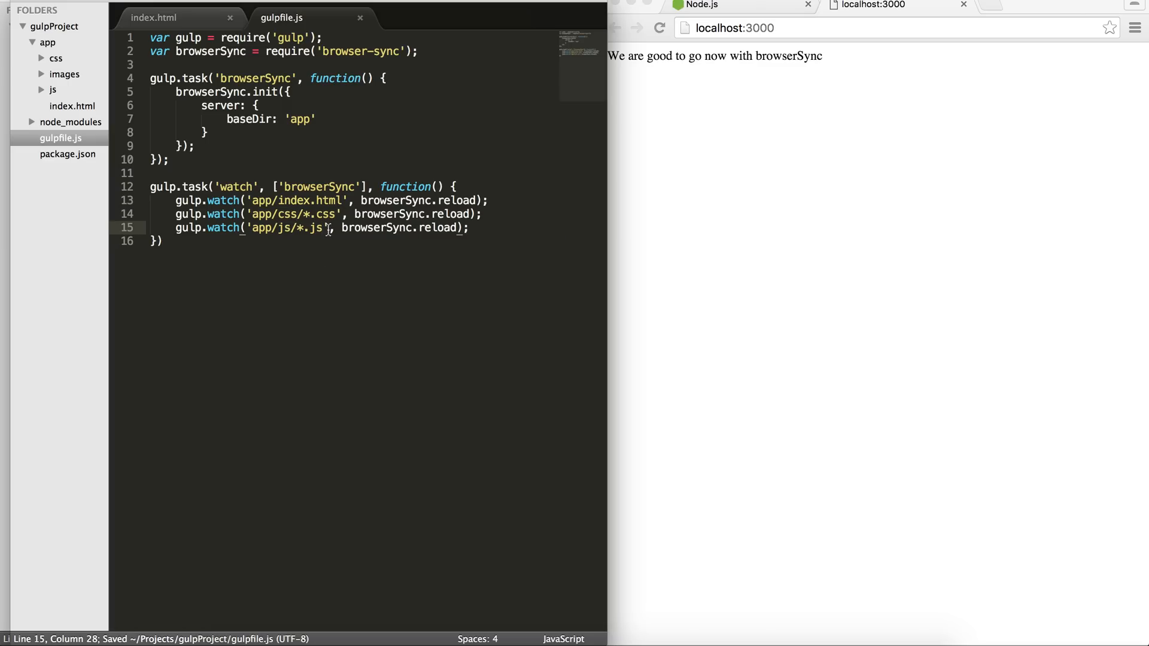
mouse_move(481, 233)
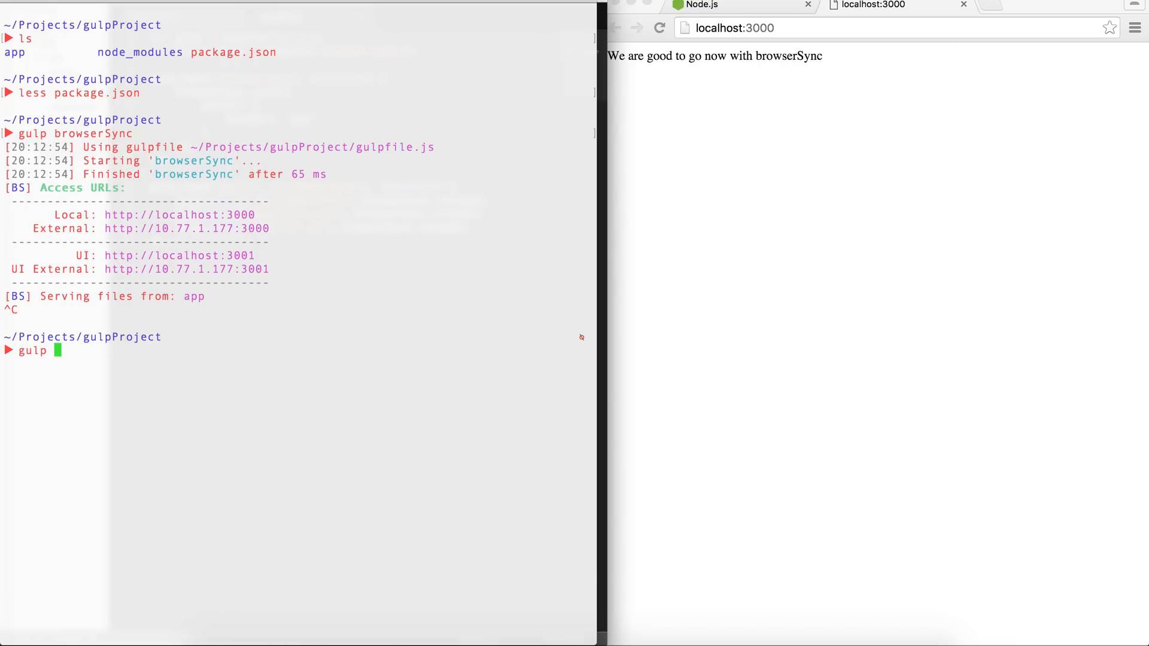
Run gulp watch so browserSync and watch serve app, then return to Sublime on main.css.
text(watch)
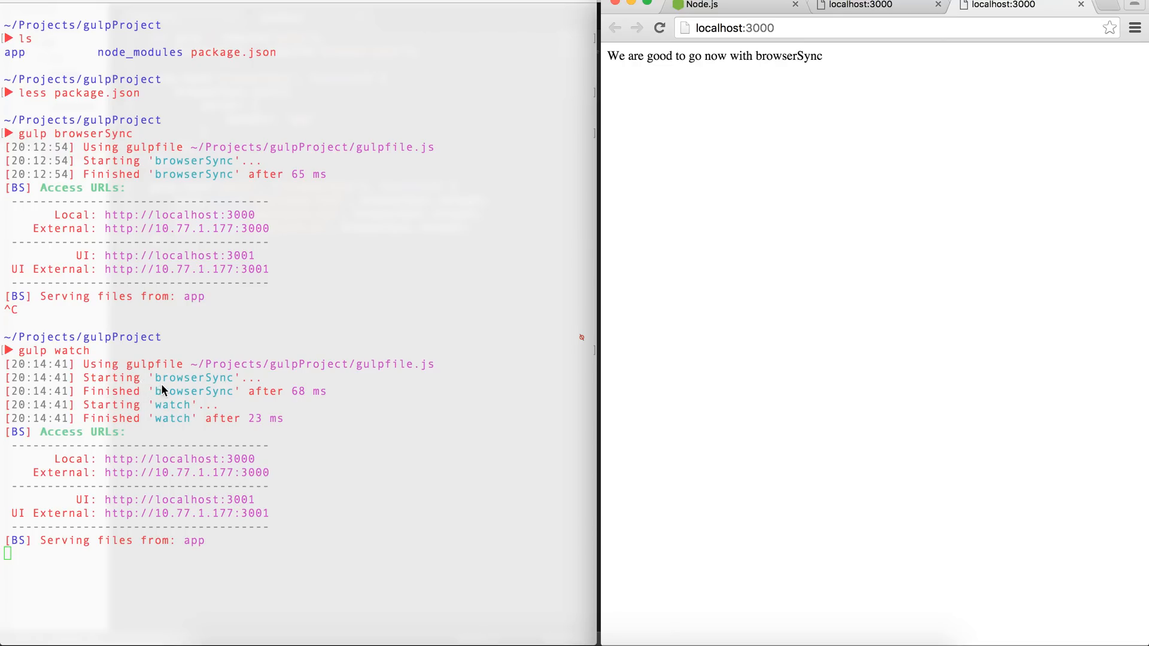
mouse_move(177, 415)
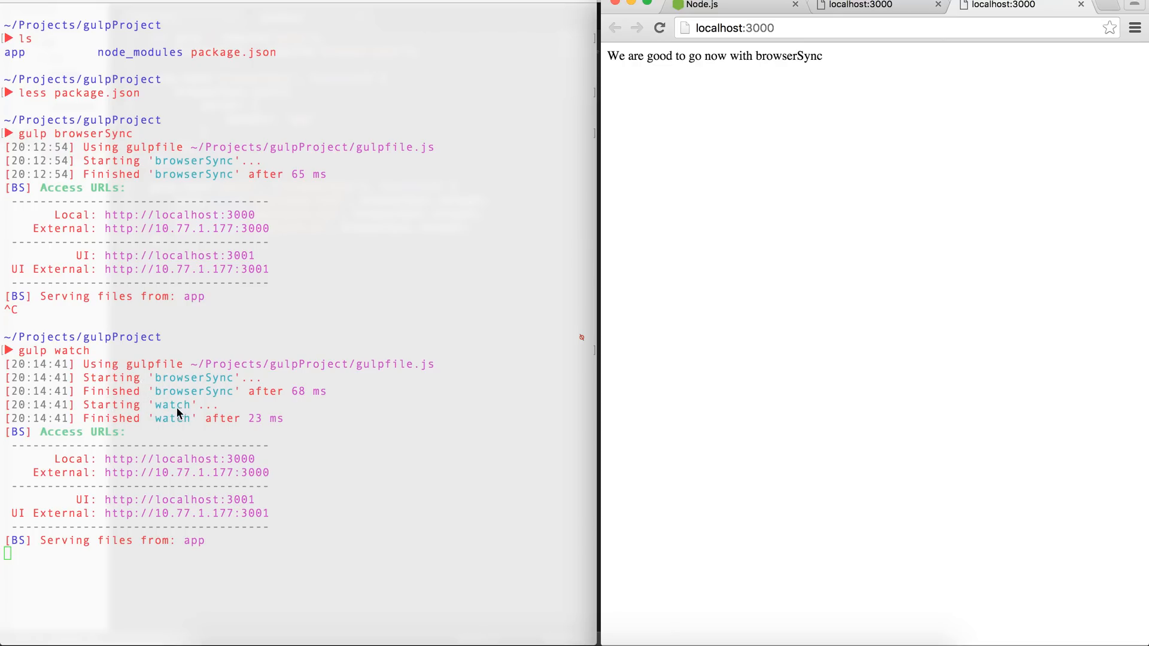
key(cmd+tab)
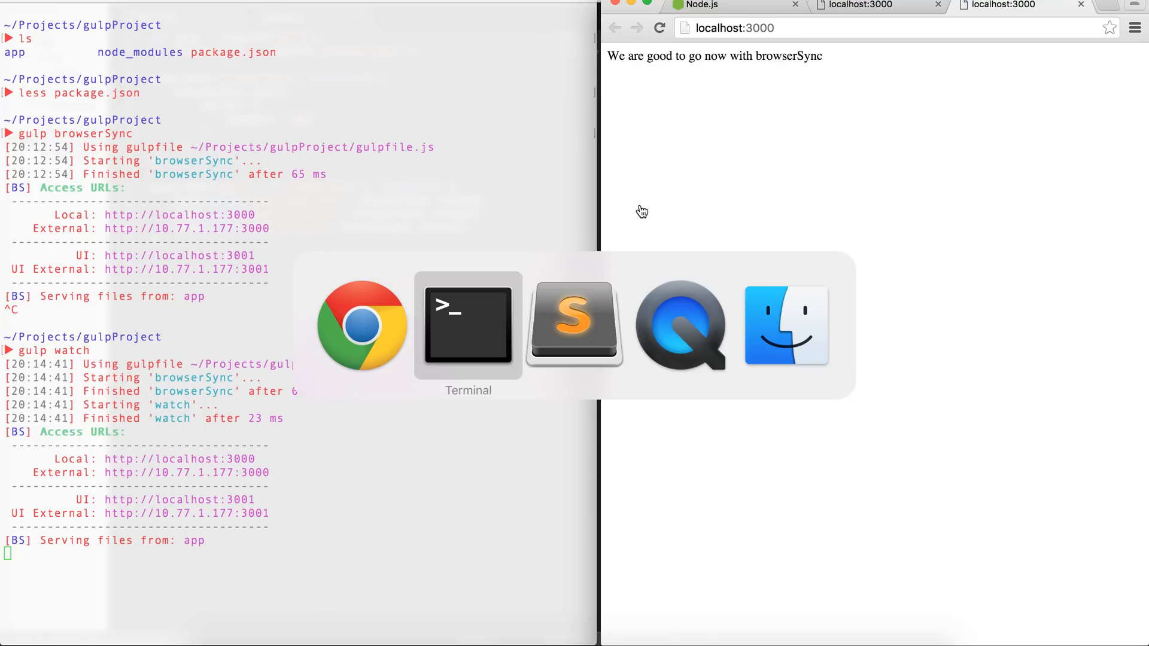
click(574, 325)
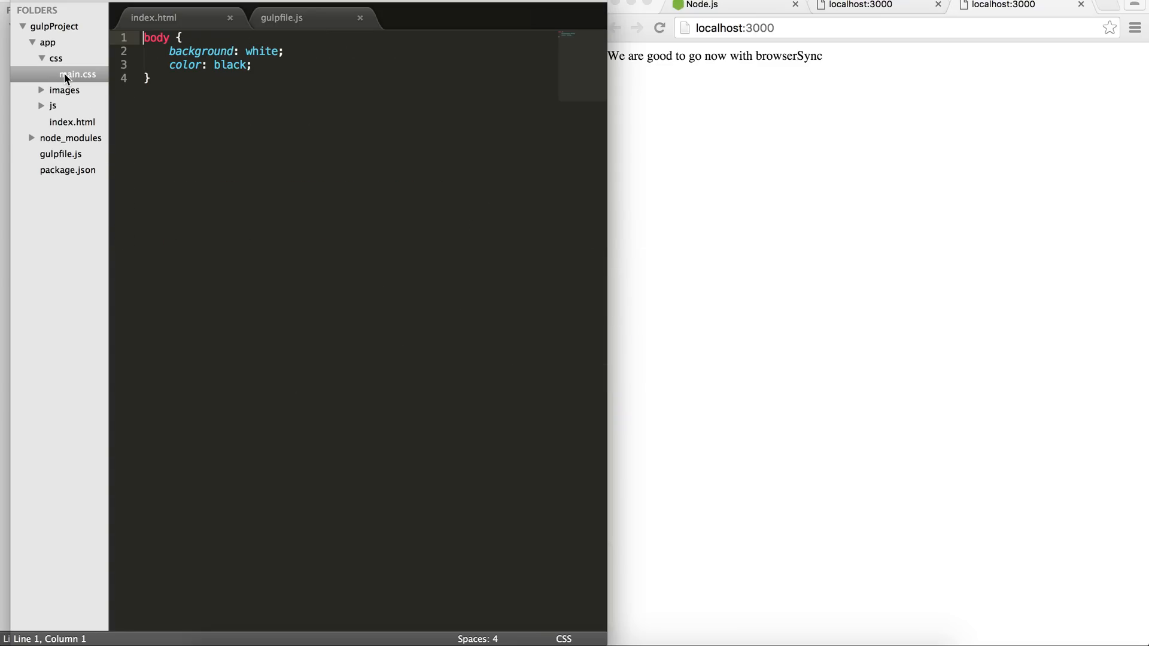
Change the body background from white to red in main.css and save so the page reloads red.
double_click(261, 50)
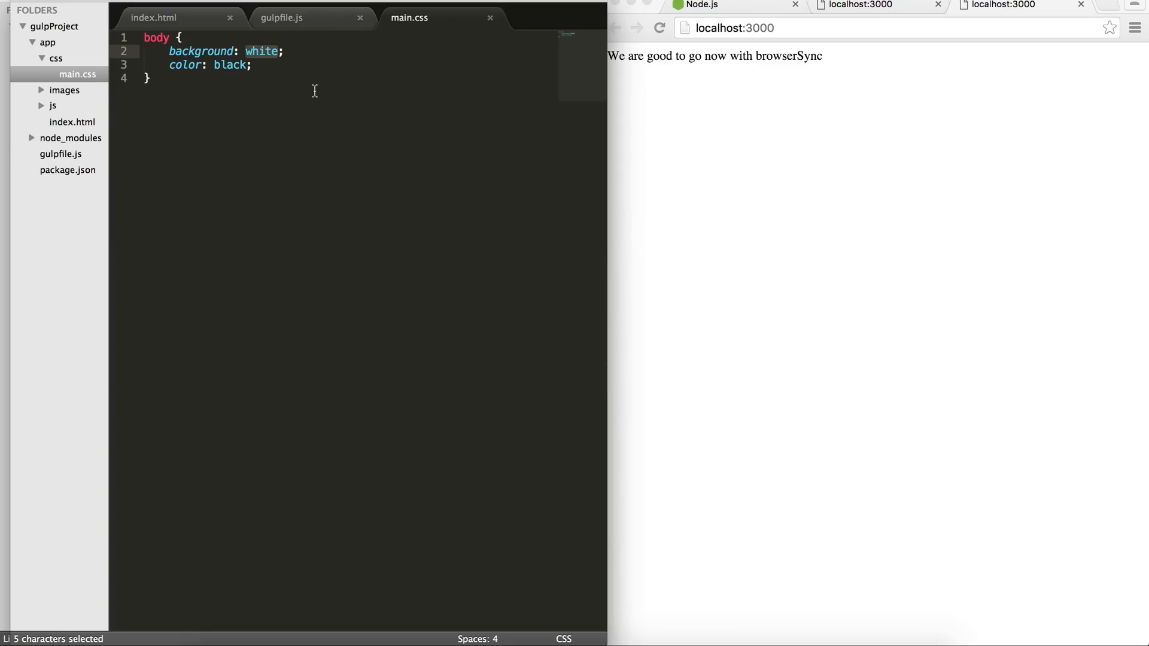
text(red)
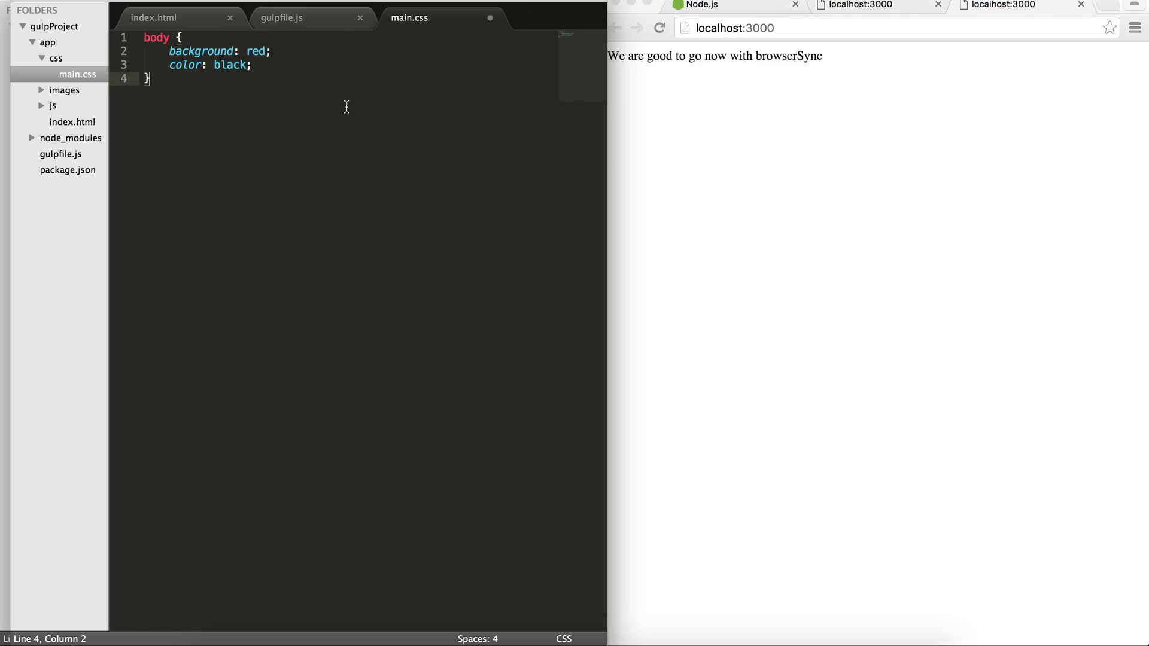
key(cmd+s)
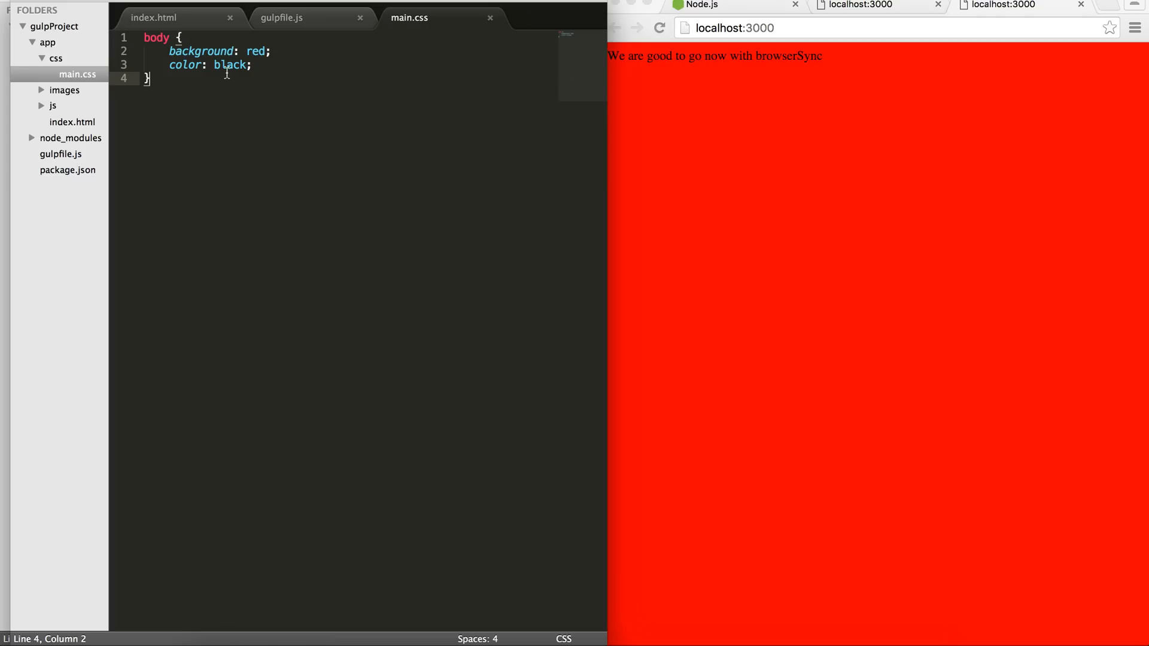
text(white)
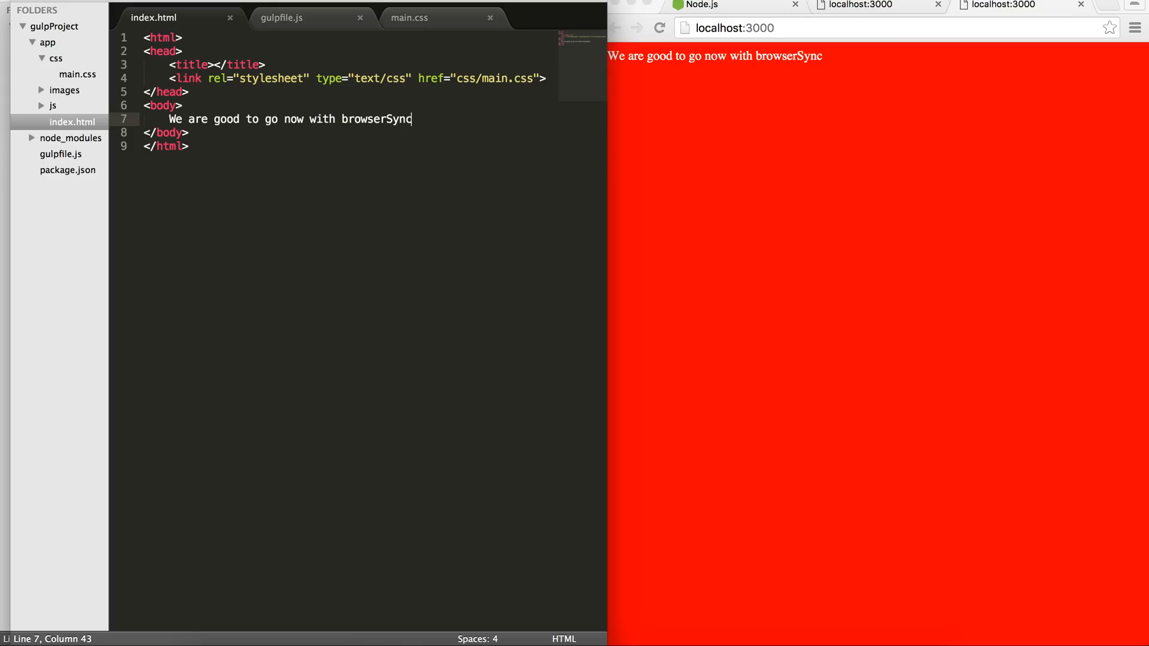
Replace index.html's body text with 'Here we have finished our tasks.' and save.
text(Here we h)
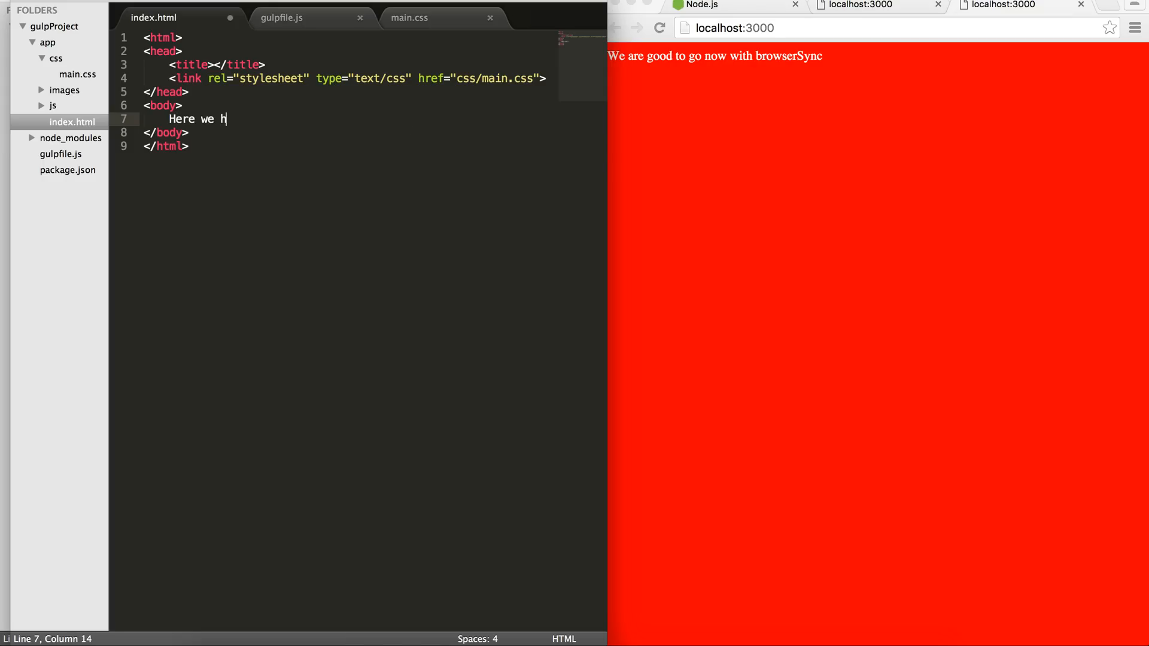
text(ave finished our)
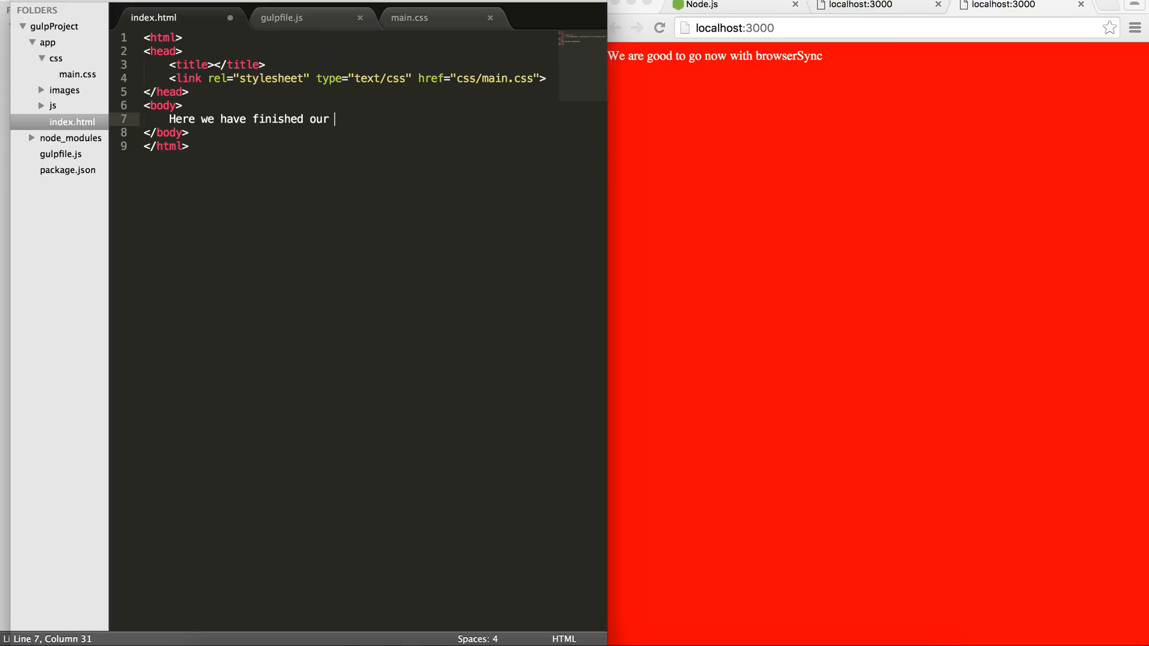
text(tasks.)
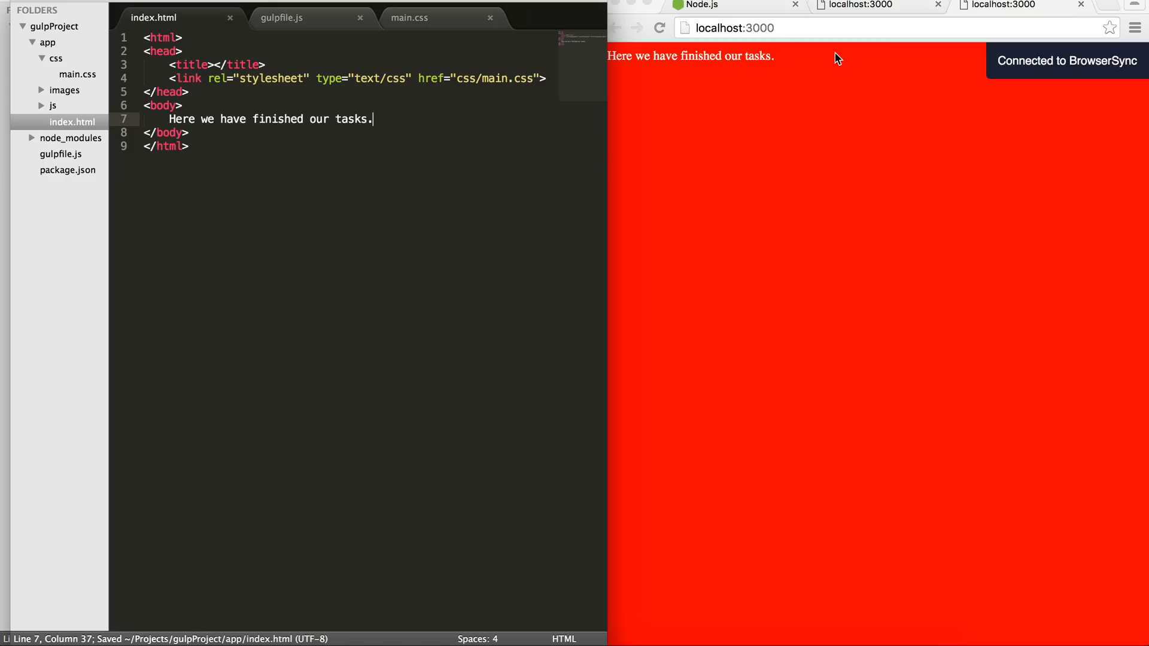